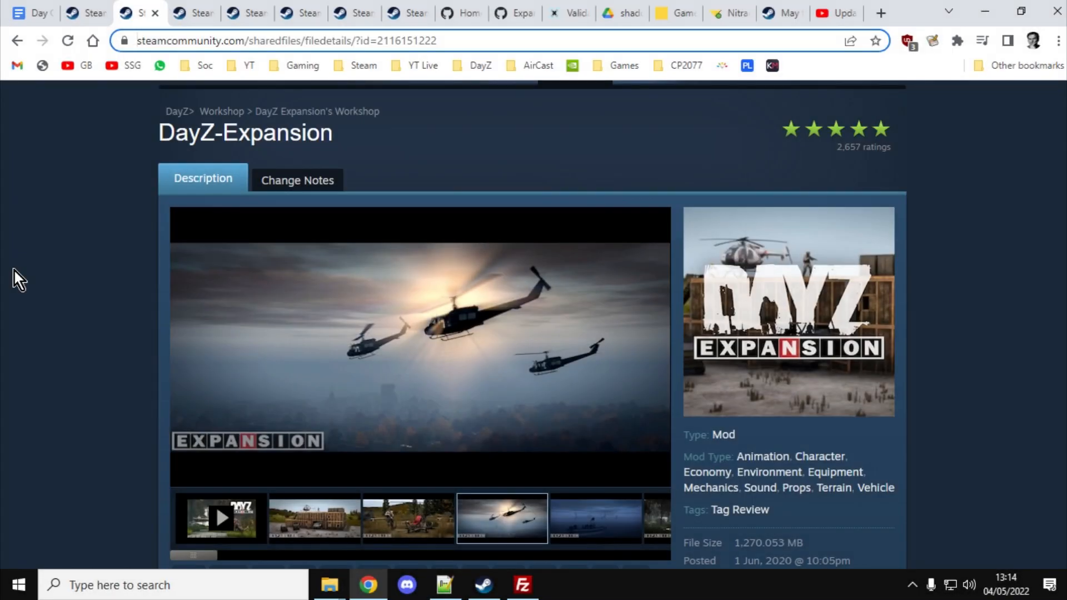
# Step: Page through five DayZ-Expansion workshop screenshots, then bring up the installation guide tab
pyautogui.click(221, 517)
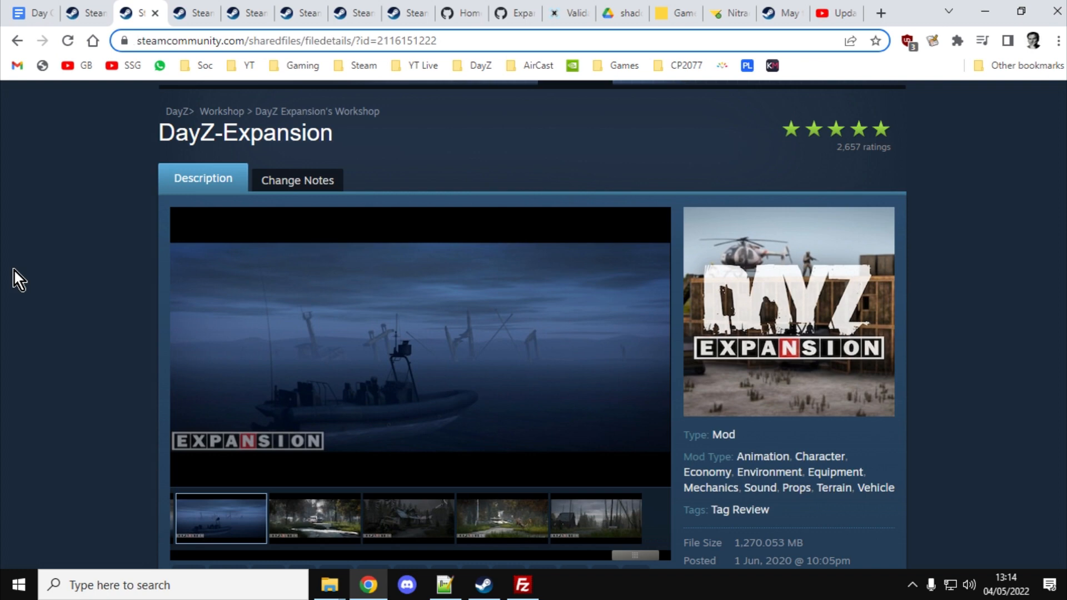
pyautogui.click(313, 519)
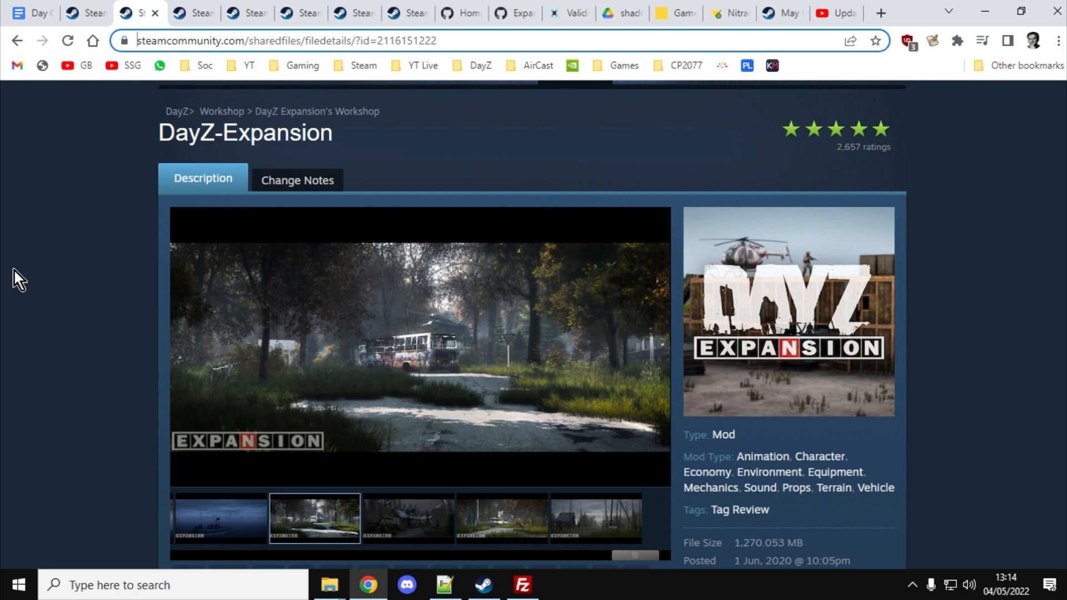
pyautogui.click(407, 519)
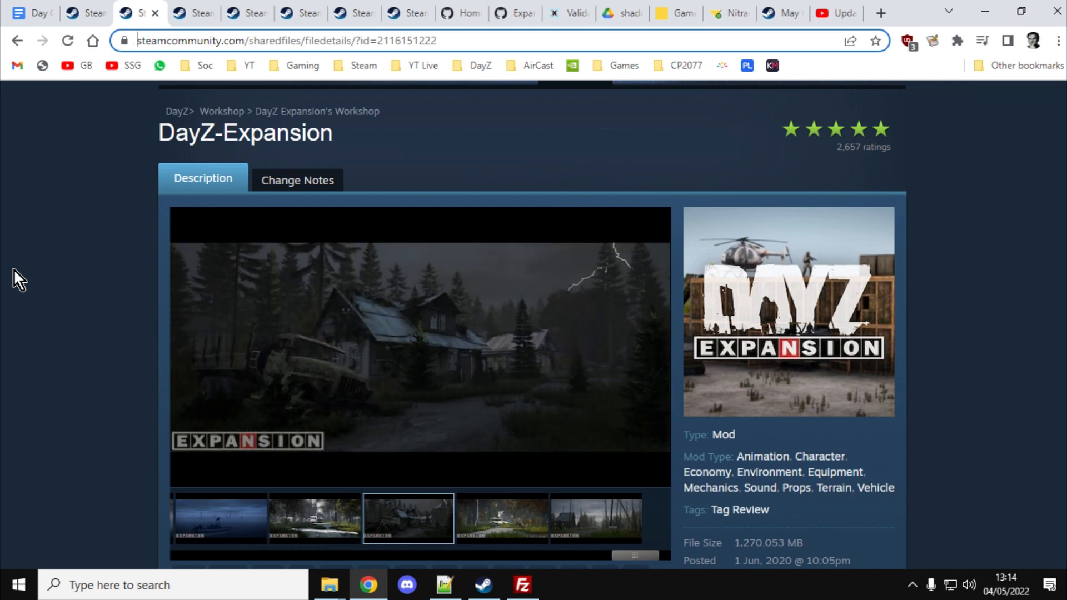
pyautogui.click(502, 518)
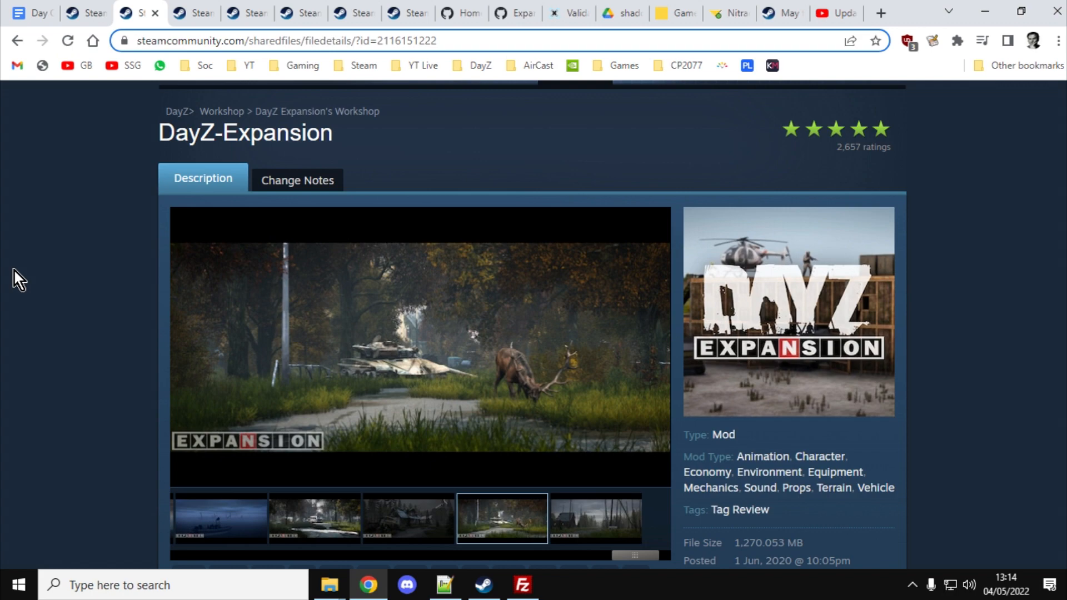
pyautogui.click(584, 518)
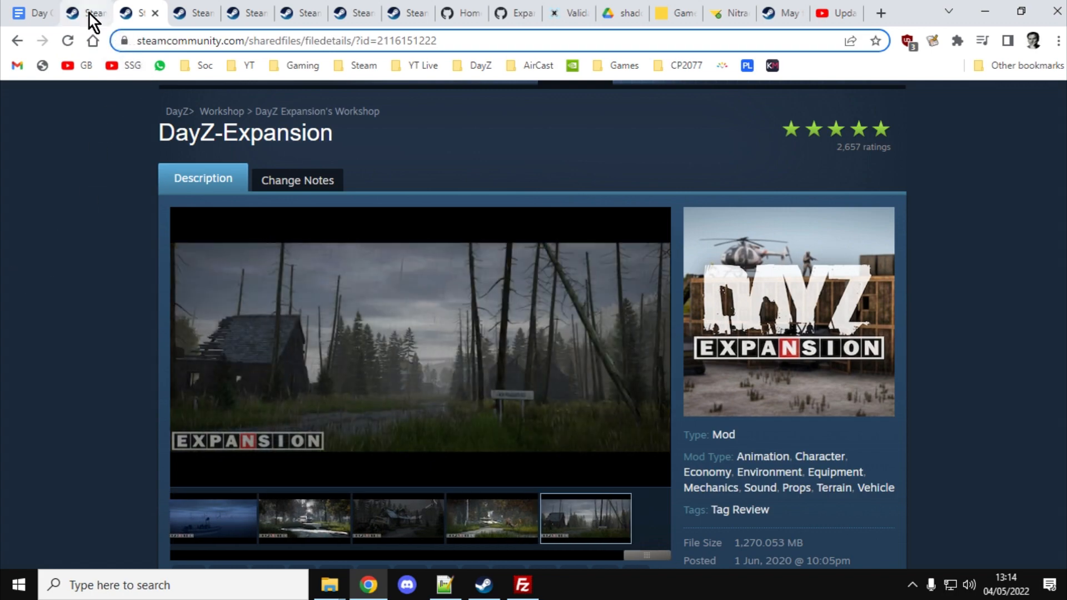
pyautogui.click(83, 13)
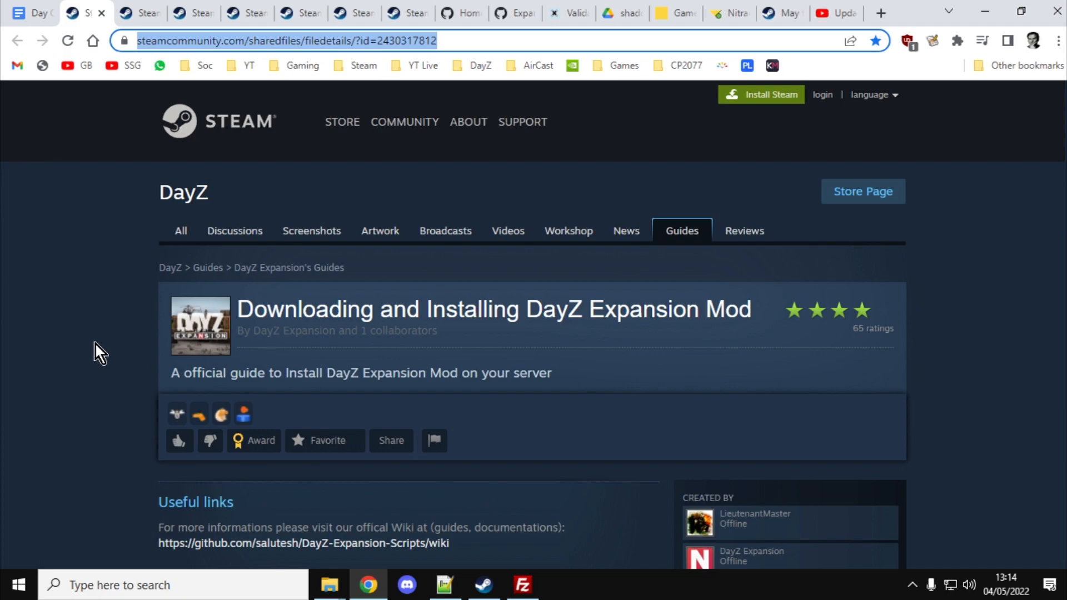
pyautogui.scroll(-3)
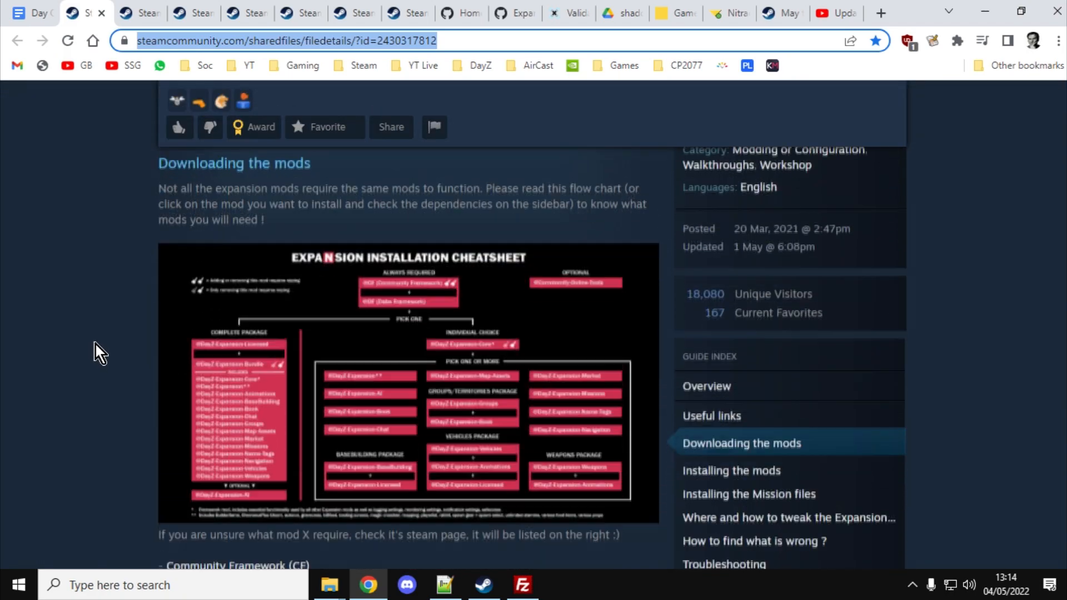
pyautogui.click(409, 381)
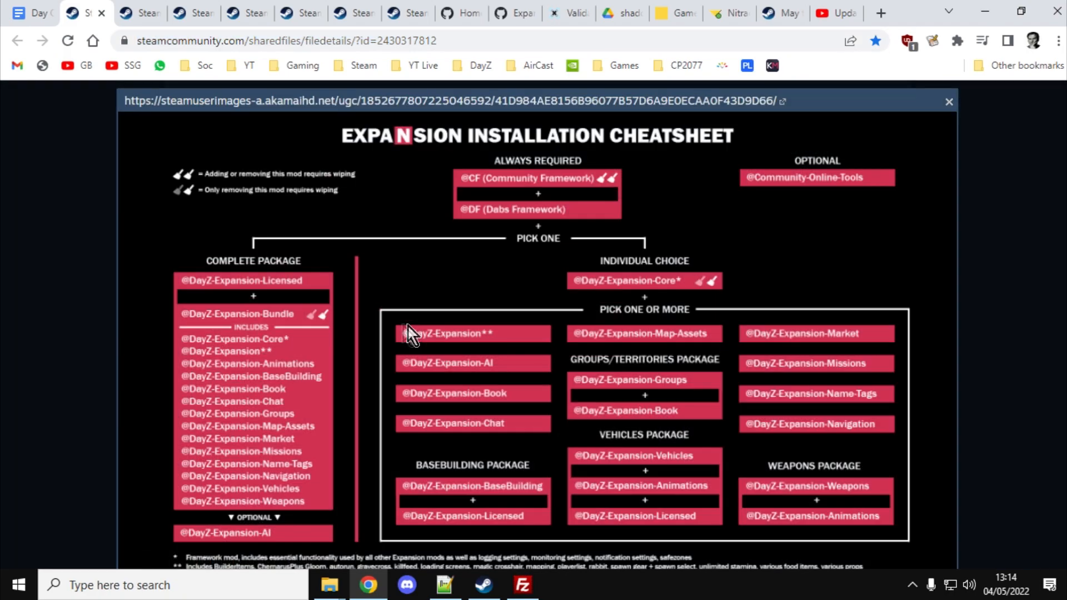
pyautogui.moveTo(7, 347)
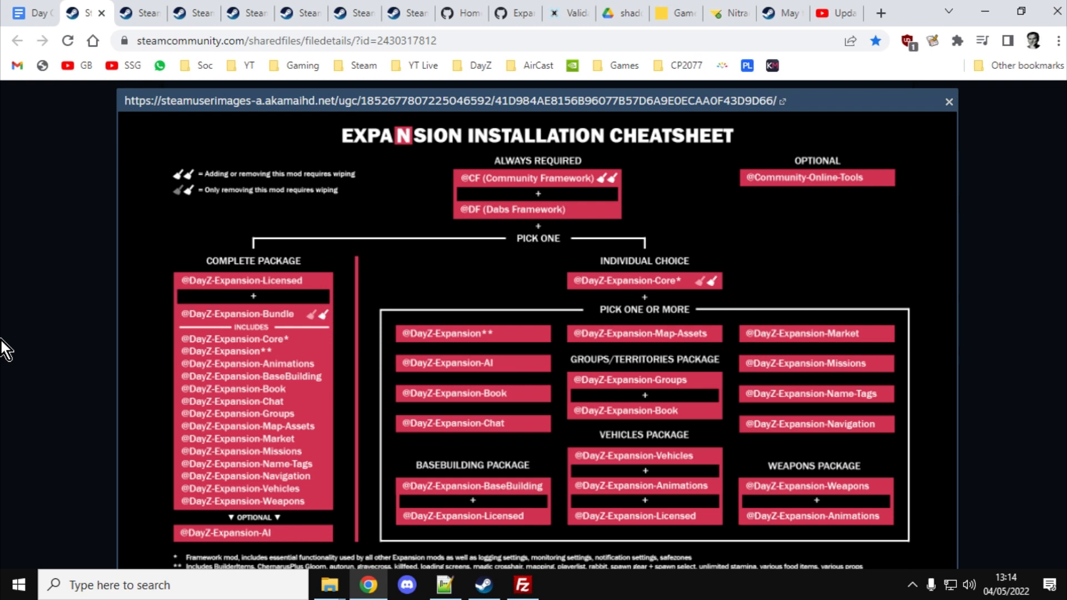
pyautogui.moveTo(578, 331)
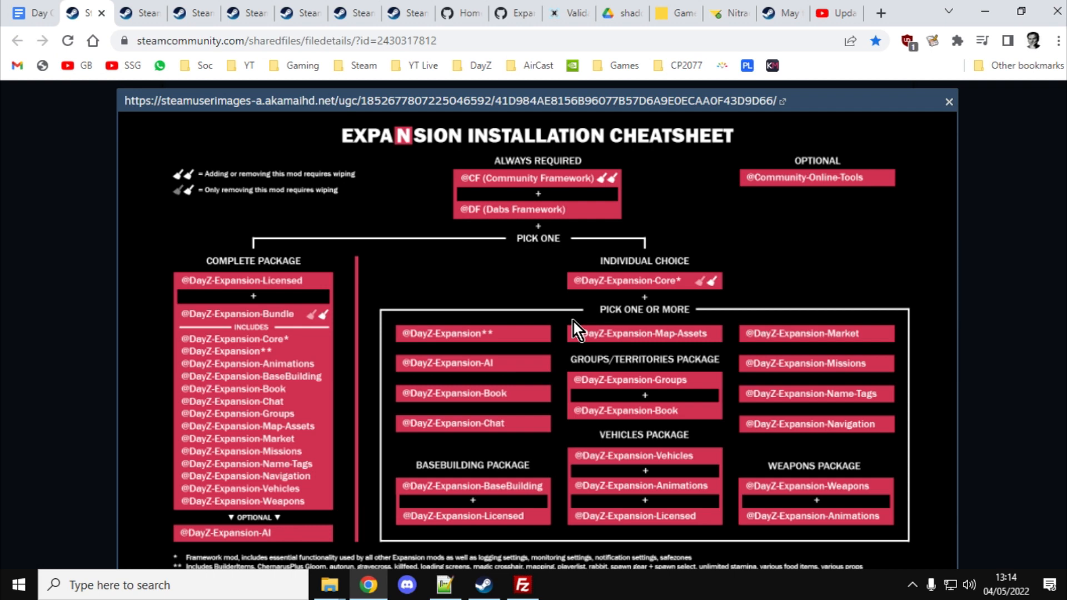
pyautogui.moveTo(252, 530)
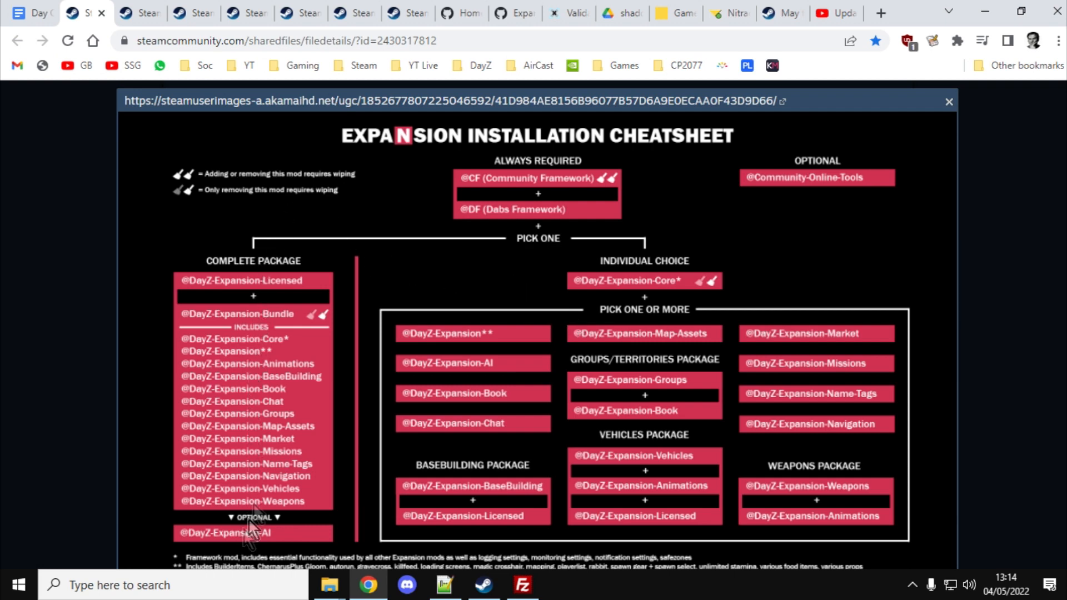
pyautogui.moveTo(541, 184)
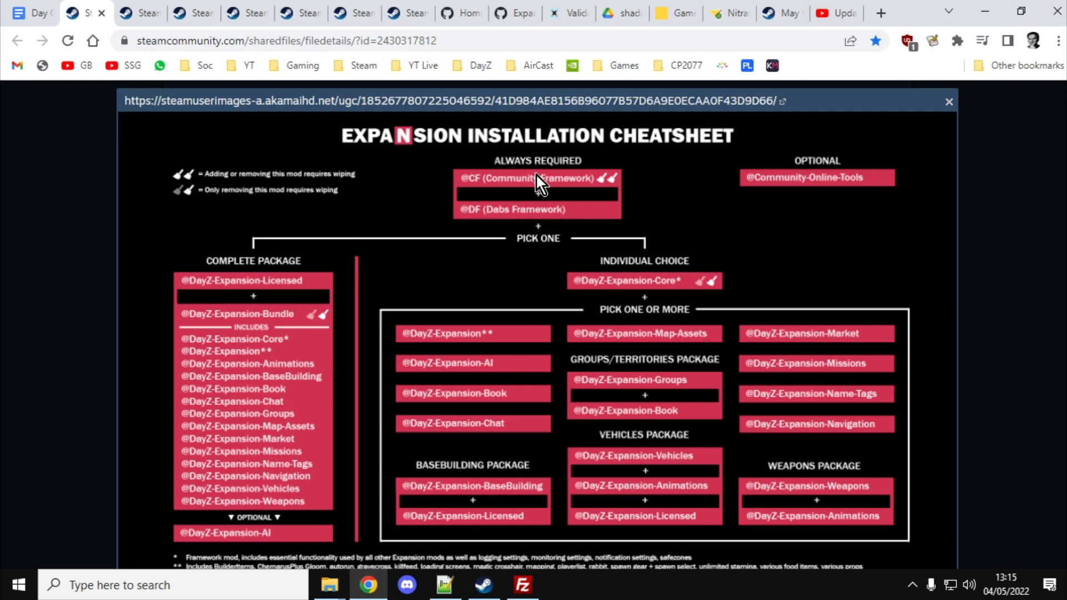
pyautogui.moveTo(271, 296)
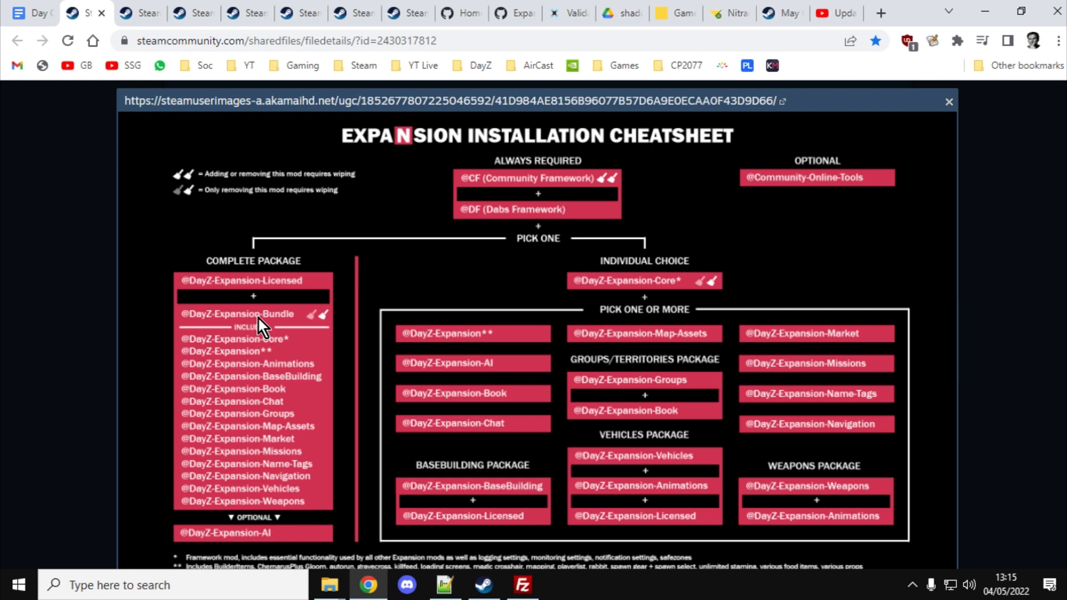
pyautogui.moveTo(258, 326)
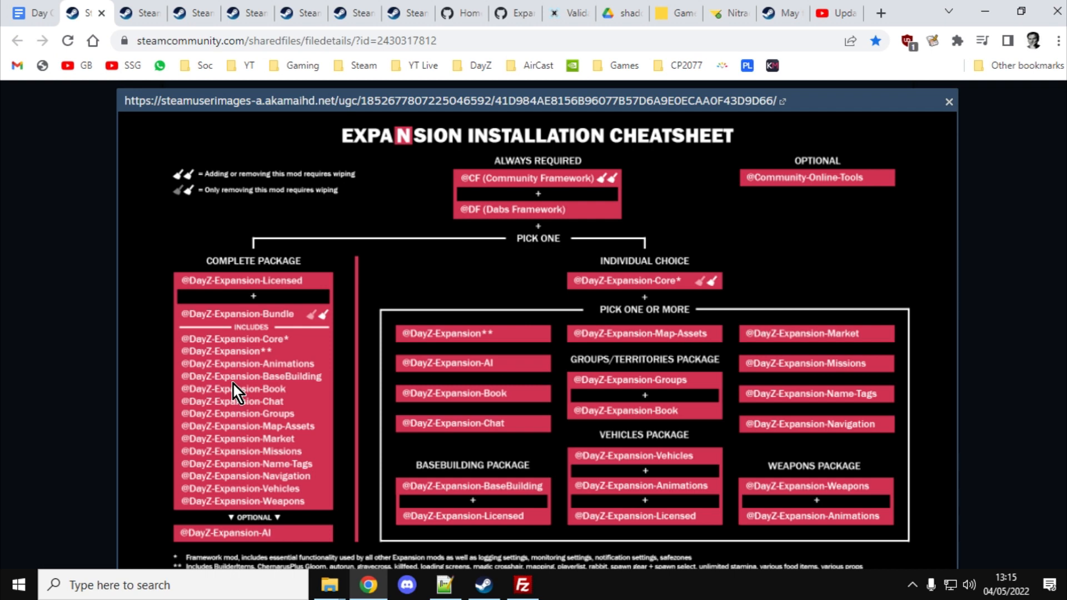
pyautogui.moveTo(267, 305)
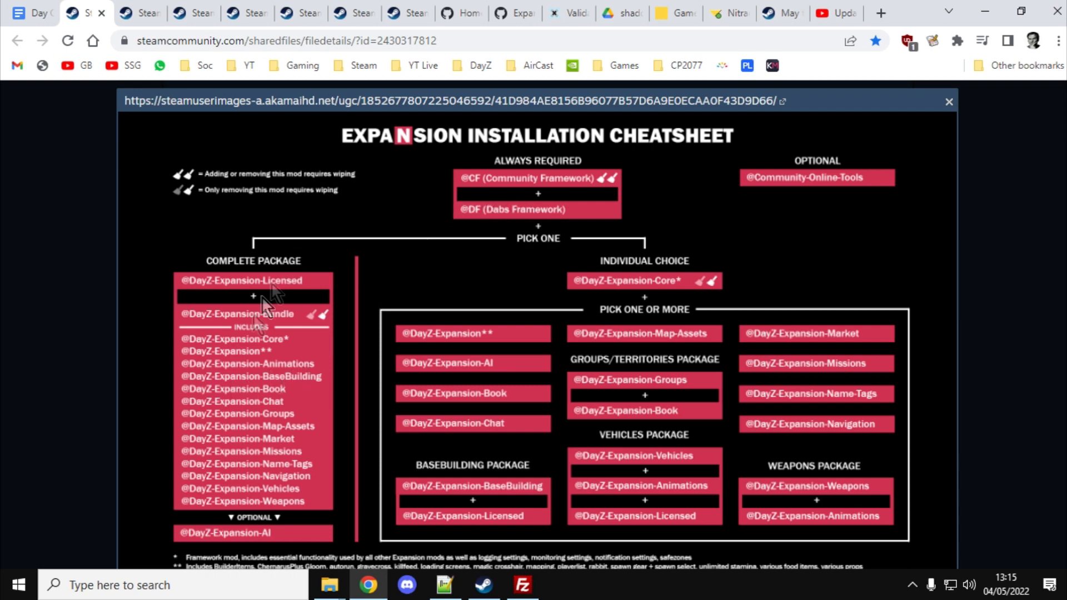
pyautogui.moveTo(816, 184)
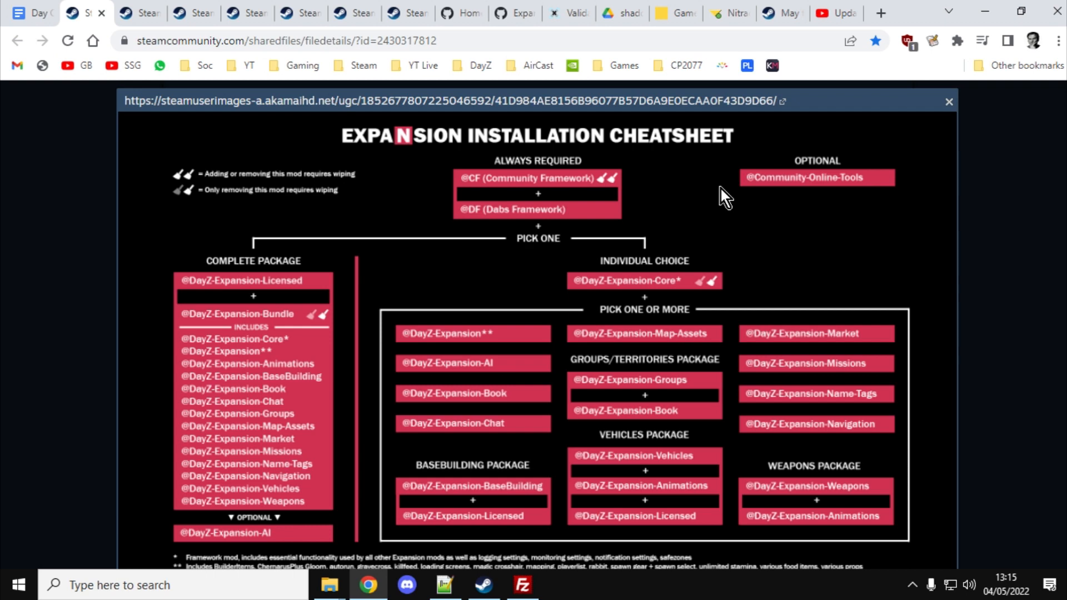
pyautogui.moveTo(39, 296)
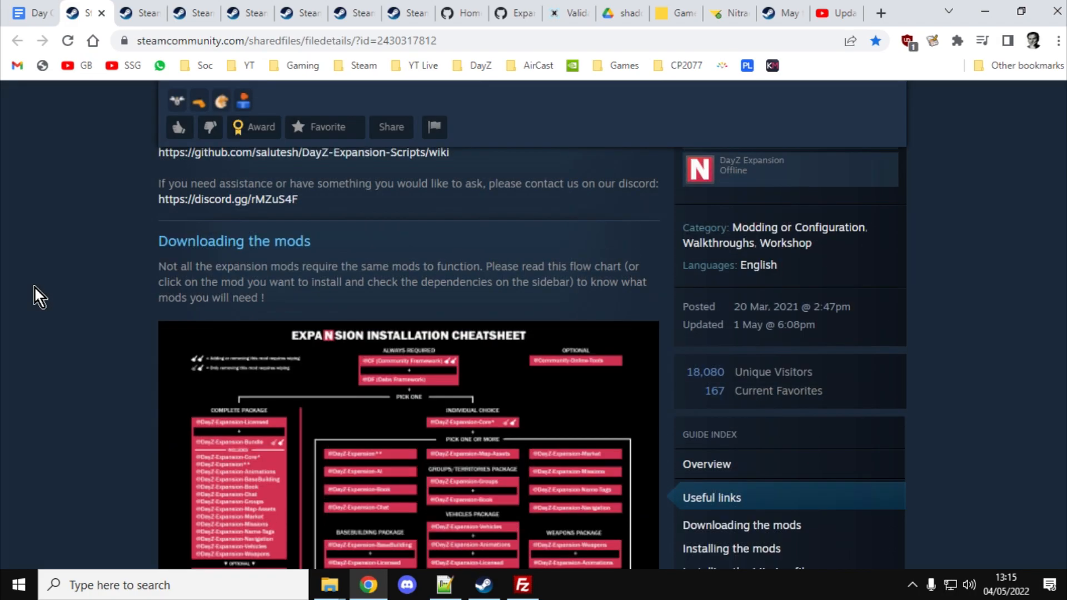
# Step: Scroll the guide to its Useful links and follow the DayZ-Expansion-Scripts wiki link
pyautogui.scroll(3)
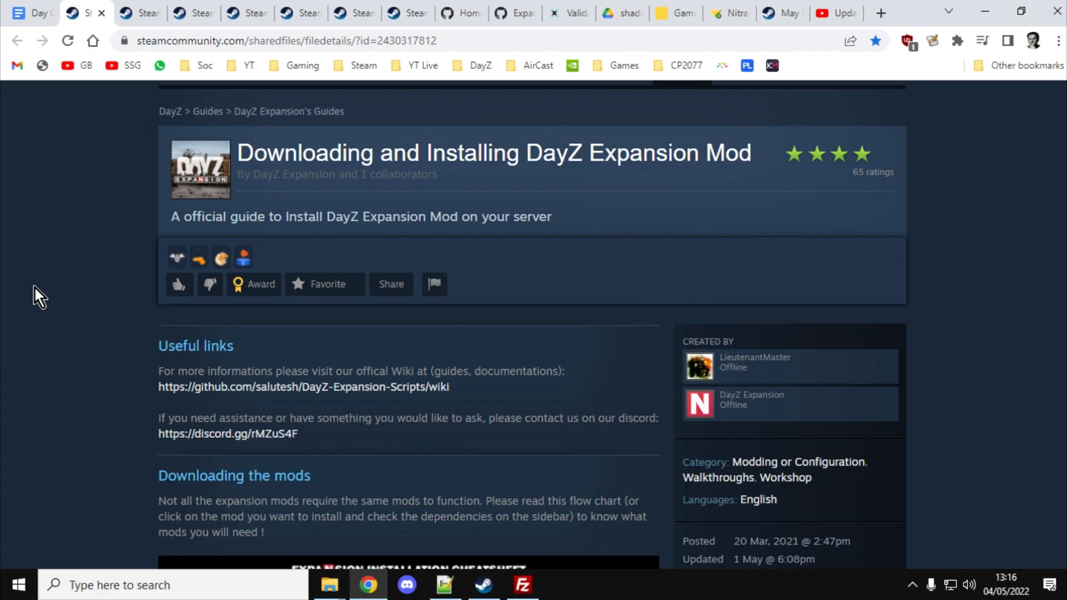
pyautogui.scroll(-3)
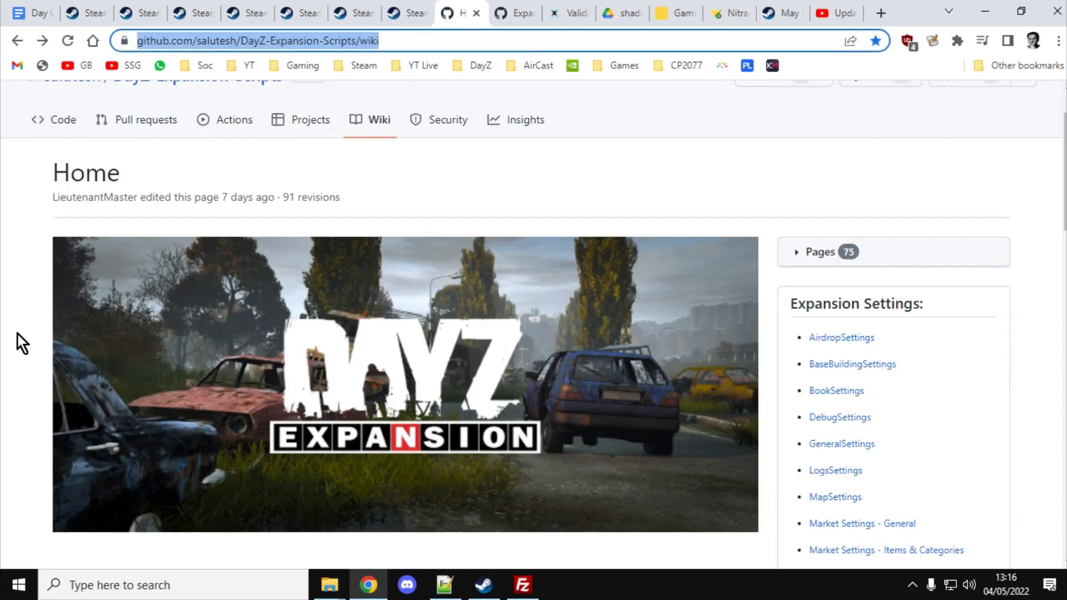
pyautogui.scroll(-3)
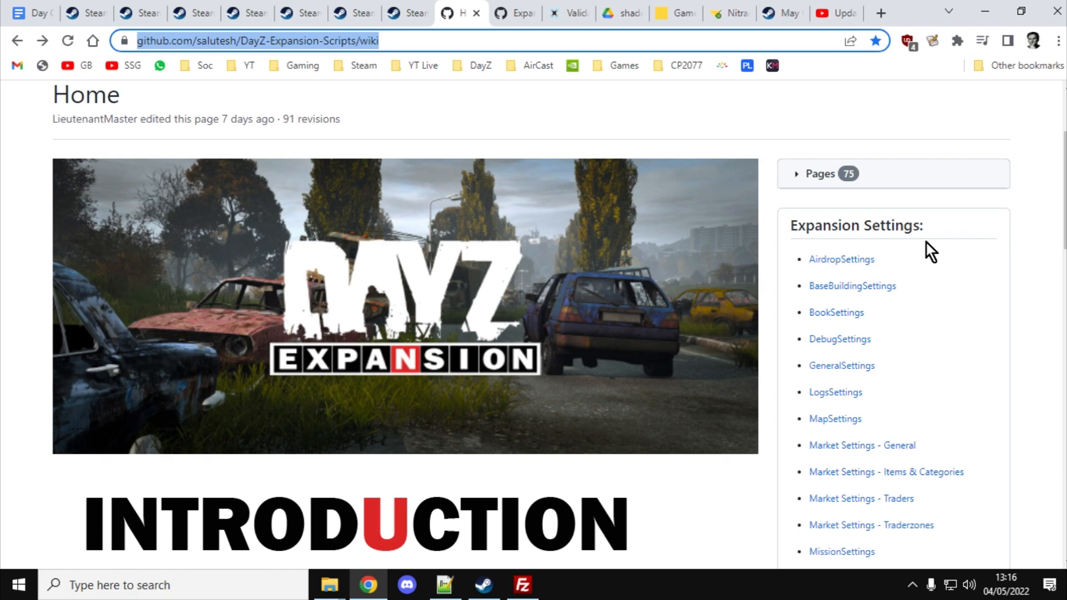
pyautogui.scroll(-3)
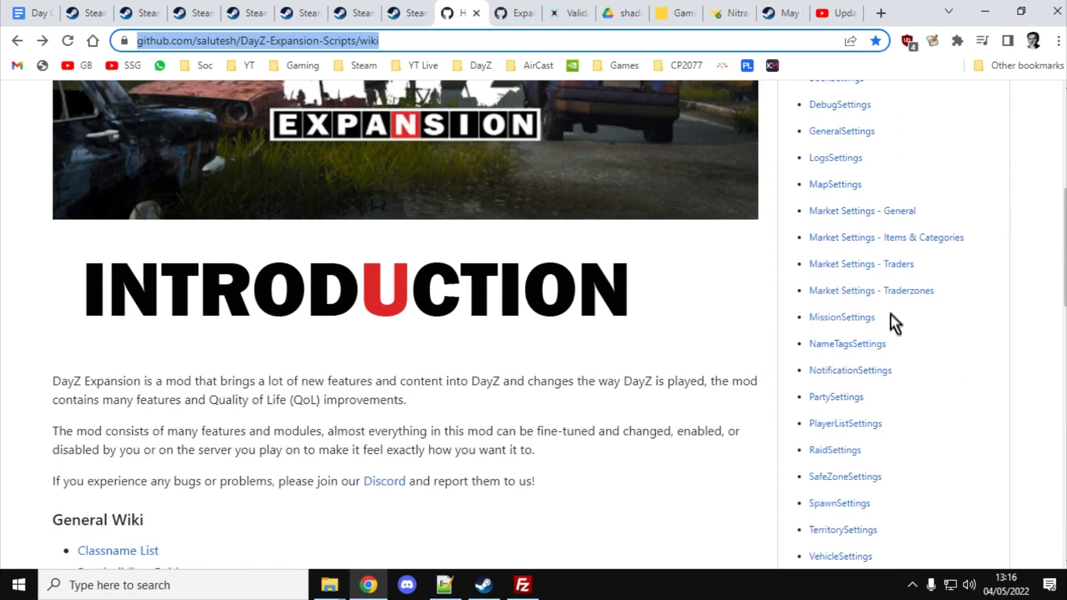
pyautogui.scroll(-3)
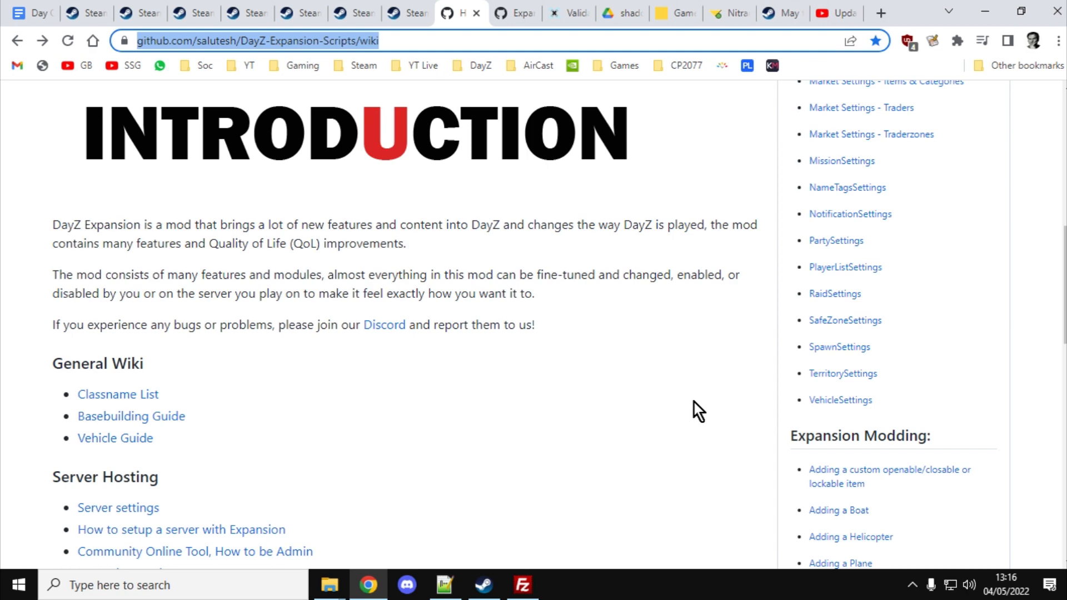
pyautogui.scroll(-3)
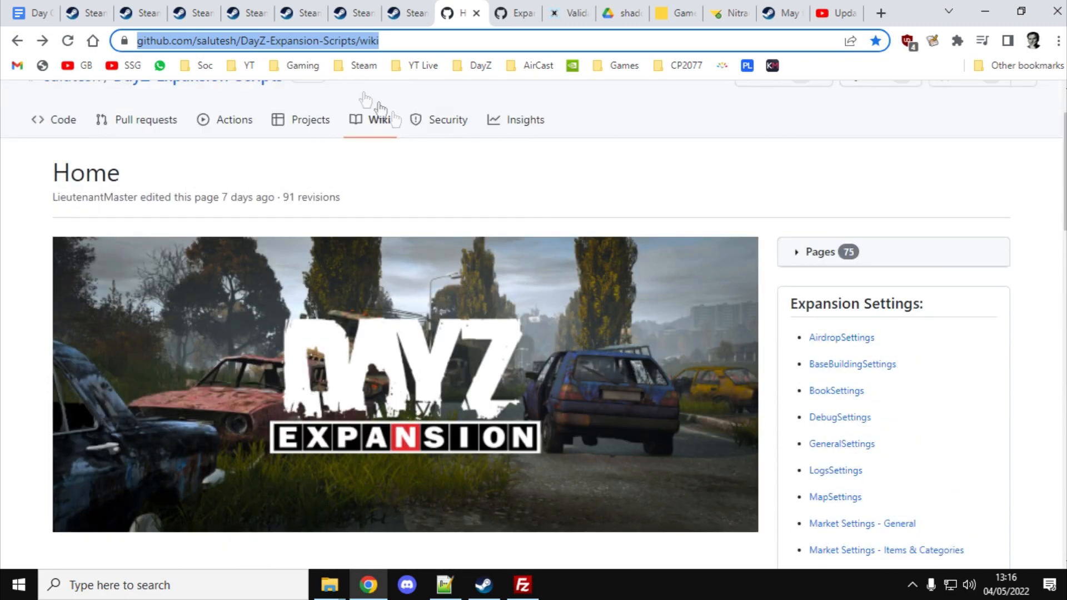
# Step: Switch from the GitHub wiki to the YouTube DayZ Expansion local-server beginners guide
pyautogui.click(837, 13)
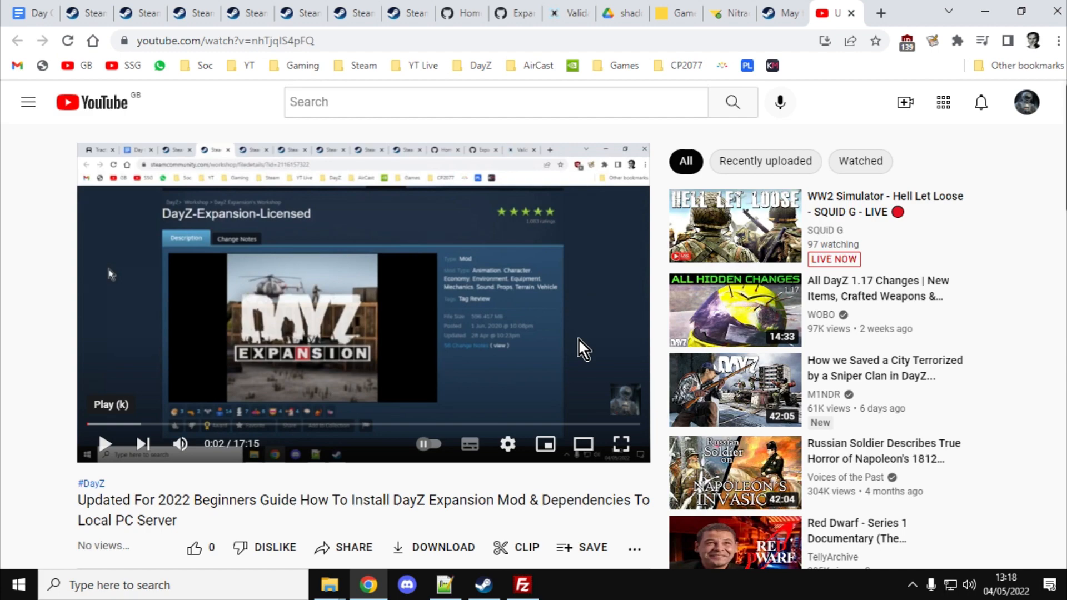
# Step: Return to the DayZ-Expansion workshop page and view its last gallery screenshots
pyautogui.click(136, 12)
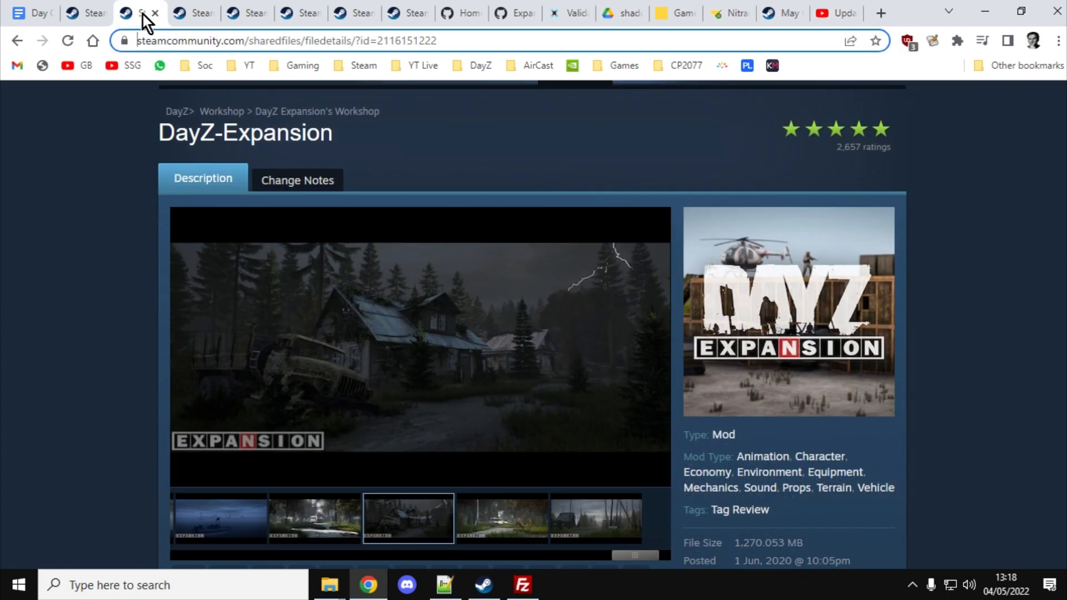
pyautogui.scroll(-3)
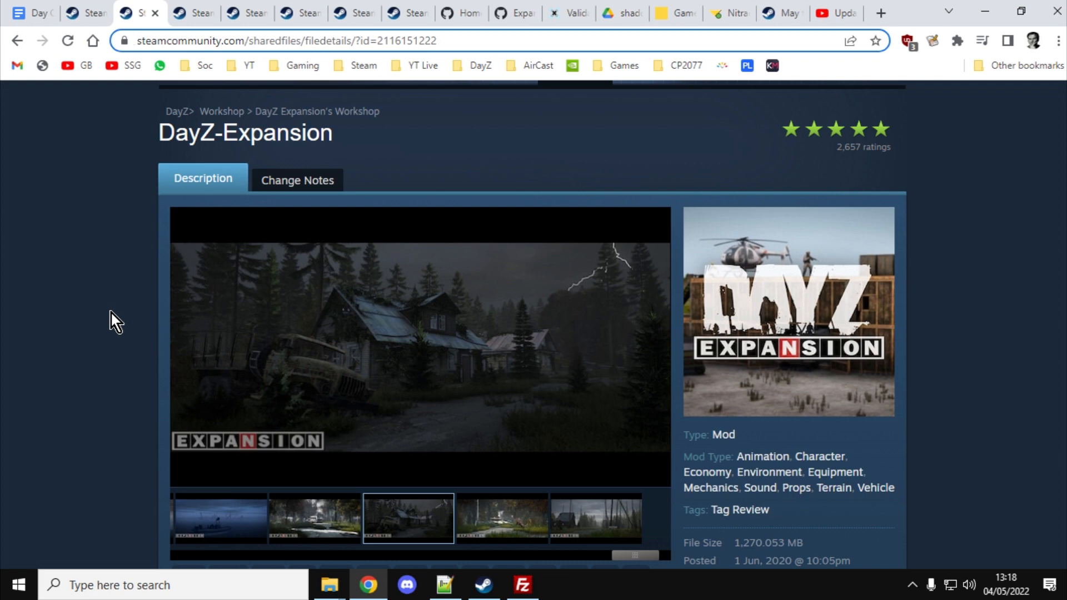
pyautogui.click(501, 519)
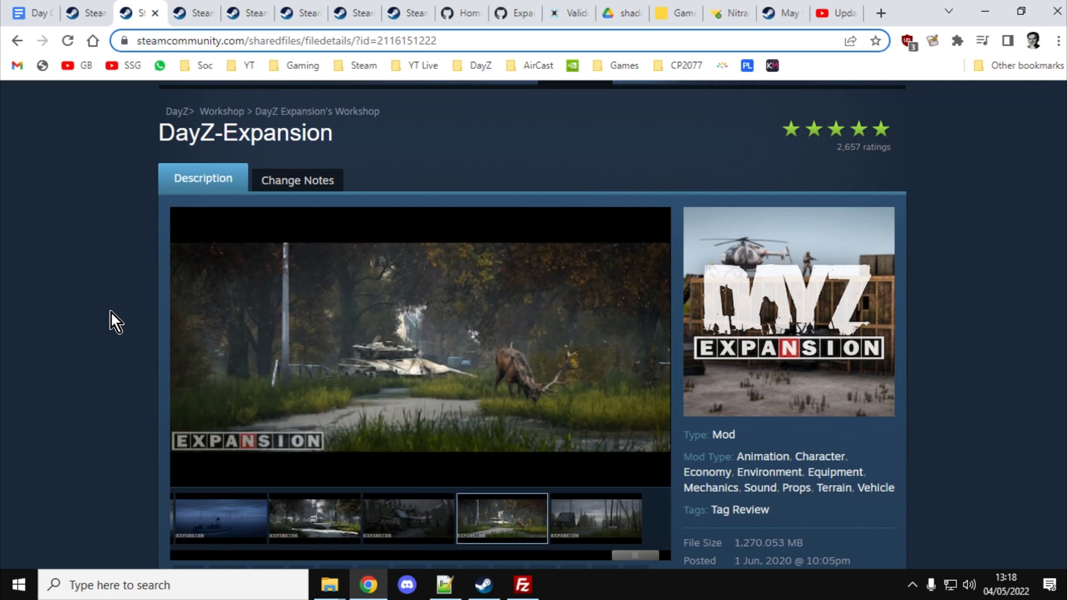
pyautogui.click(584, 518)
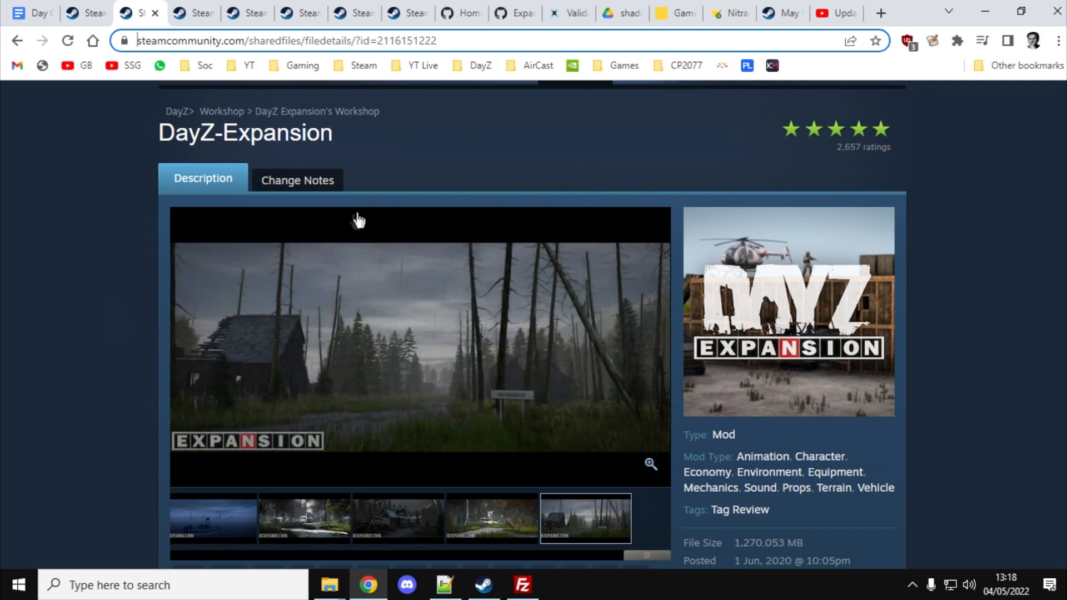
pyautogui.moveTo(358, 220)
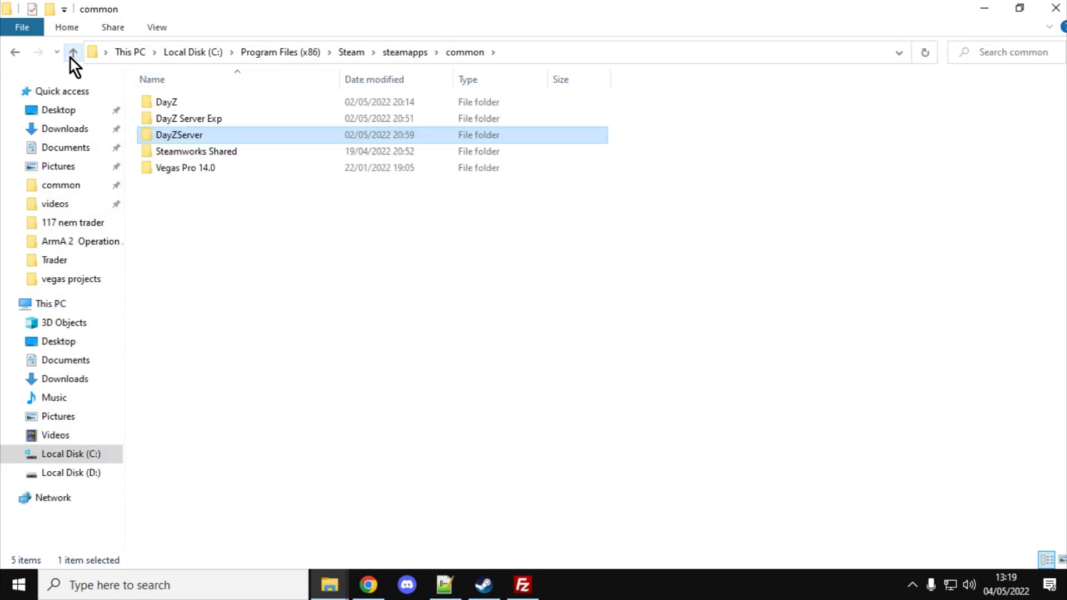
pyautogui.moveTo(180, 134)
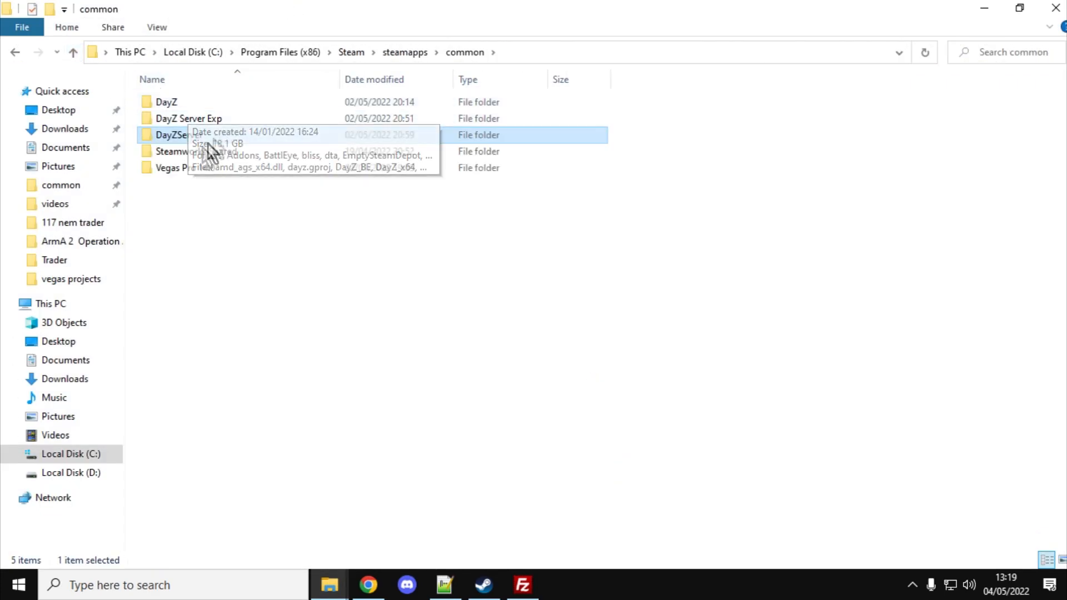
# Step: Open DayZServer to see its installed mod folders, then return to the browser
pyautogui.doubleClick(175, 134)
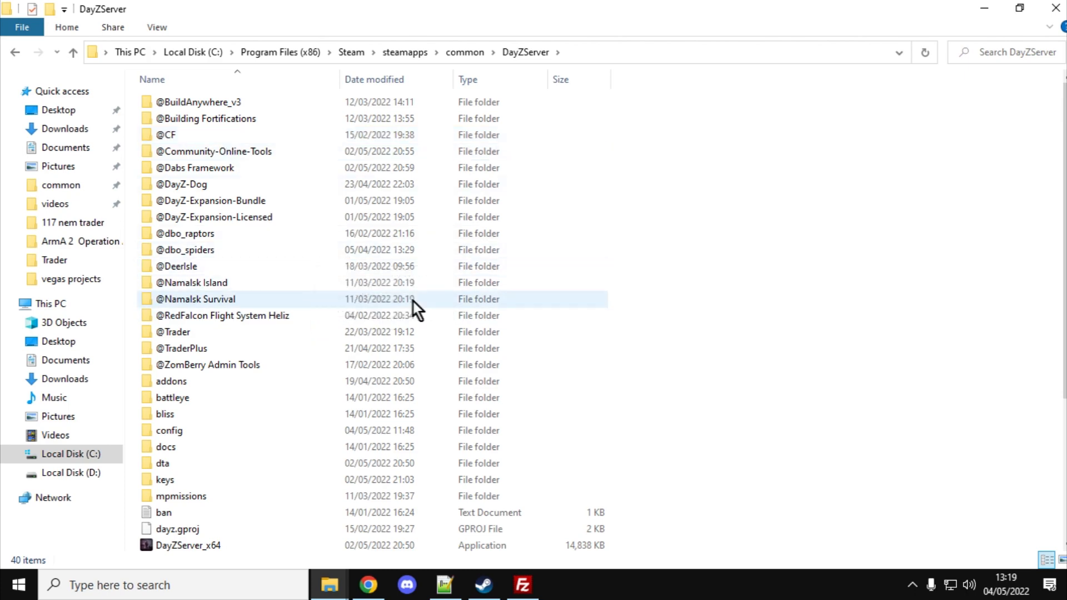
pyautogui.click(367, 585)
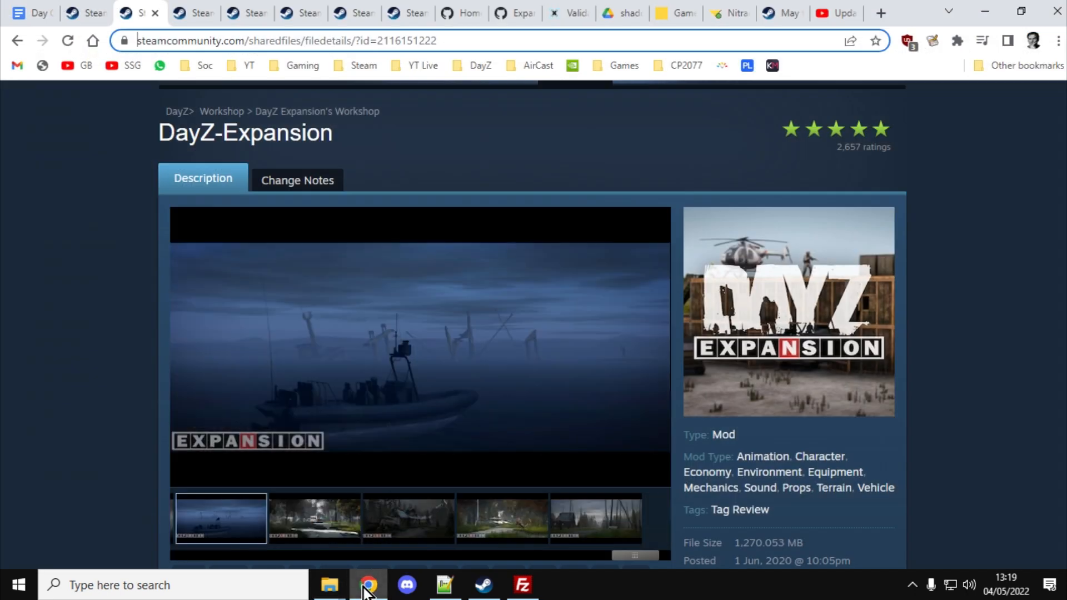
pyautogui.moveTo(102, 323)
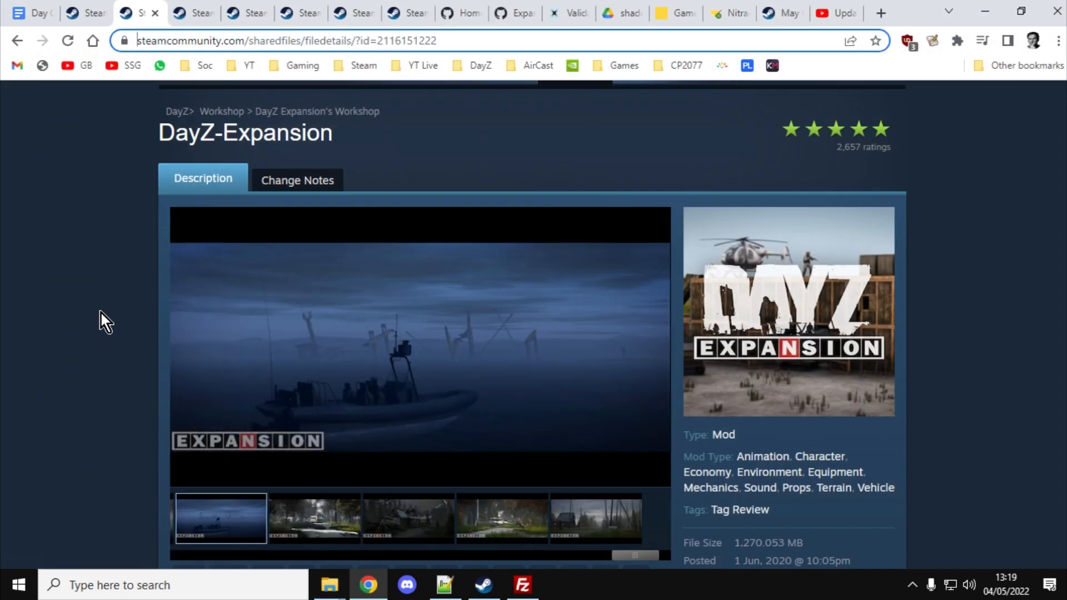
# Step: Scroll through the DayZ-Expansion-Licensed, Community-Online-Tools and DayZ-Expansion-Core workshop pages
pyautogui.scroll(-3)
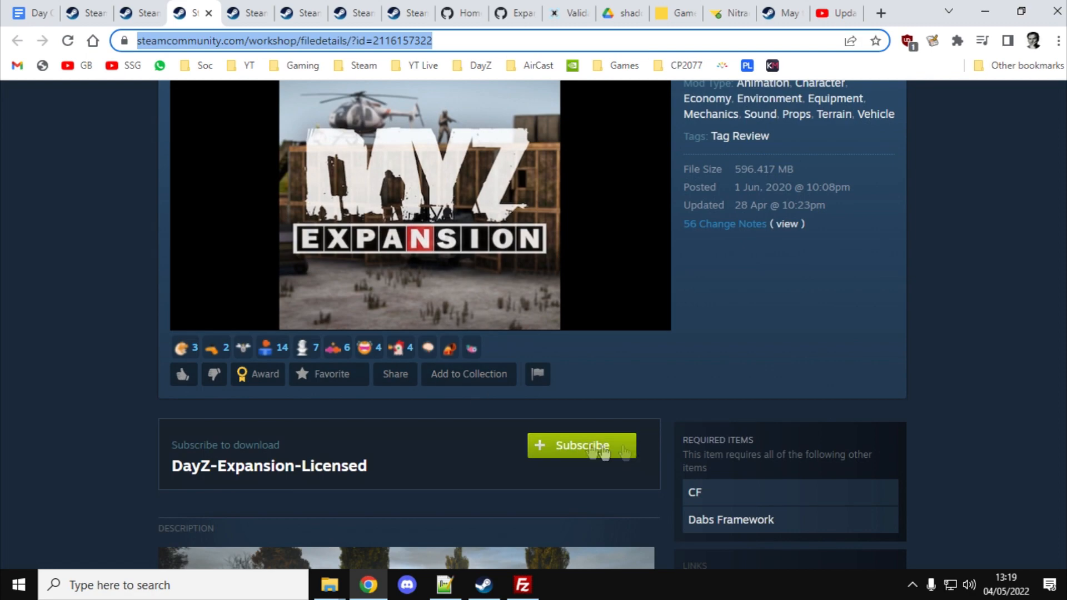
pyautogui.click(693, 492)
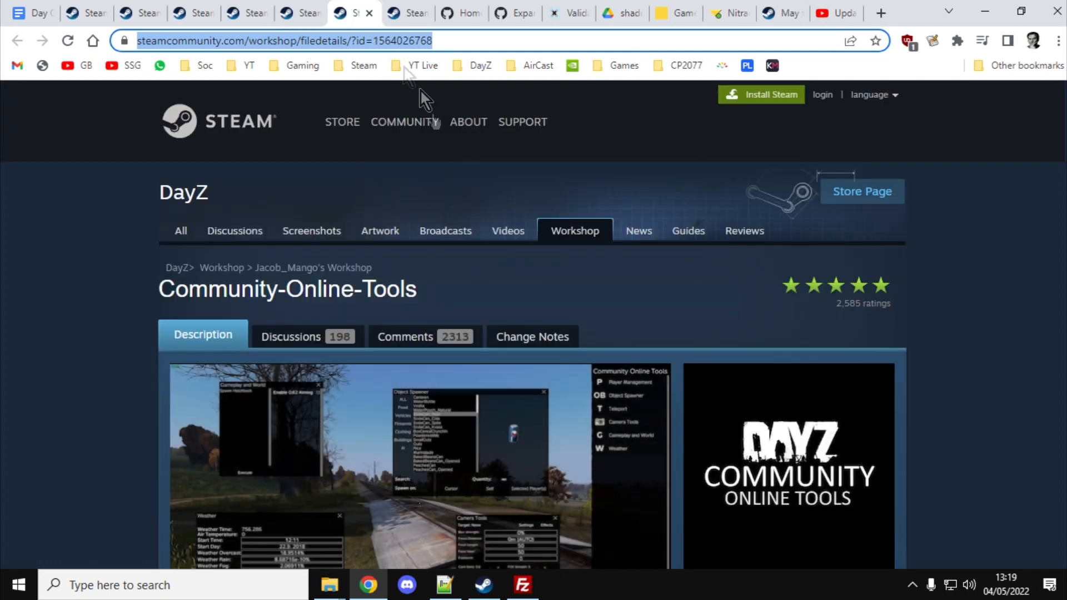
pyautogui.scroll(-3)
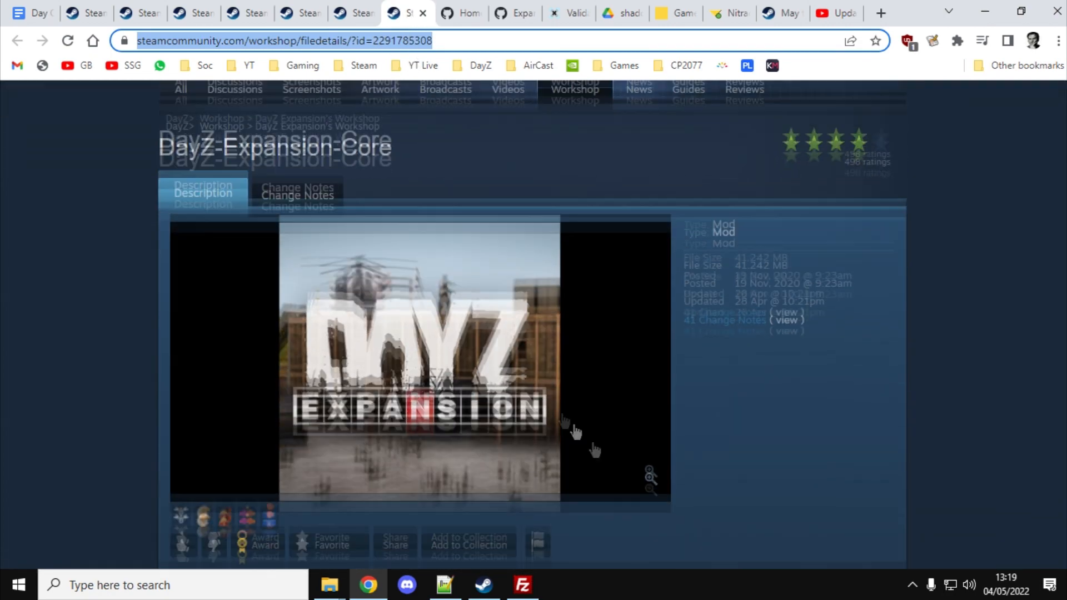
pyautogui.scroll(-3)
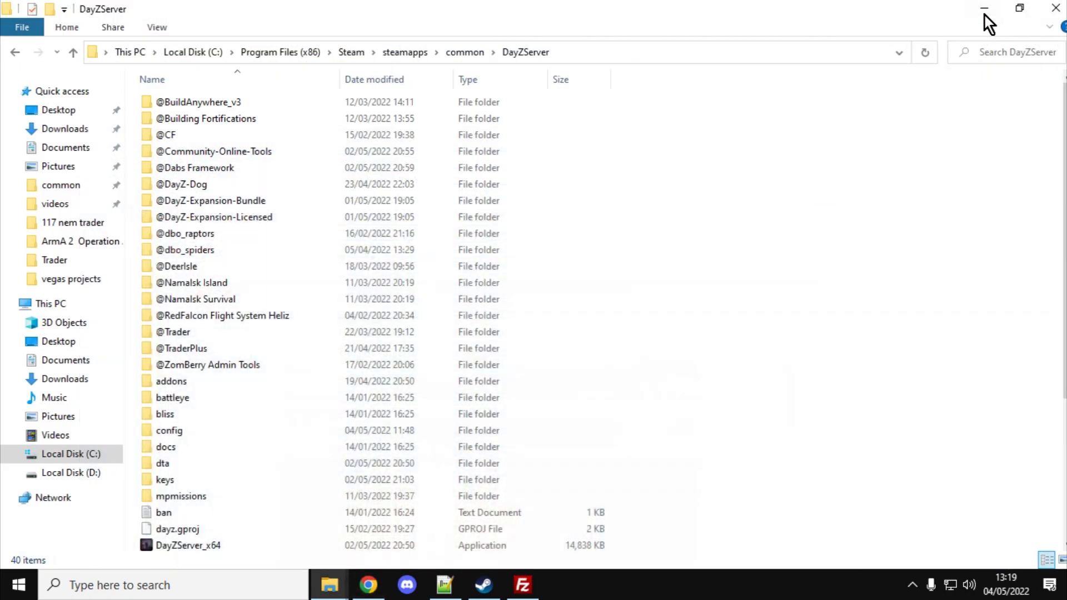
# Step: Minimize File Explorer and launch DayZ from its desktop shortcut
pyautogui.click(983, 7)
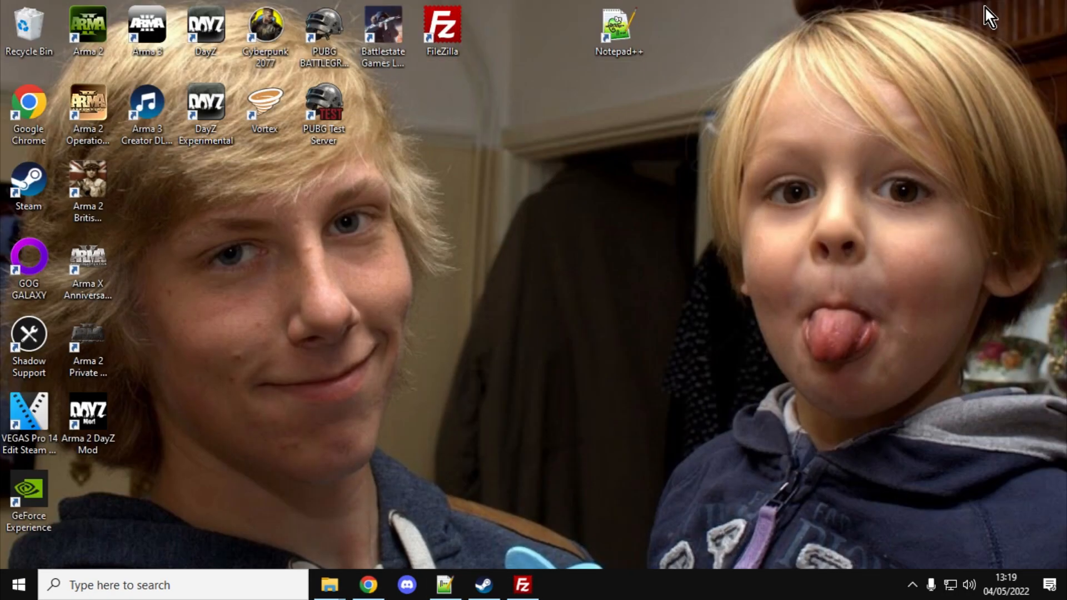
pyautogui.doubleClick(205, 30)
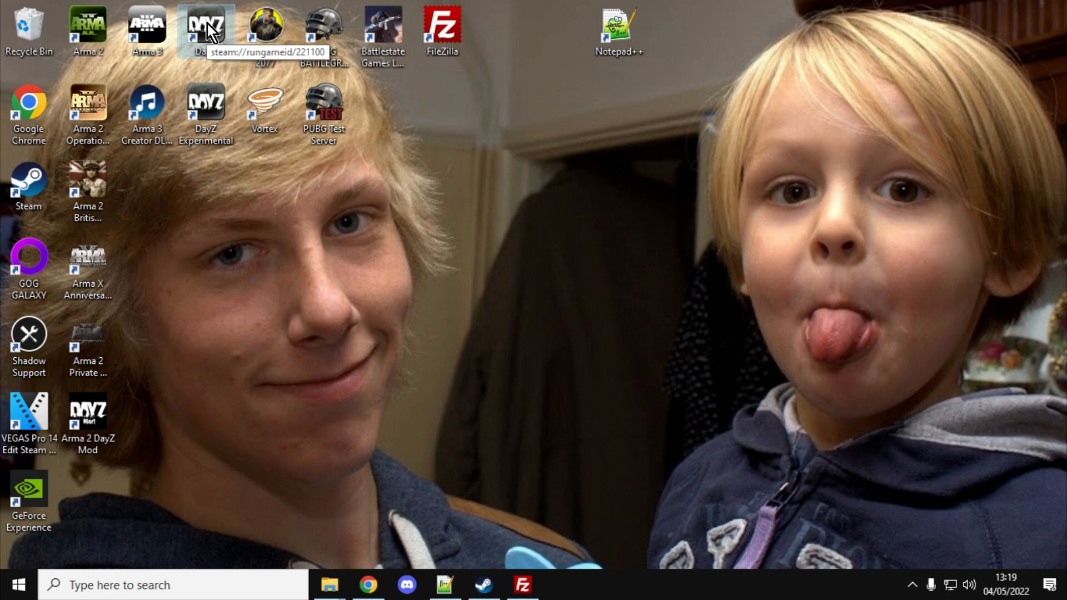
pyautogui.doubleClick(204, 31)
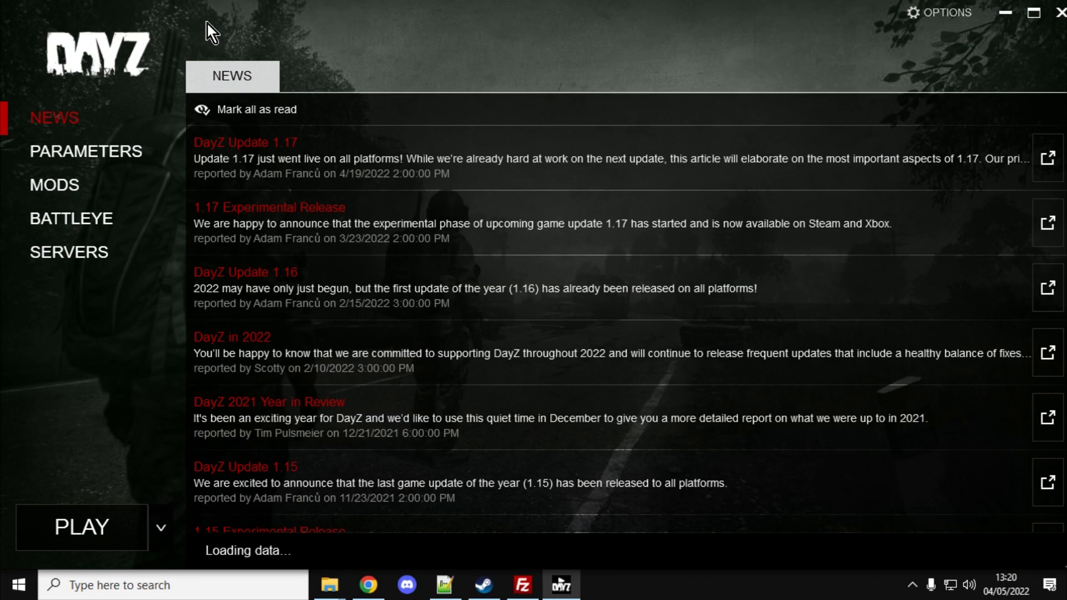
pyautogui.moveTo(45, 194)
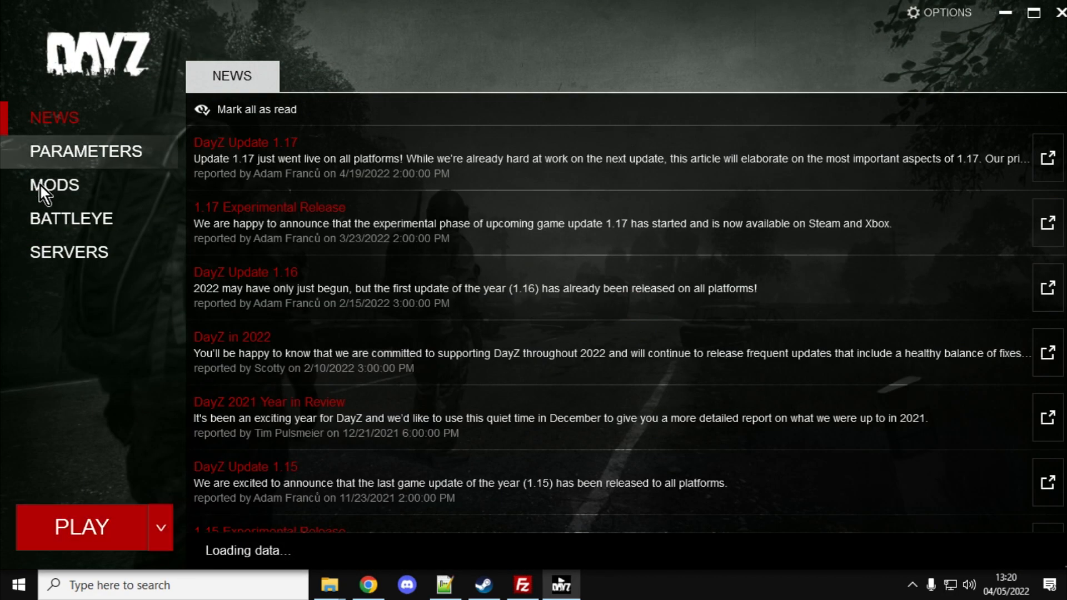
# Step: Open the MODS section from the DayZ Launcher sidebar
pyautogui.click(54, 185)
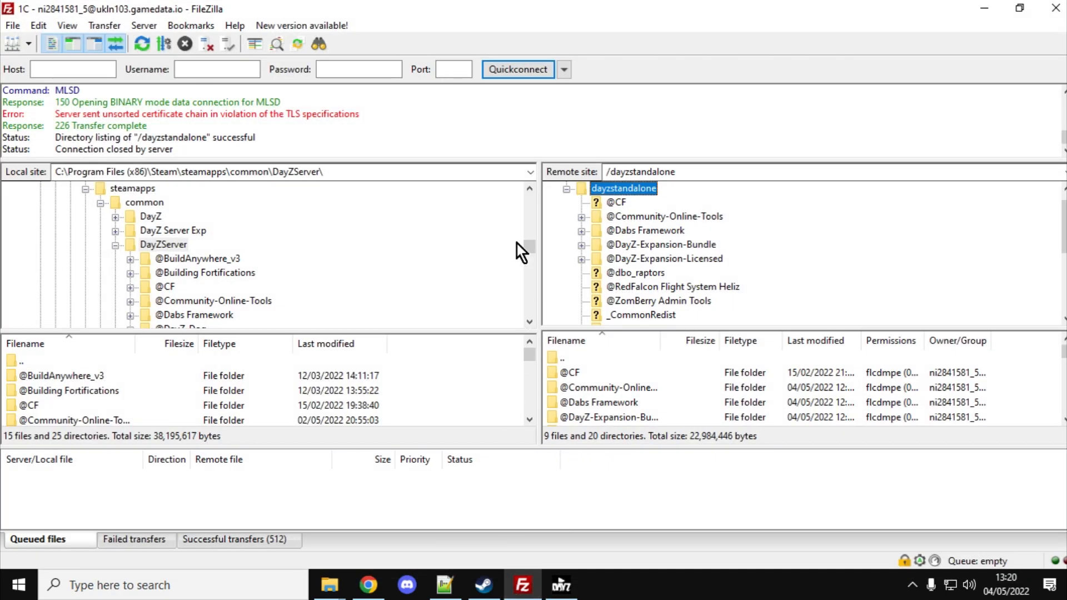
pyautogui.moveTo(385, 218)
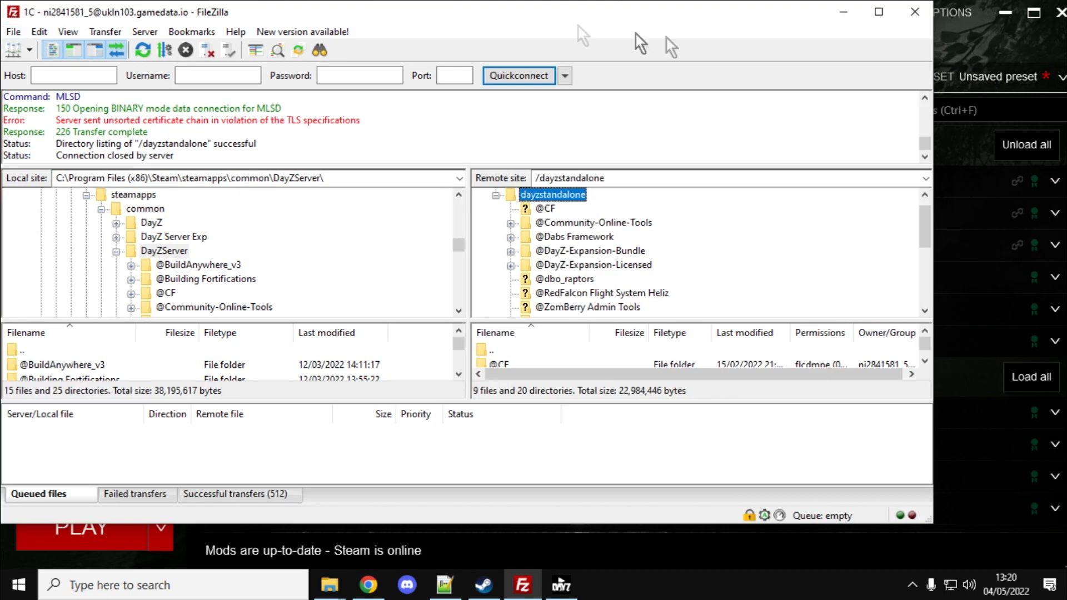
# Step: Connect to saved site 1C, open dayzstandalone, and expand local common > DayZ
pyautogui.click(12, 25)
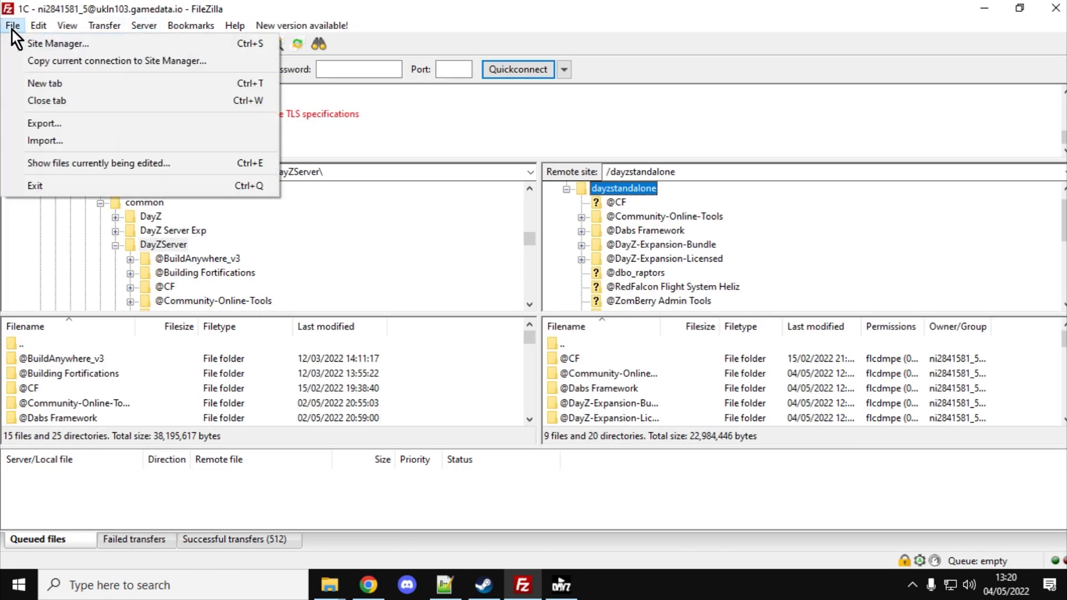
pyautogui.click(59, 44)
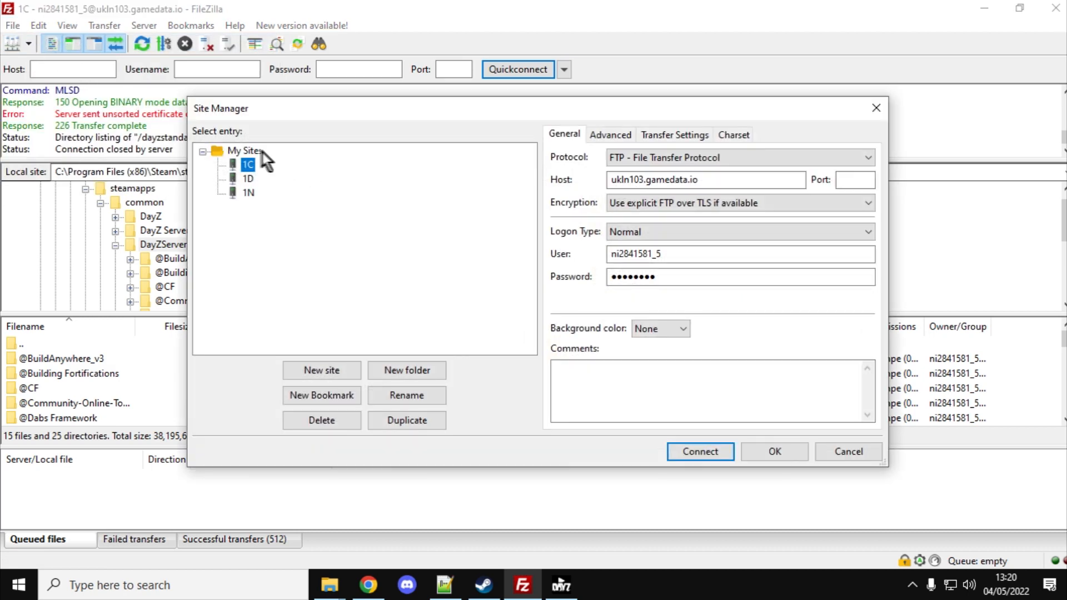
pyautogui.click(699, 451)
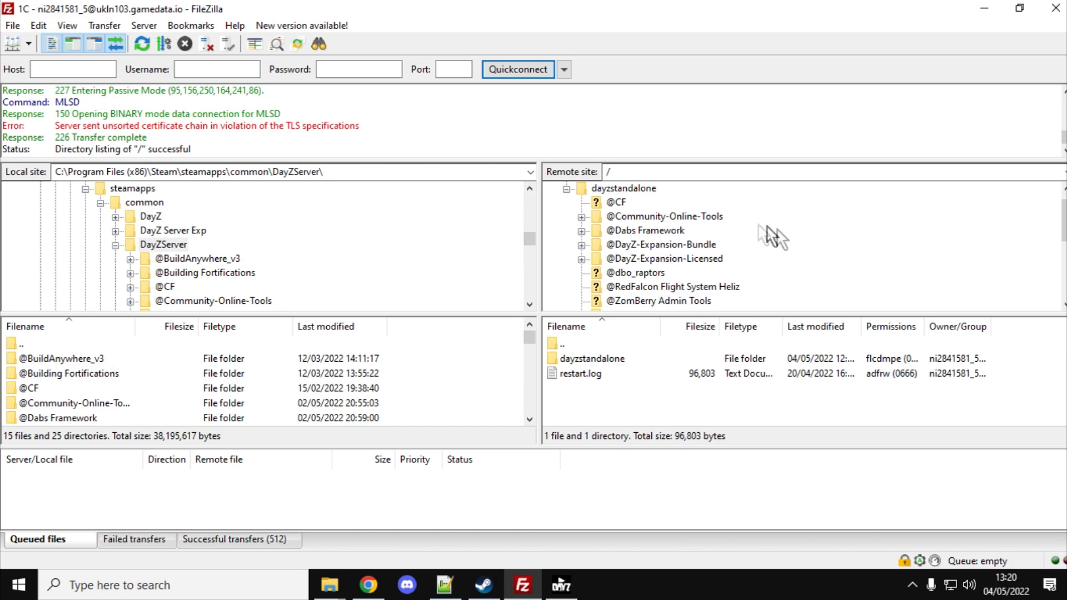
pyautogui.click(623, 188)
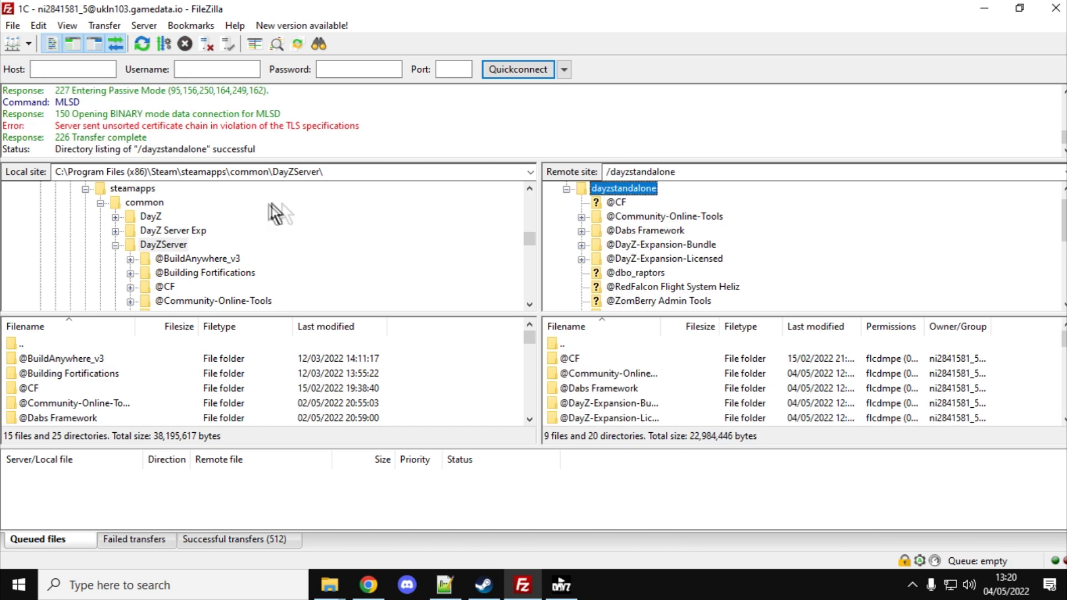
pyautogui.click(143, 202)
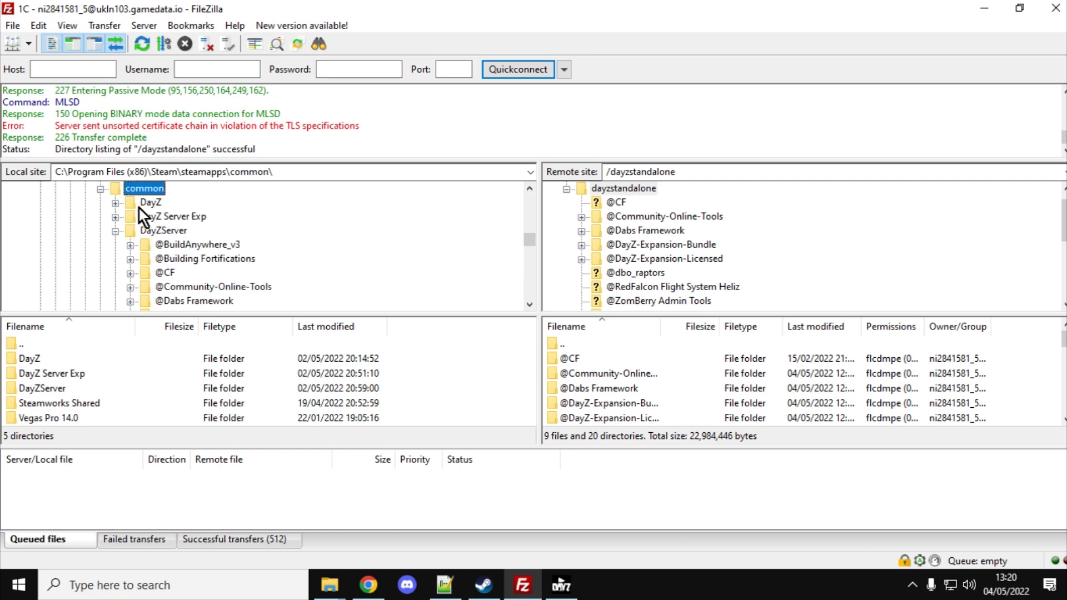
pyautogui.click(116, 204)
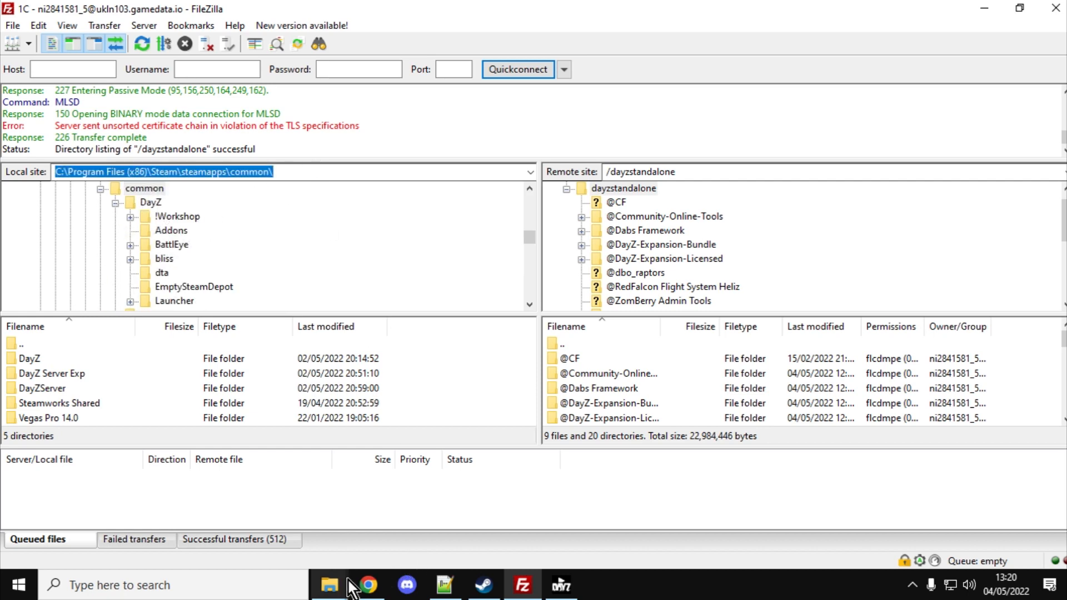
pyautogui.moveTo(328, 585)
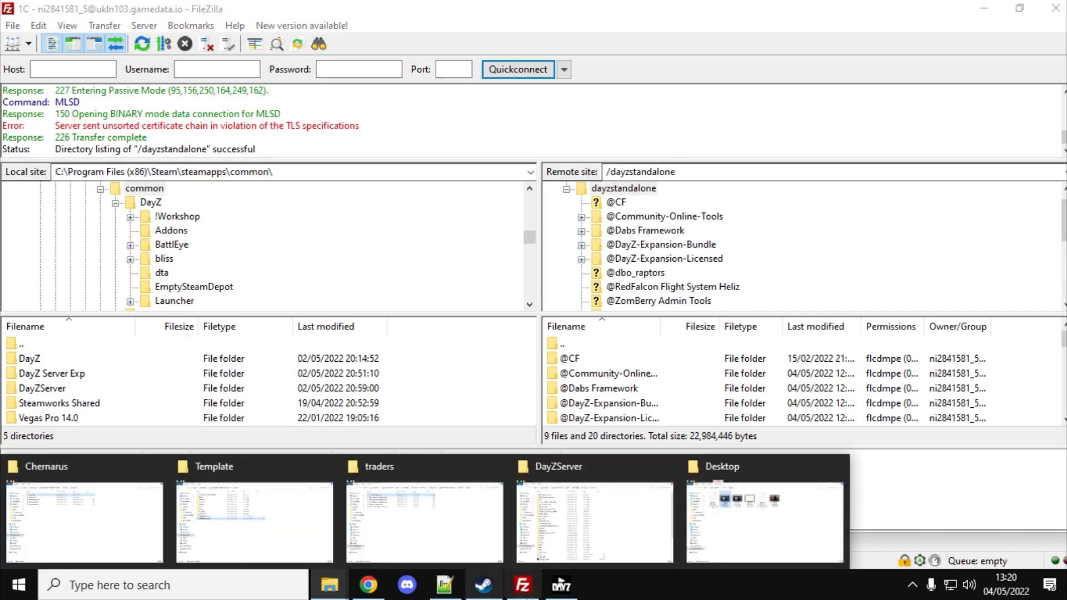
# Step: Open the CF mod's folder in Windows Explorer from the launcher, accepting the warning
pyautogui.click(560, 585)
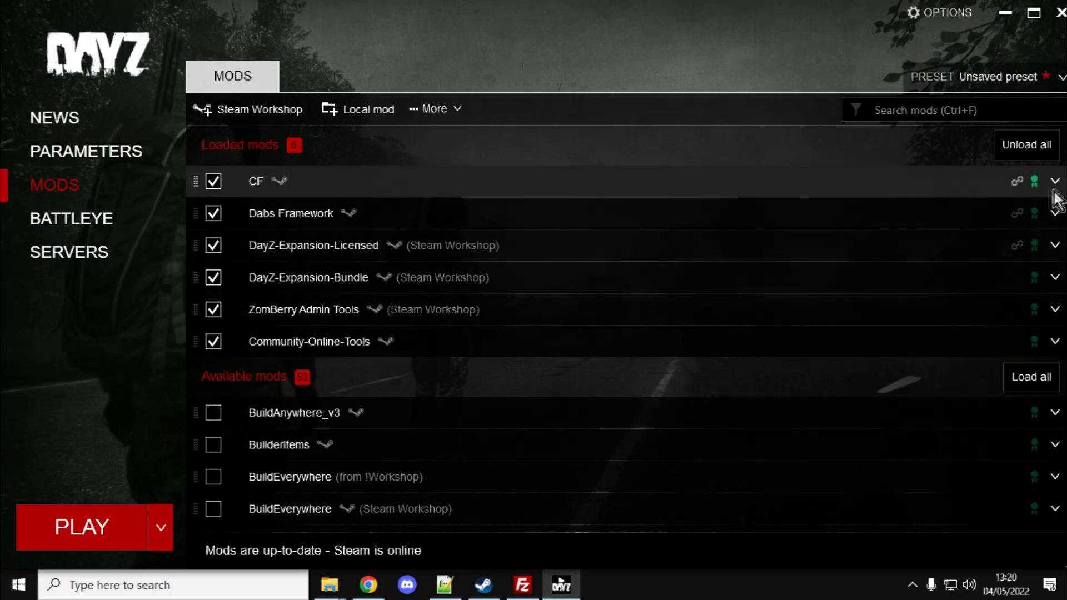
pyautogui.click(1053, 180)
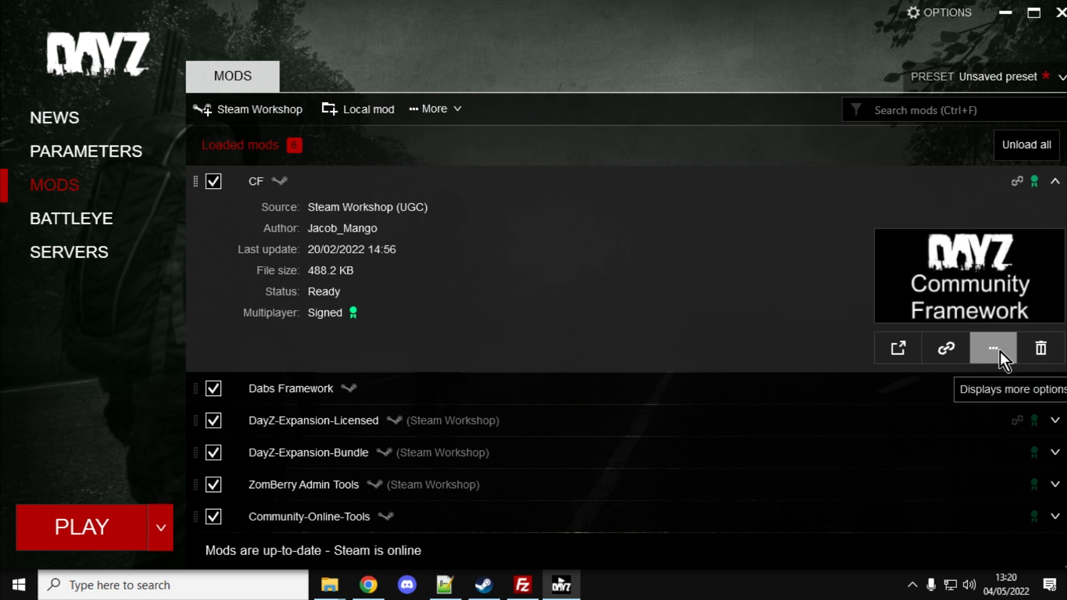
pyautogui.click(992, 348)
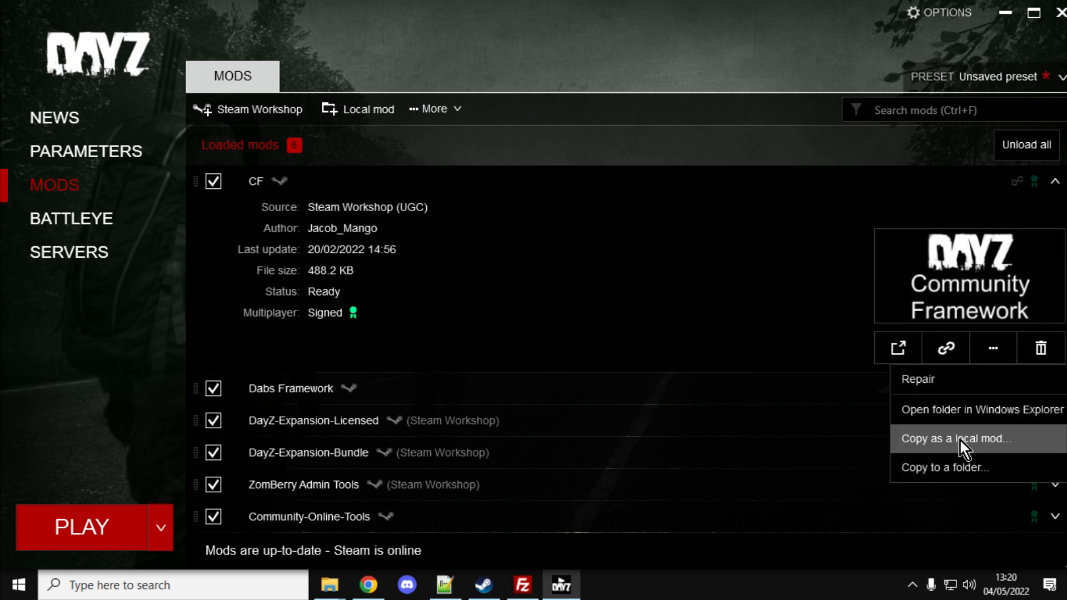
pyautogui.click(957, 438)
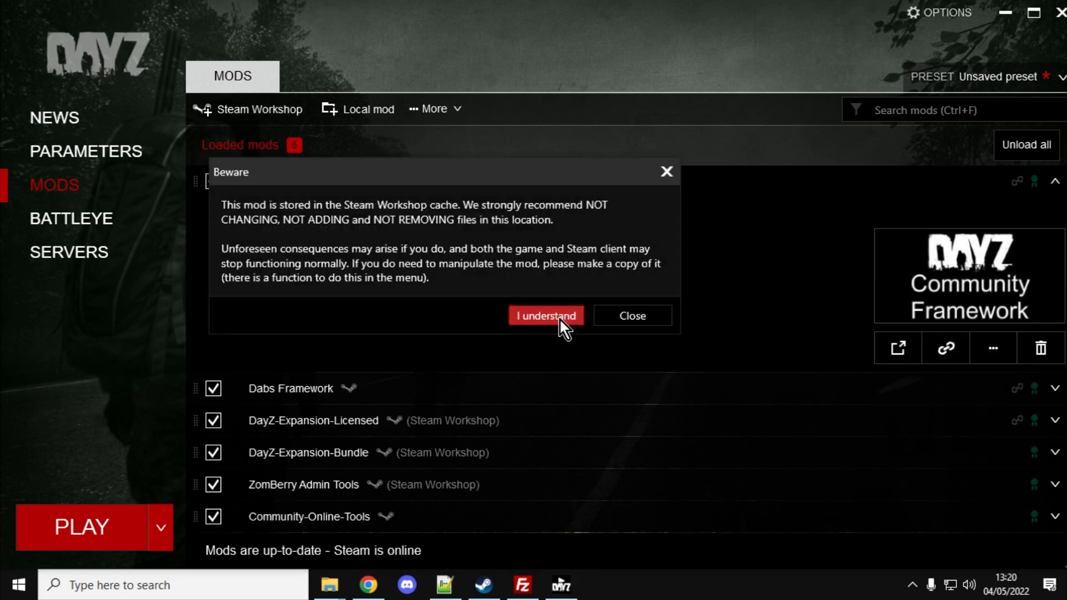
pyautogui.click(545, 316)
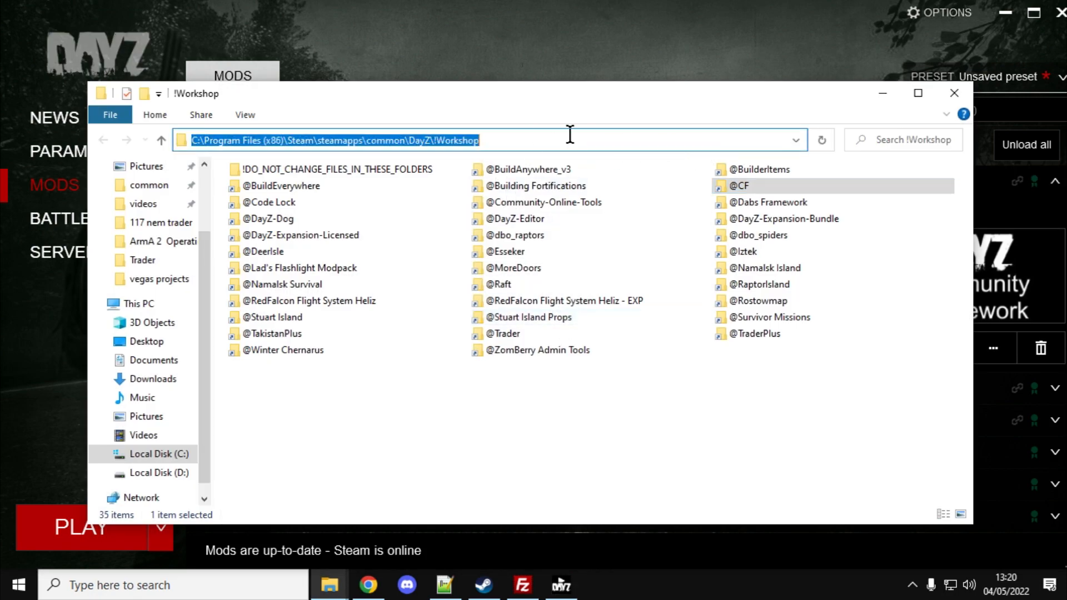
# Step: Copy the !Workshop folder's full path from the File Explorer address bar
pyautogui.rightClick(401, 140)
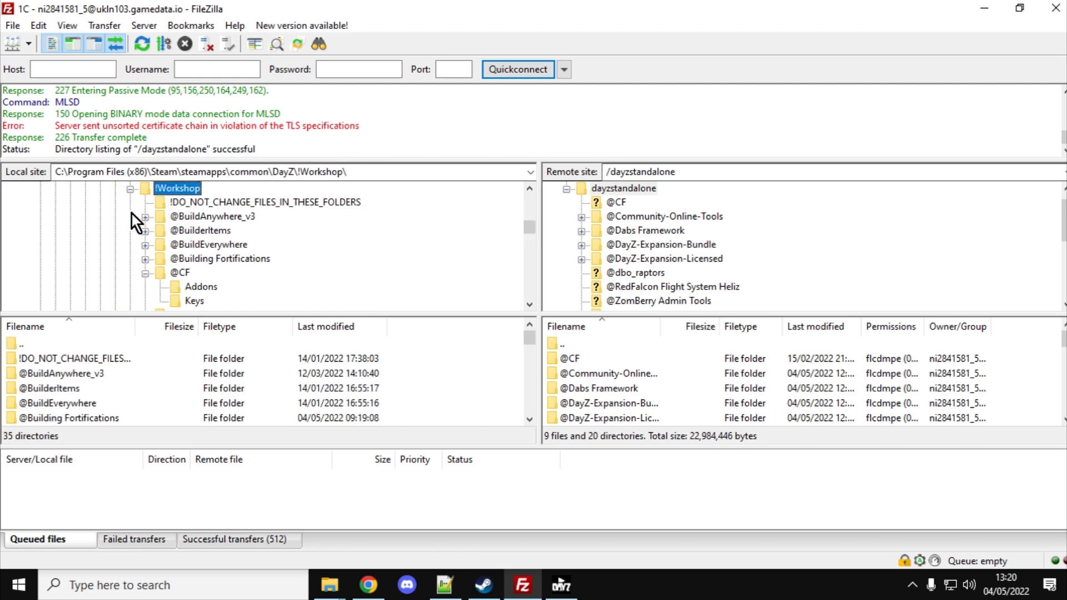
pyautogui.moveTo(180, 221)
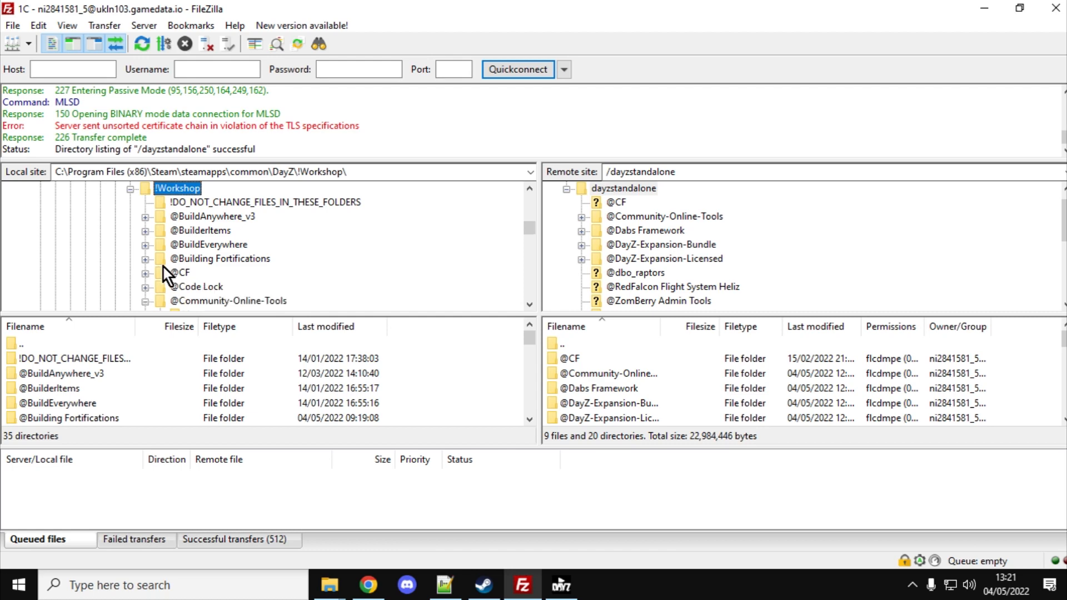
pyautogui.moveTo(225, 234)
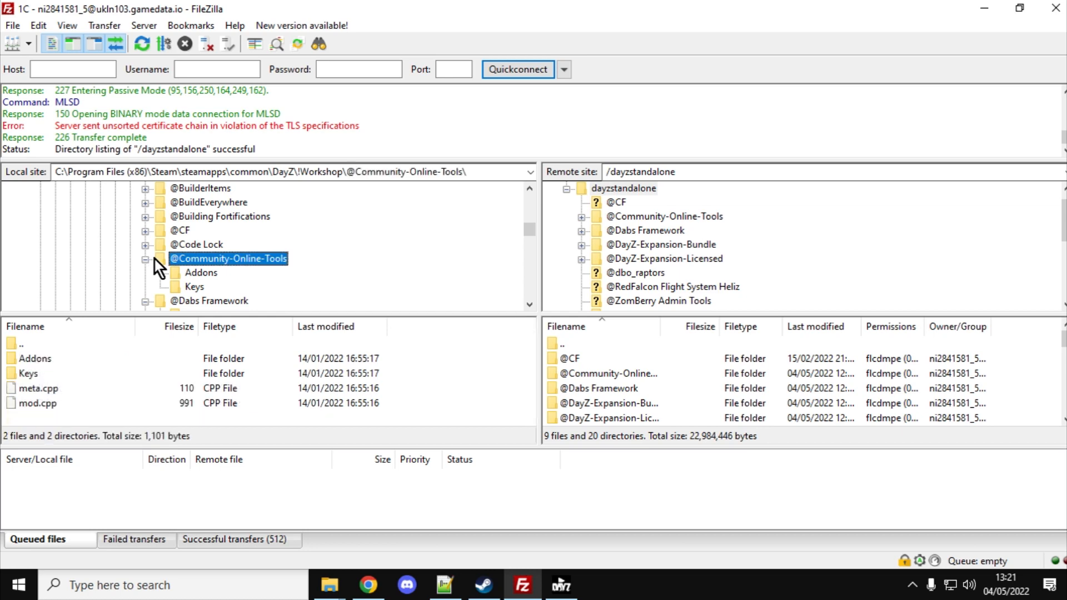
pyautogui.click(145, 231)
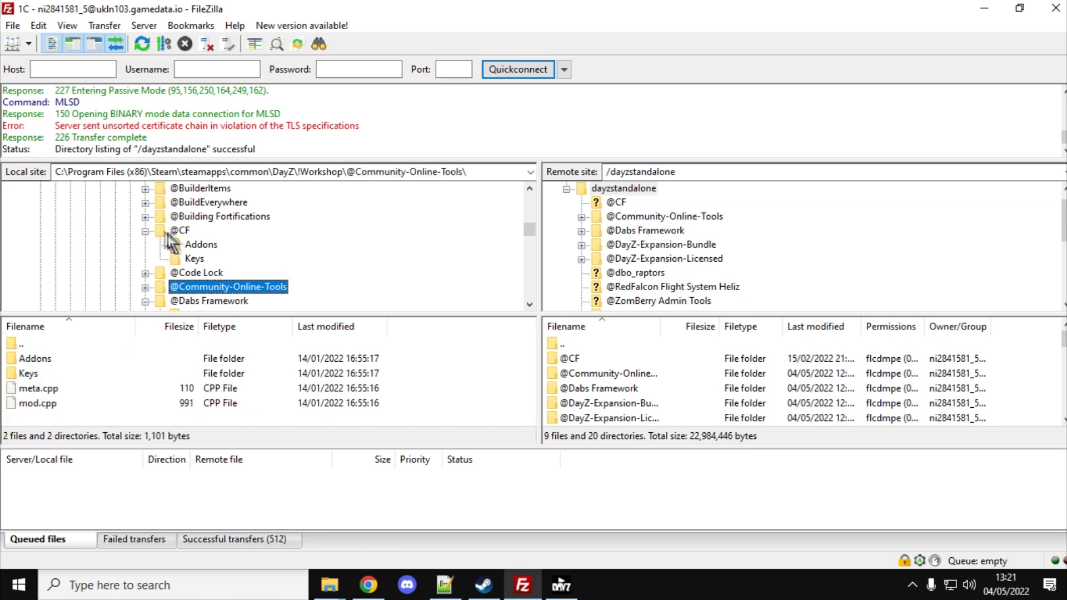
pyautogui.rightClick(181, 230)
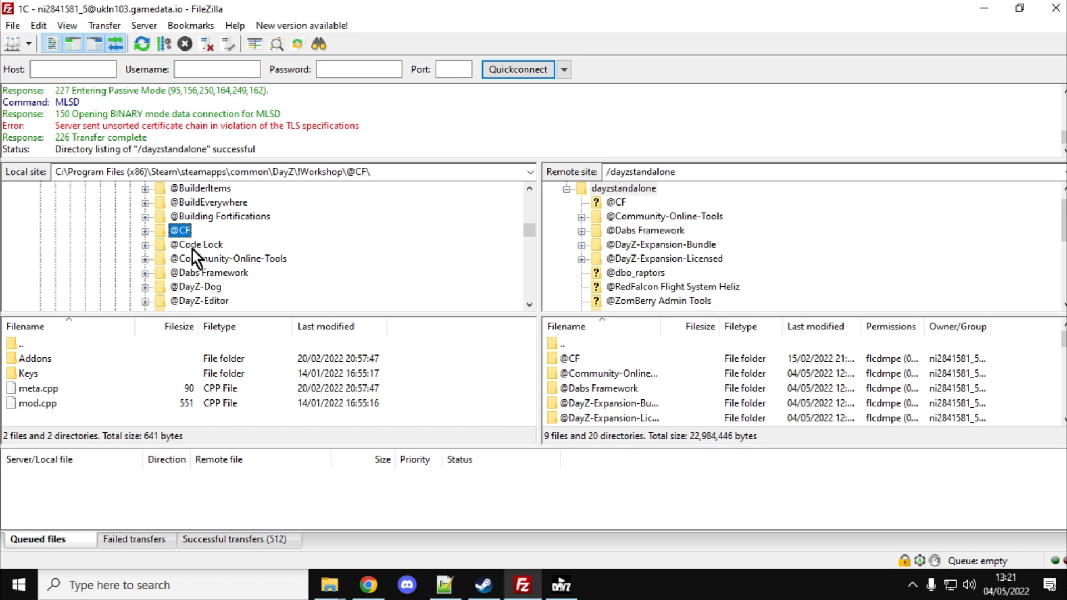
pyautogui.rightClick(228, 258)
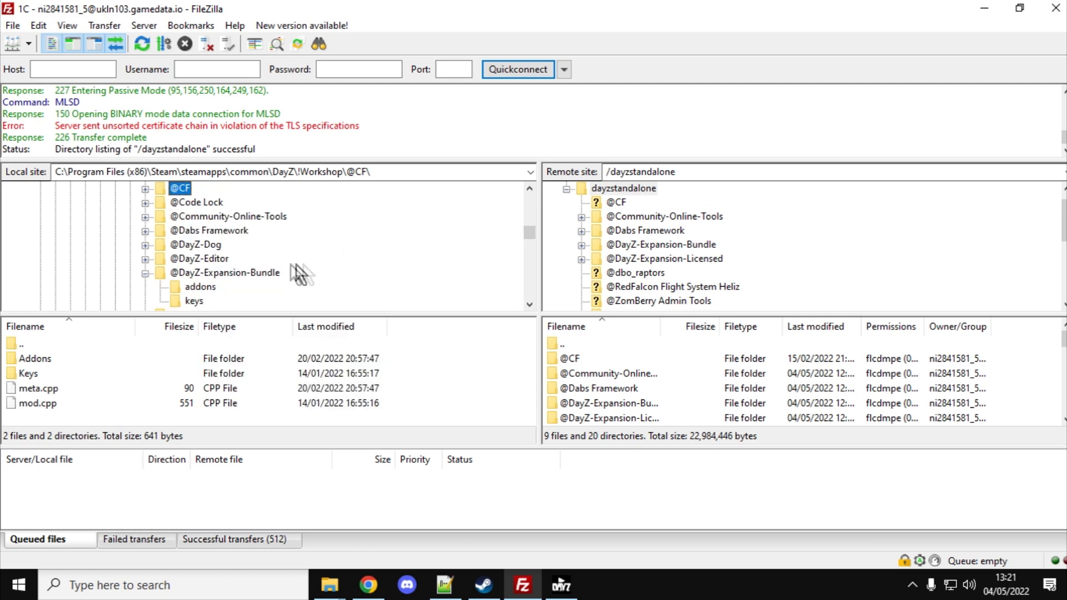
pyautogui.rightClick(209, 230)
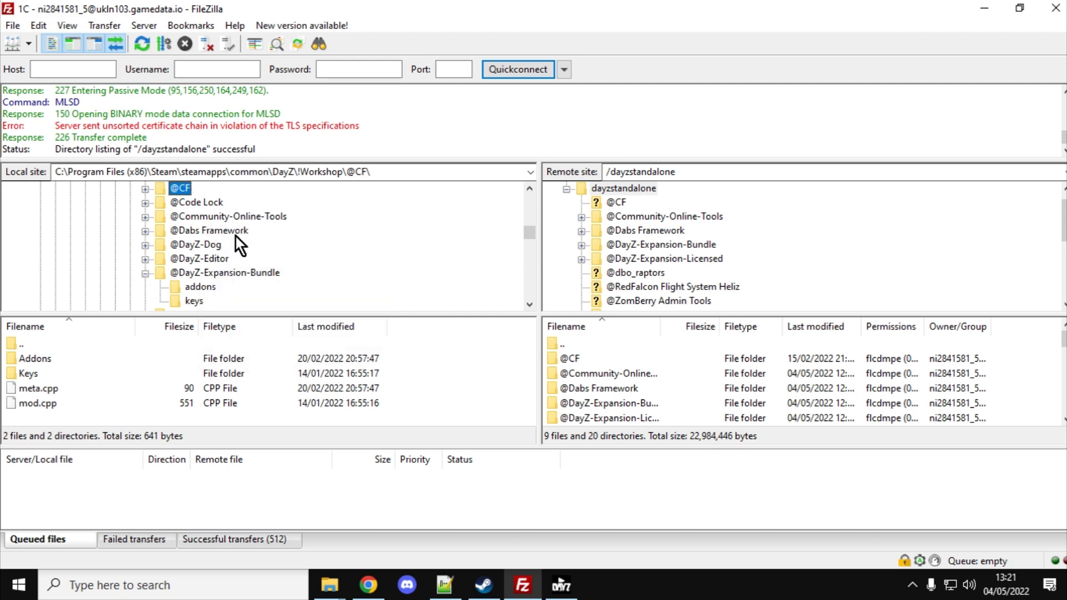
pyautogui.rightClick(225, 230)
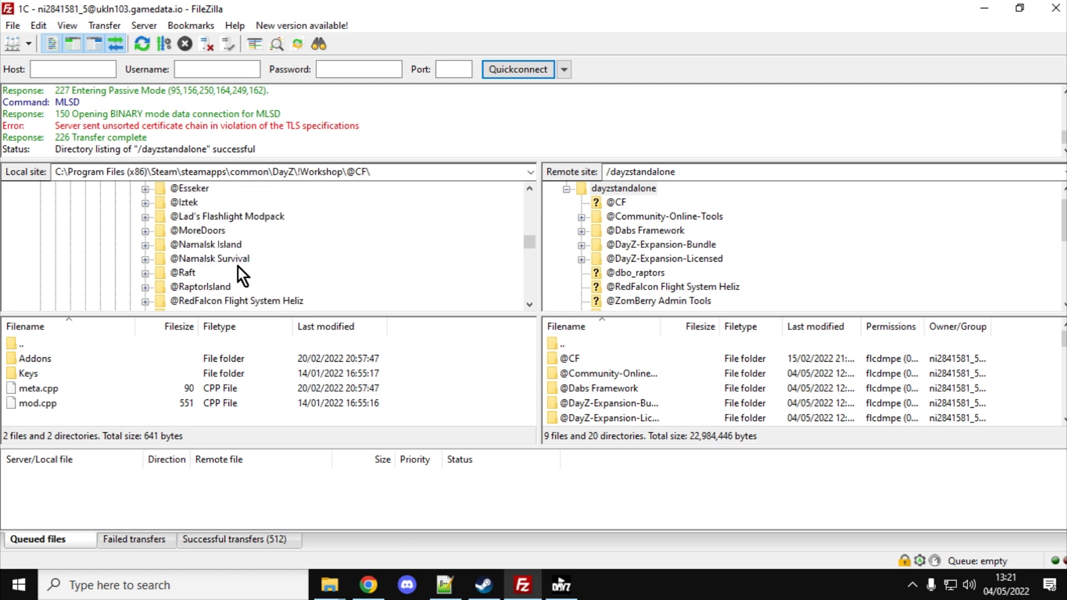
pyautogui.scroll(-3)
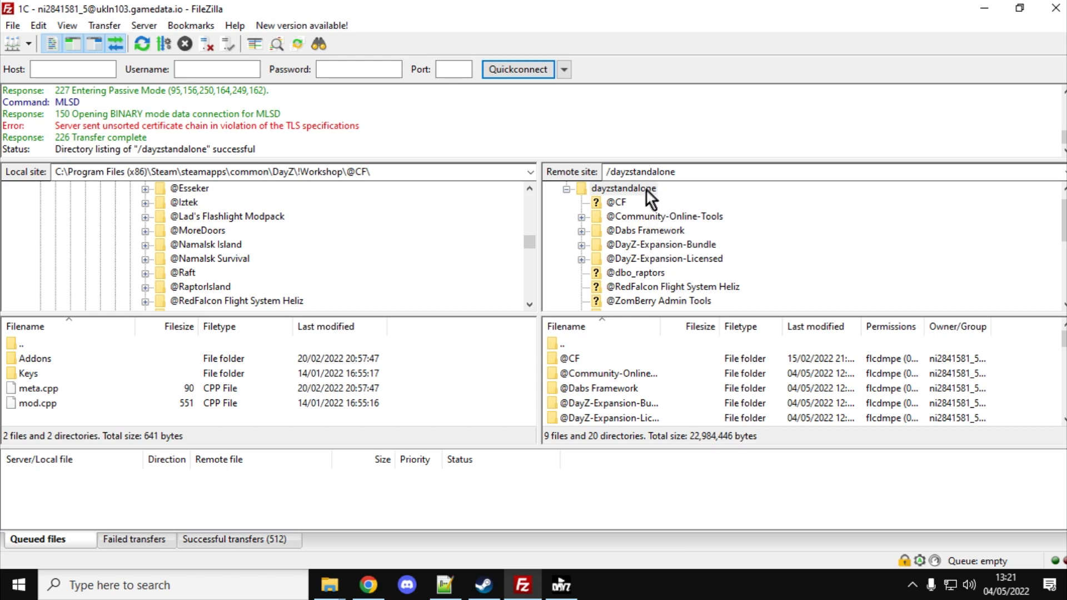
pyautogui.moveTo(639, 264)
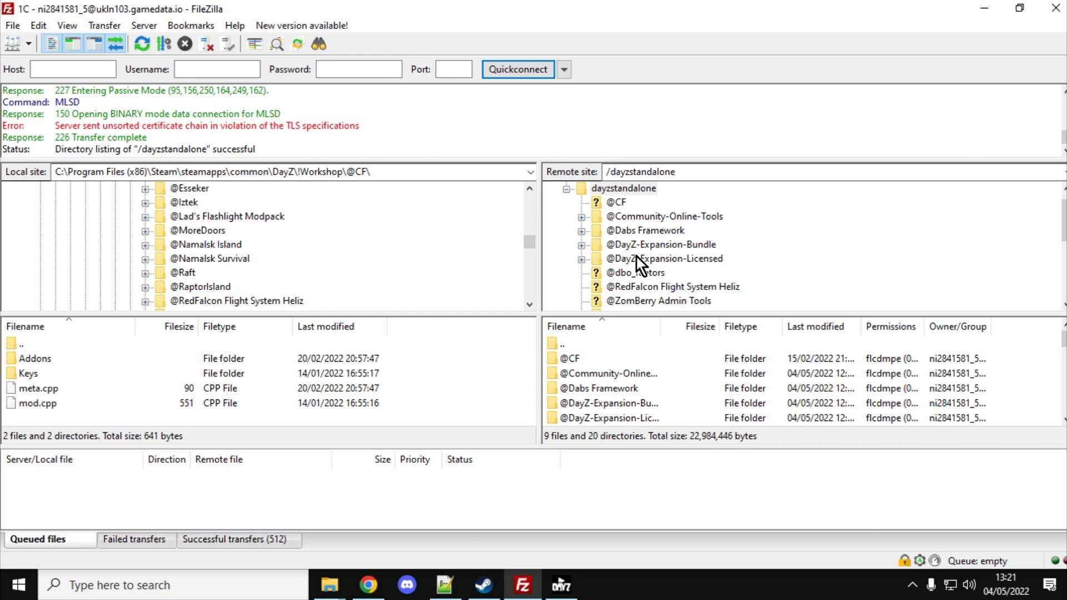
pyautogui.scroll(-3)
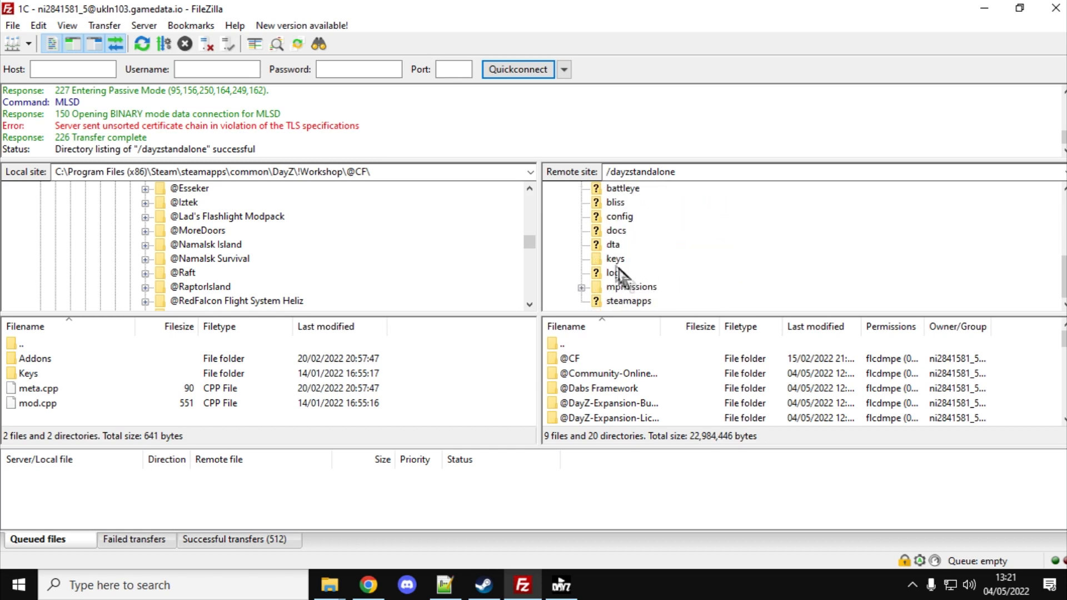
# Step: Upload the CF and Community-Online-Tools .bikey files to the server's keys folder, then switch to Chrome
pyautogui.doubleClick(613, 259)
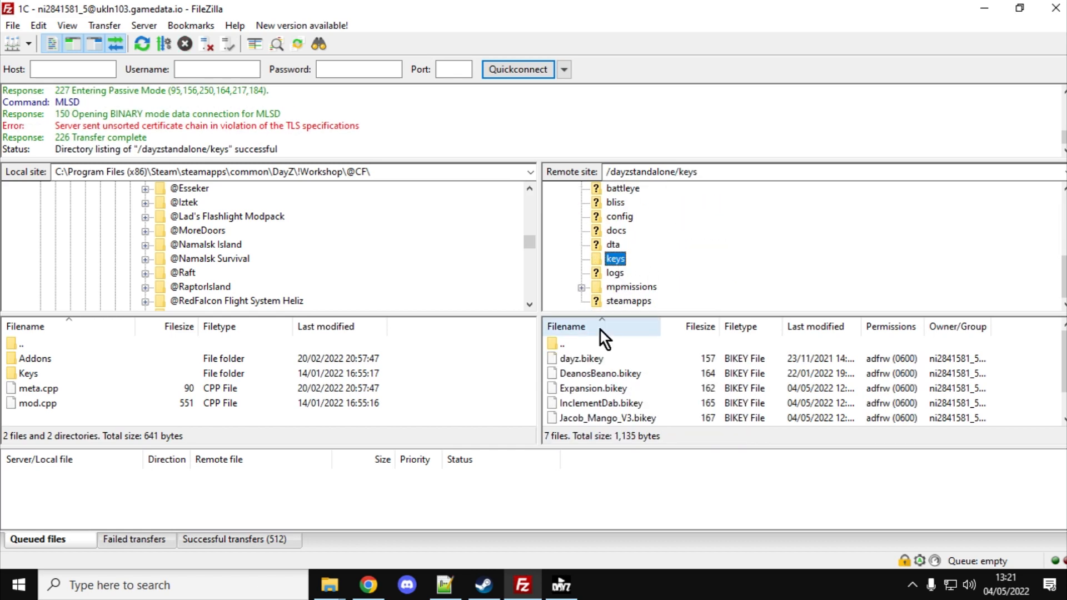
pyautogui.moveTo(592, 393)
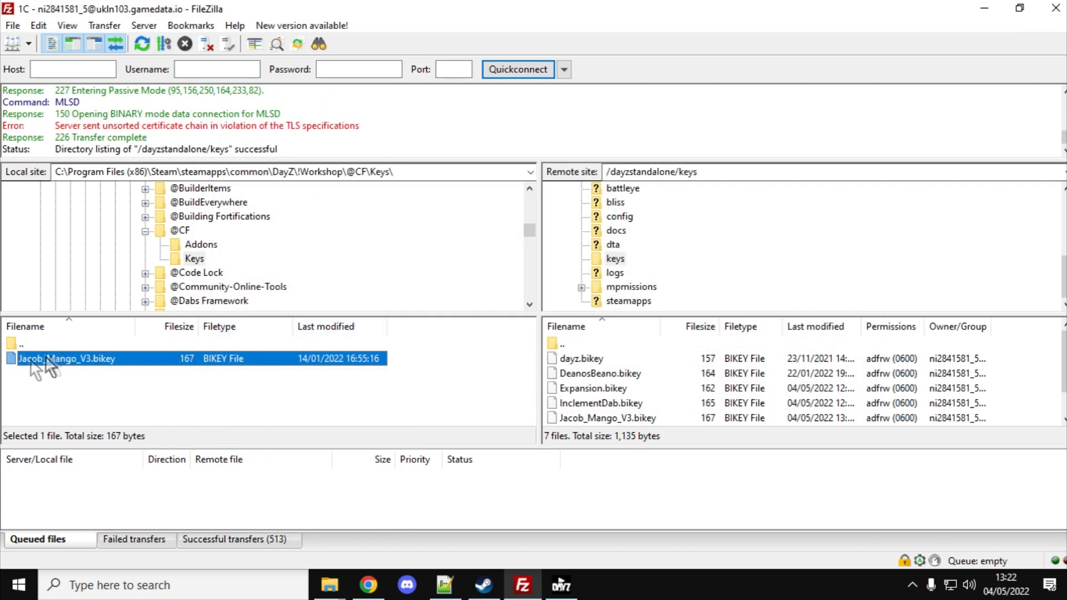
pyautogui.click(181, 231)
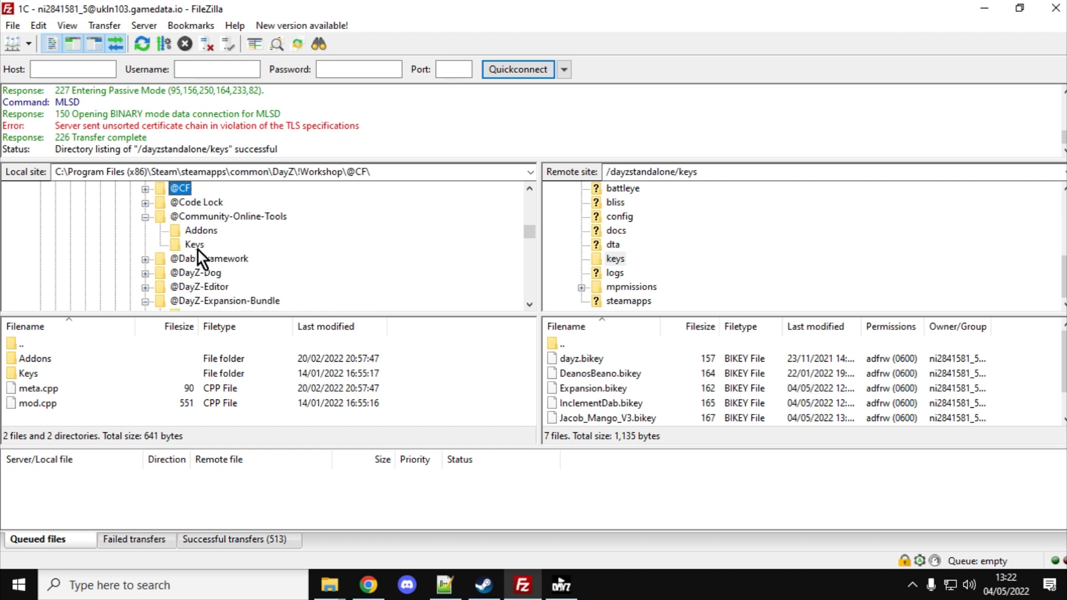
pyautogui.rightClick(68, 357)
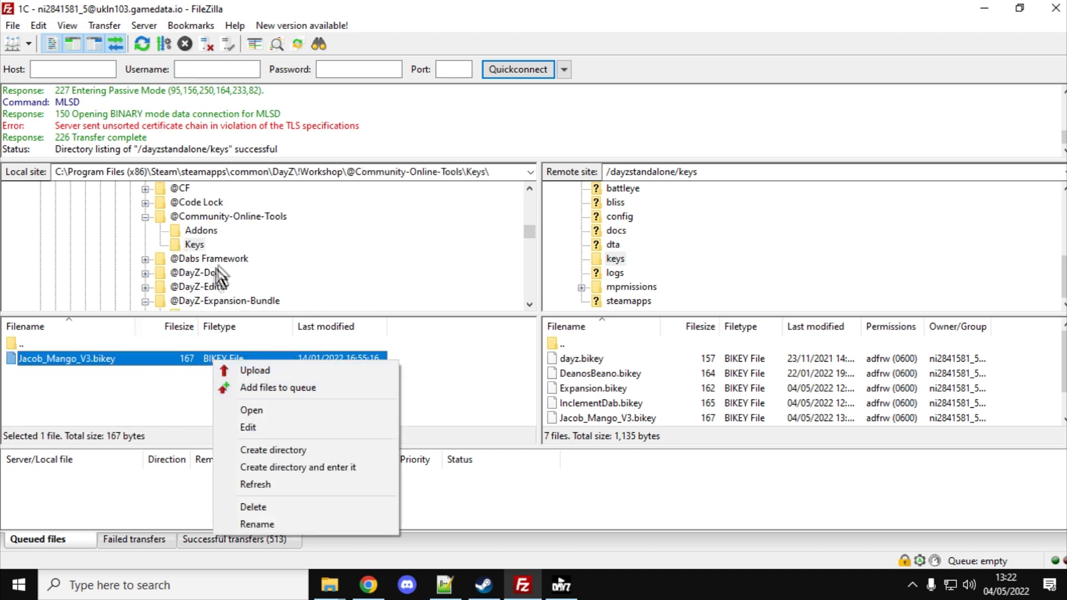
pyautogui.click(228, 215)
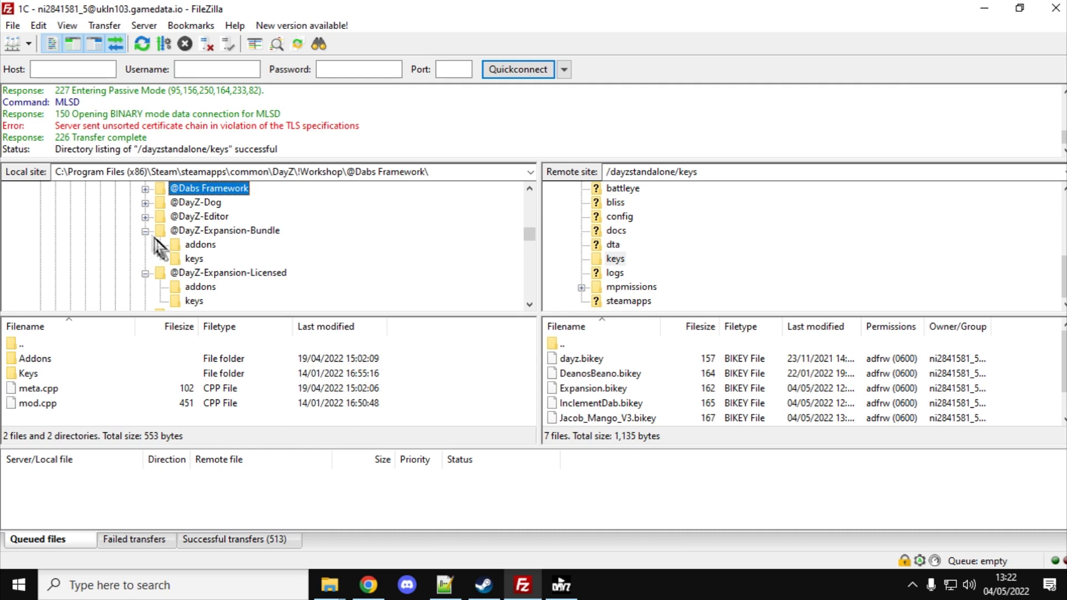
pyautogui.click(194, 259)
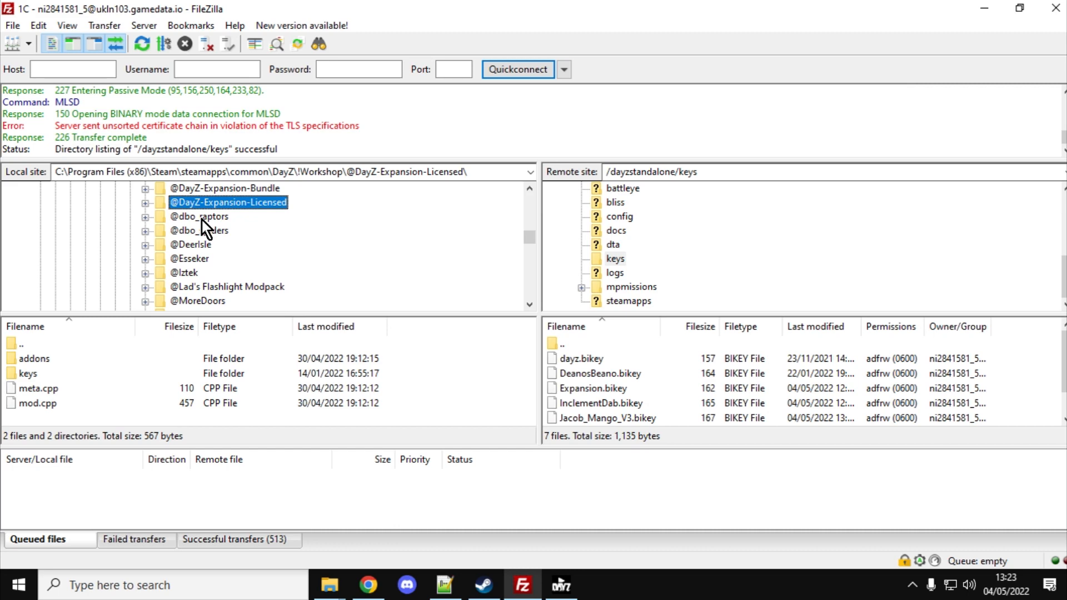
pyautogui.moveTo(294, 242)
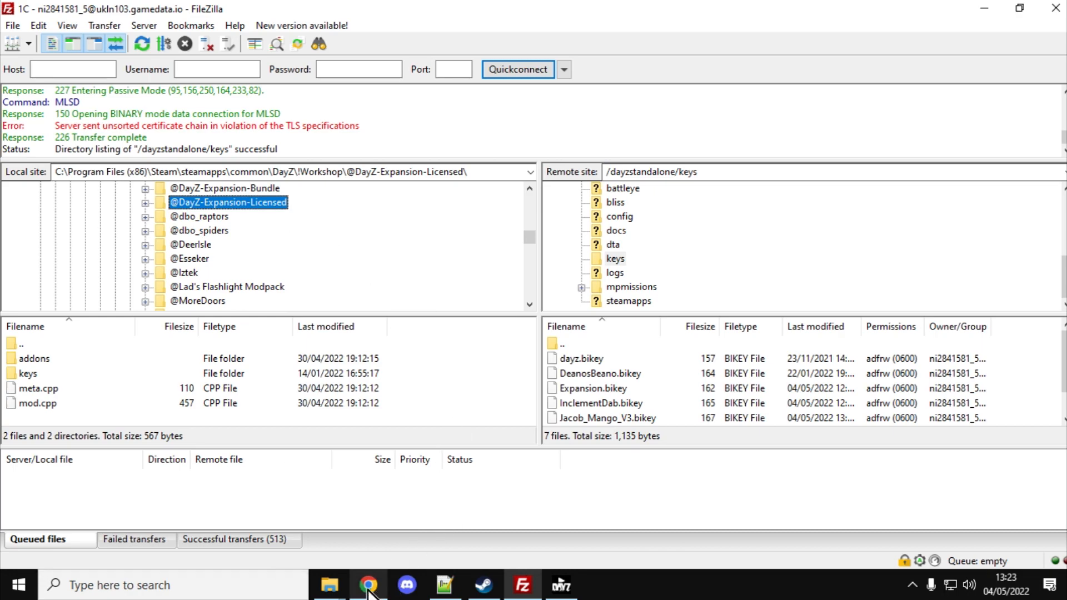
pyautogui.click(368, 585)
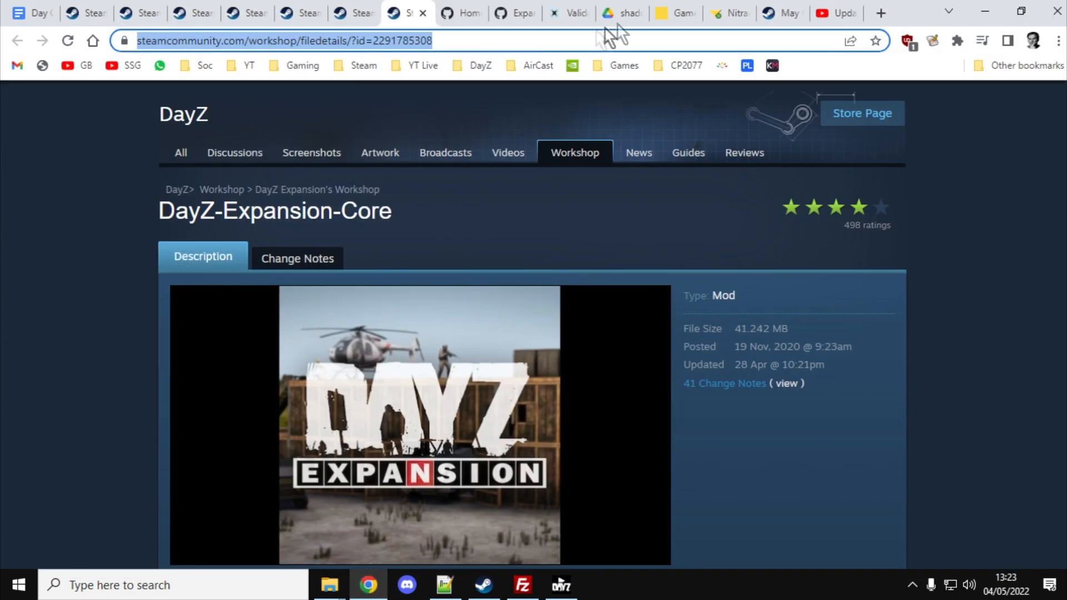
# Step: On the Nitrado settings page, scroll down and start editing the Additional mods field
pyautogui.click(674, 13)
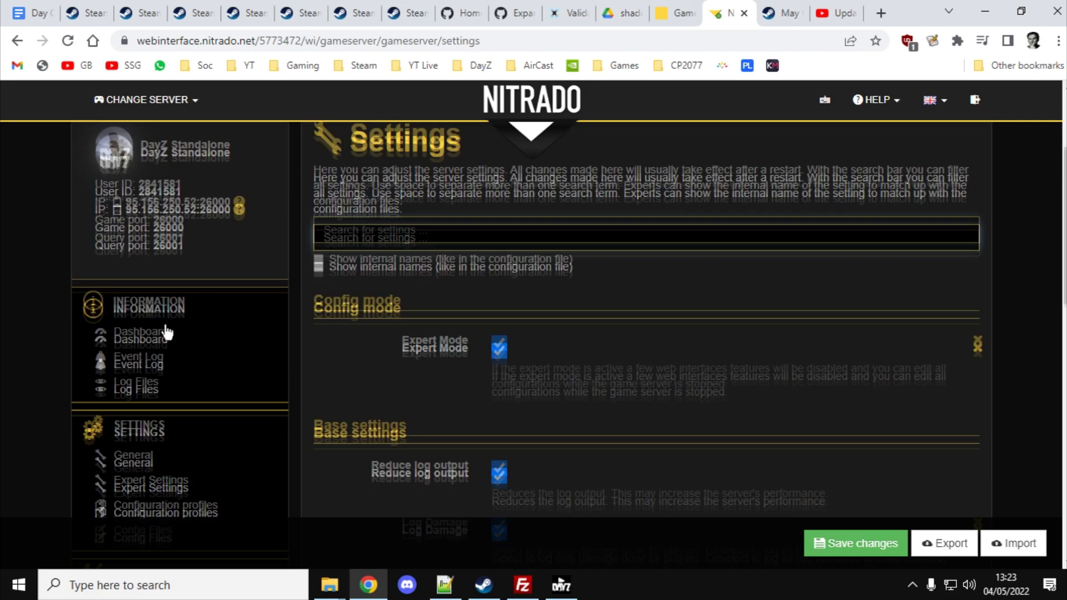
pyautogui.scroll(-3)
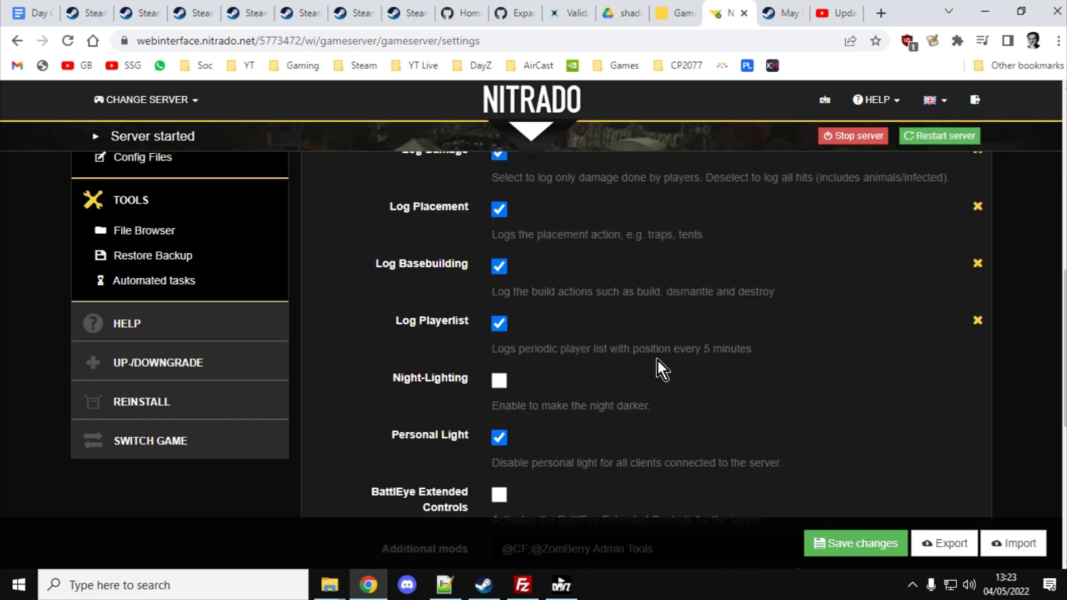
pyautogui.scroll(-3)
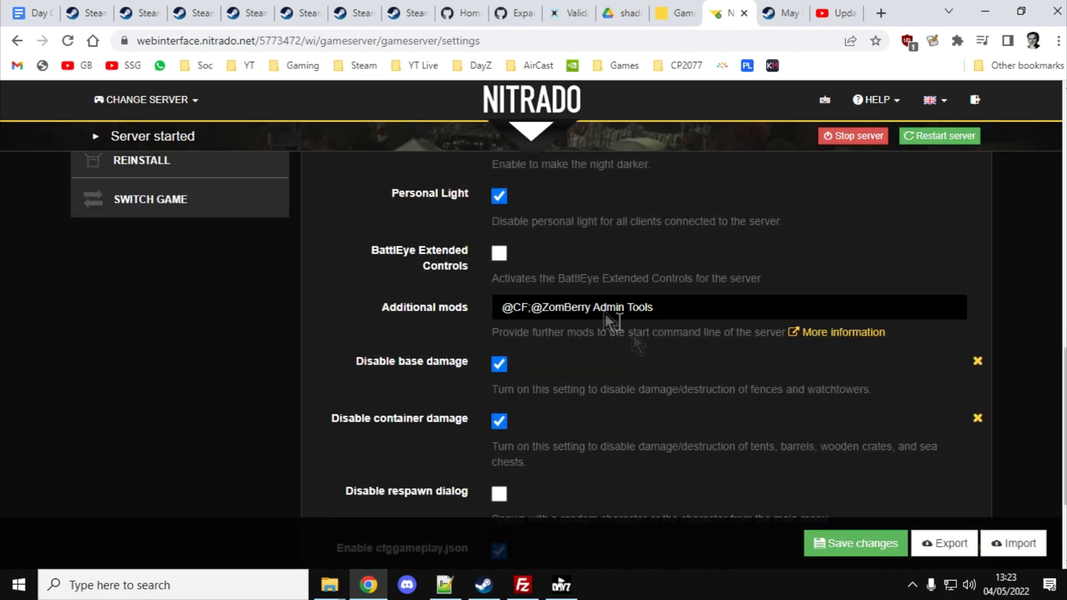
pyautogui.click(680, 307)
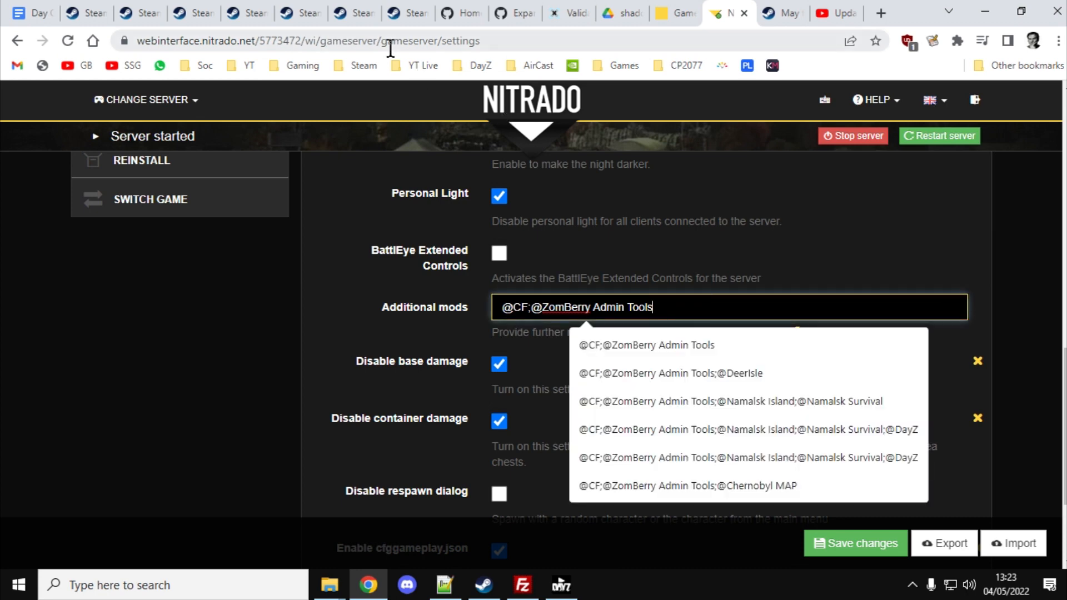
# Step: Select and copy the mod names after -mod= in the Expansion guide, then return to Nitrado
pyautogui.click(75, 13)
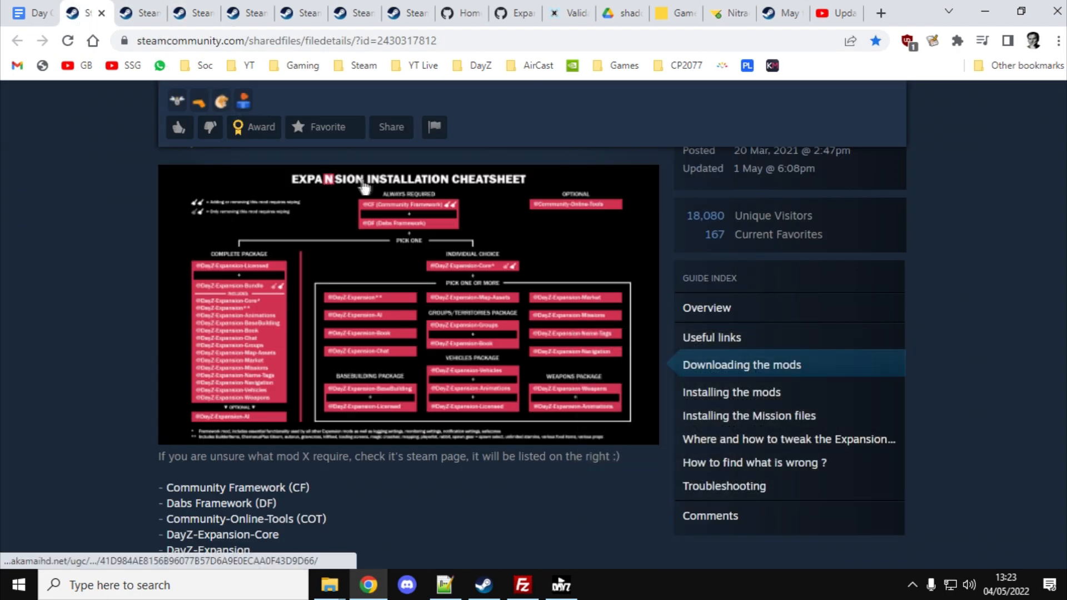
pyautogui.scroll(-3)
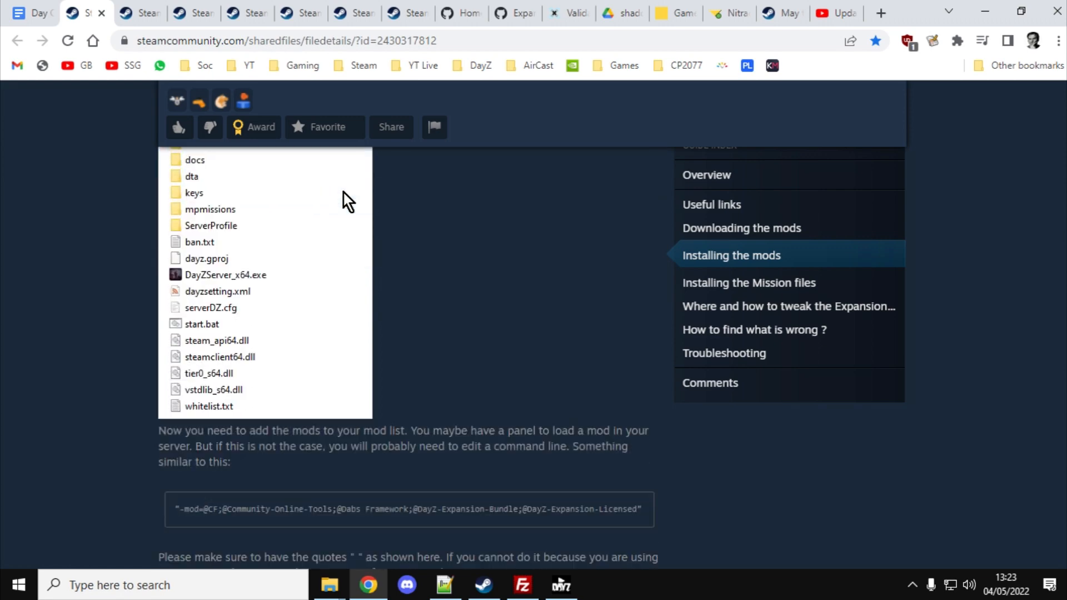
pyautogui.scroll(-3)
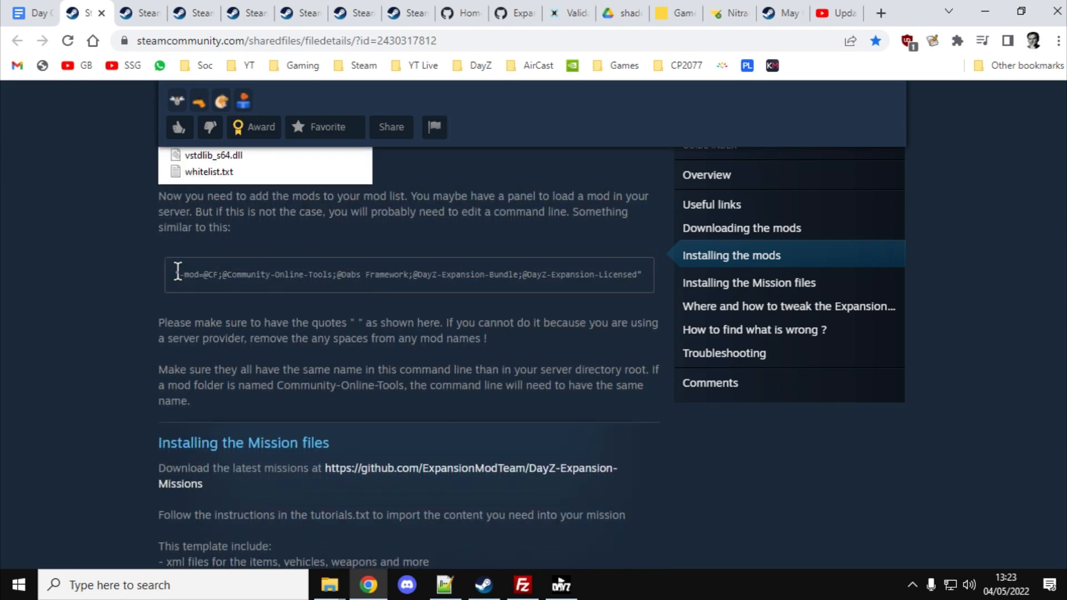
pyautogui.moveTo(180, 274); pyautogui.dragTo(639, 274)
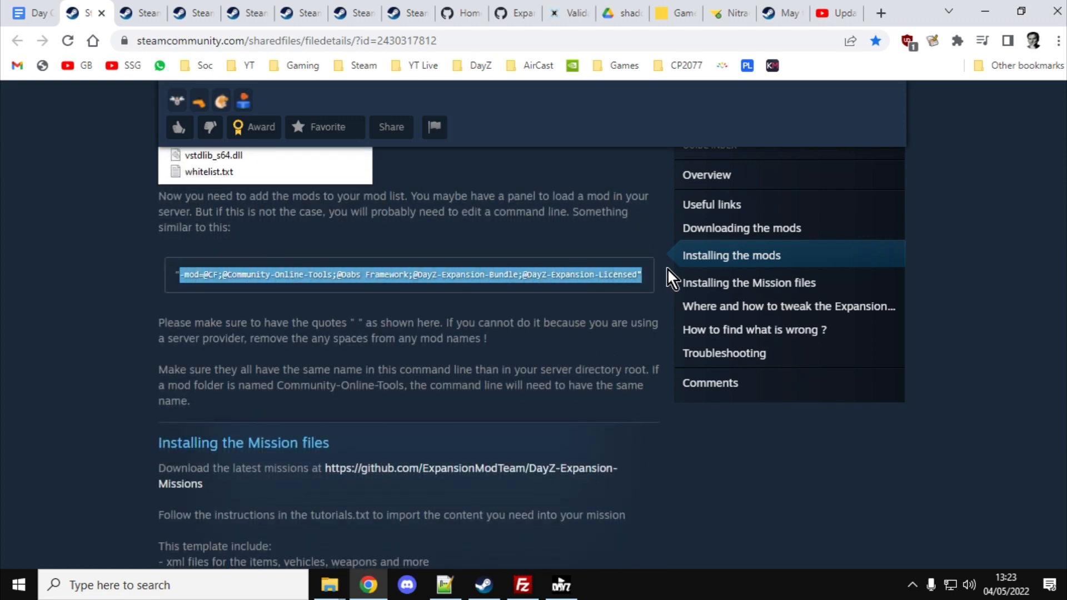
pyautogui.click(188, 283)
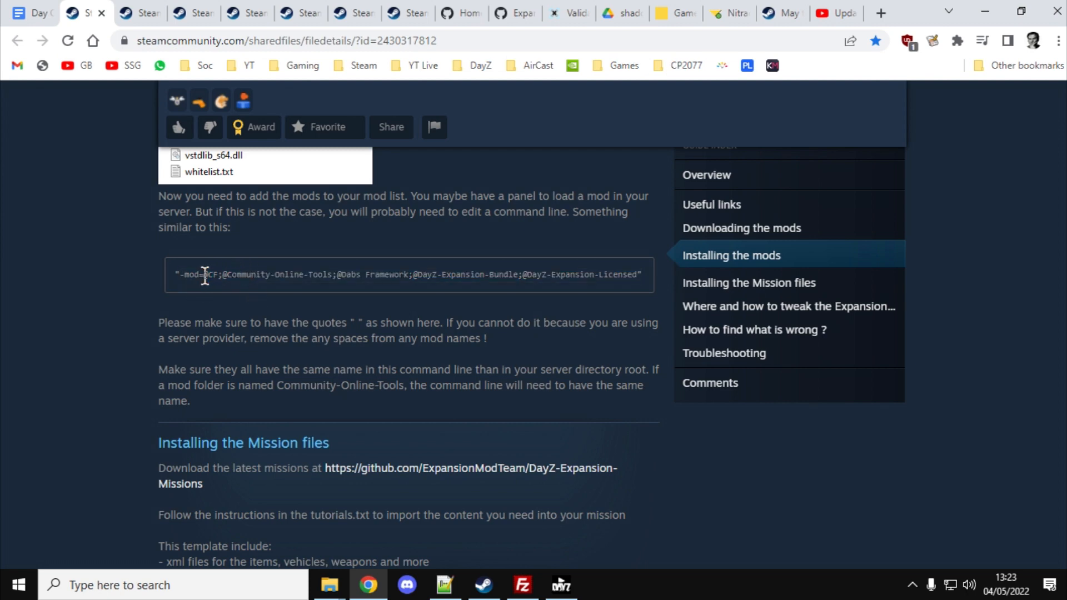
pyautogui.moveTo(204, 274); pyautogui.dragTo(603, 274)
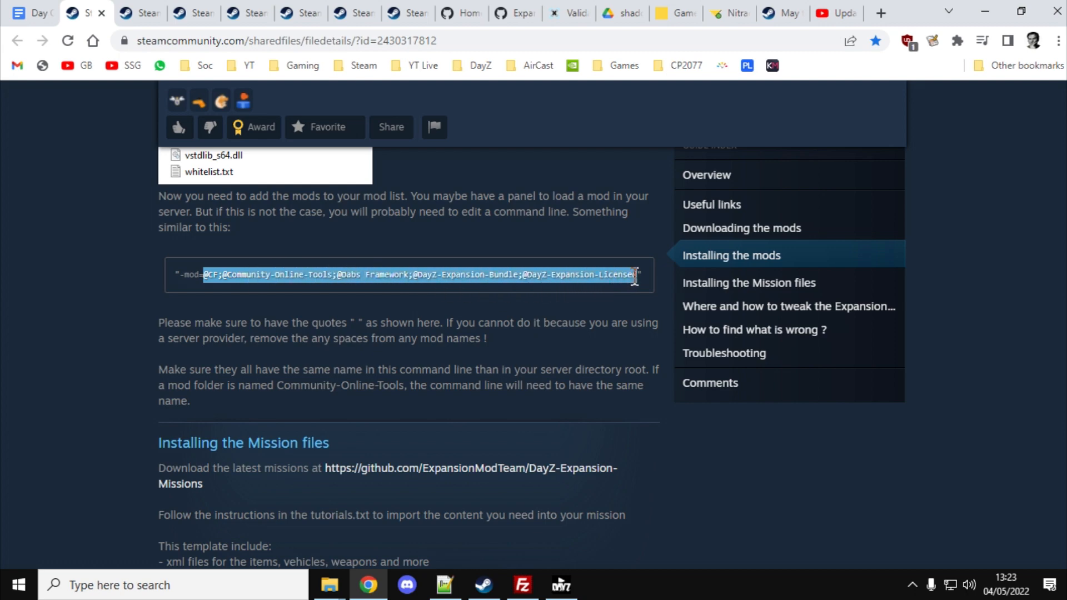
pyautogui.click(633, 274)
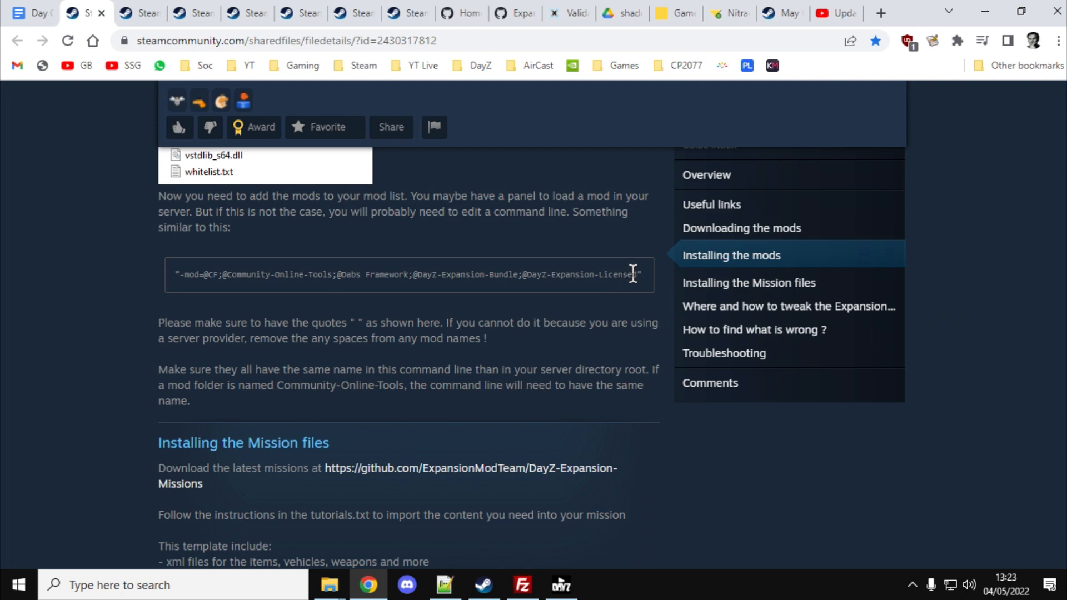
pyautogui.moveTo(229, 274); pyautogui.dragTo(633, 274)
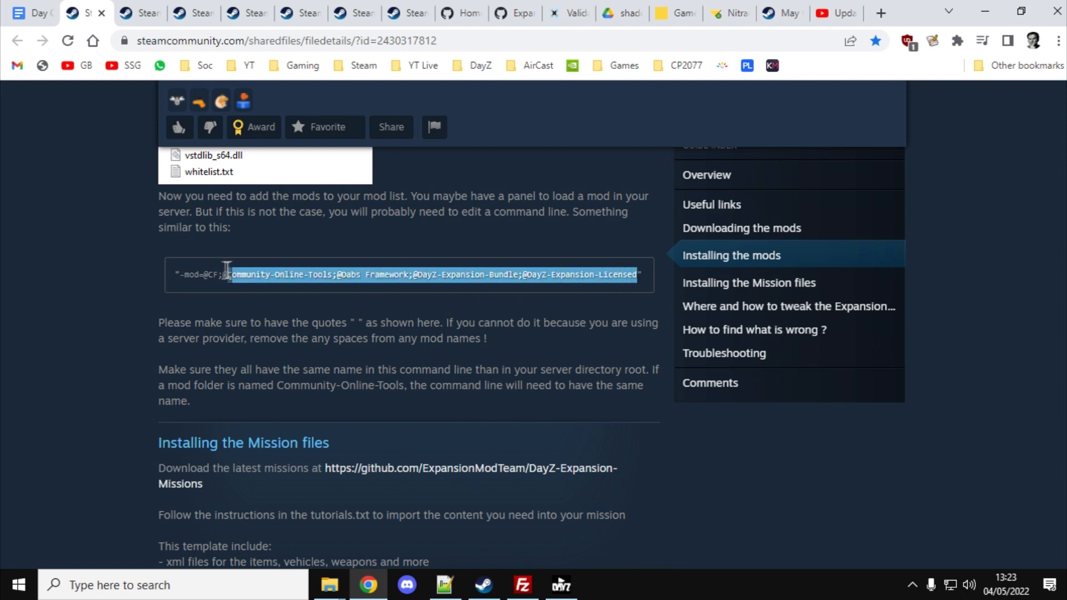
pyautogui.moveTo(231, 274); pyautogui.dragTo(204, 274)
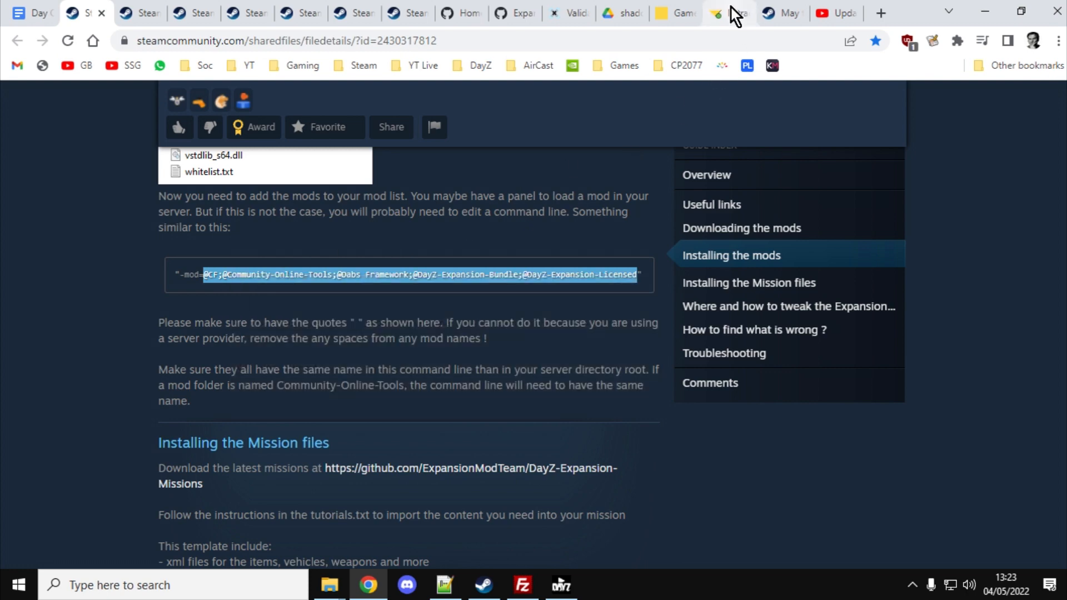
pyautogui.click(727, 12)
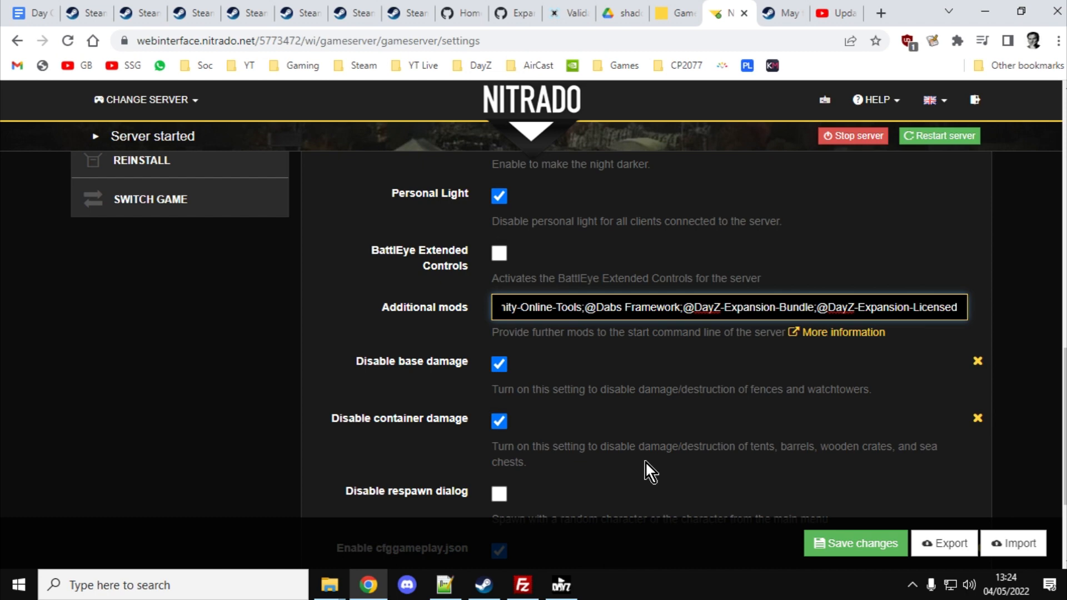
pyautogui.moveTo(640, 469)
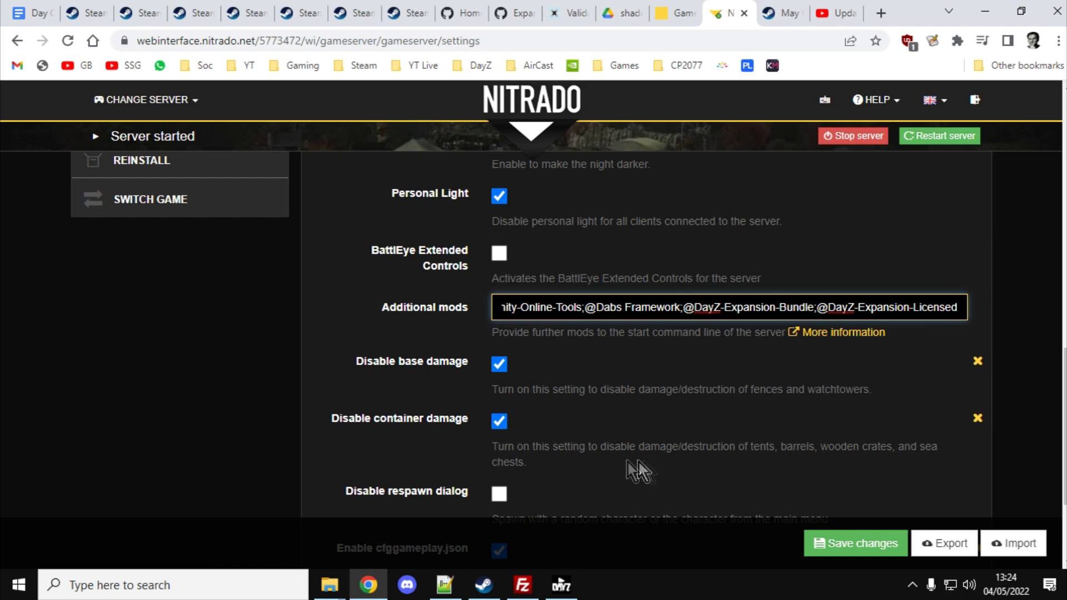
pyautogui.moveTo(335, 401)
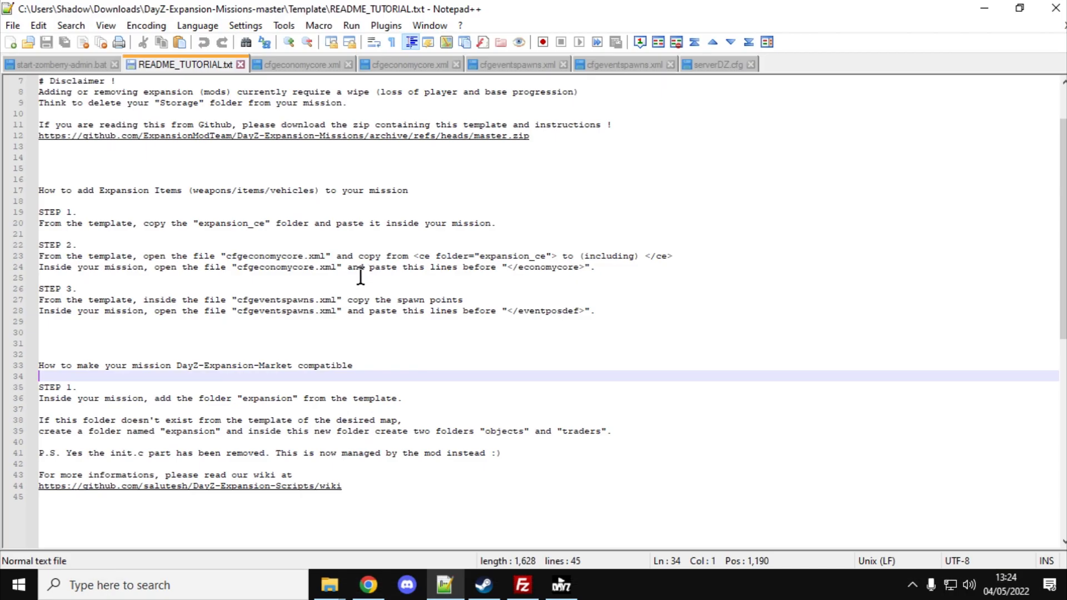
pyautogui.moveTo(83, 73)
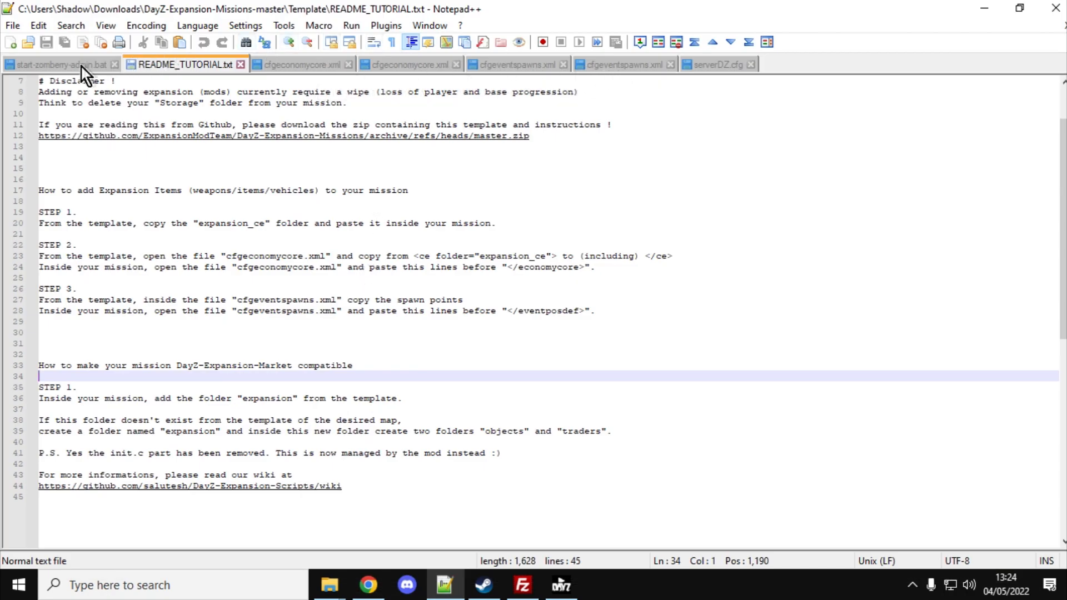
# Step: View the -mod parameter on line 19 of start-zomberry-admin.bat in Notepad++
pyautogui.click(58, 64)
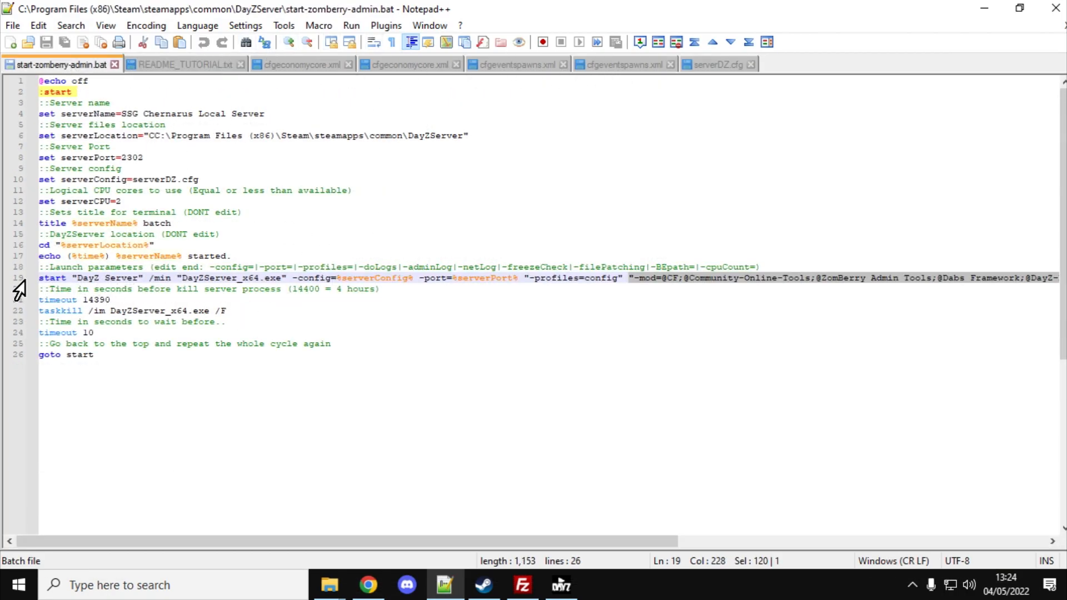
pyautogui.click(40, 278)
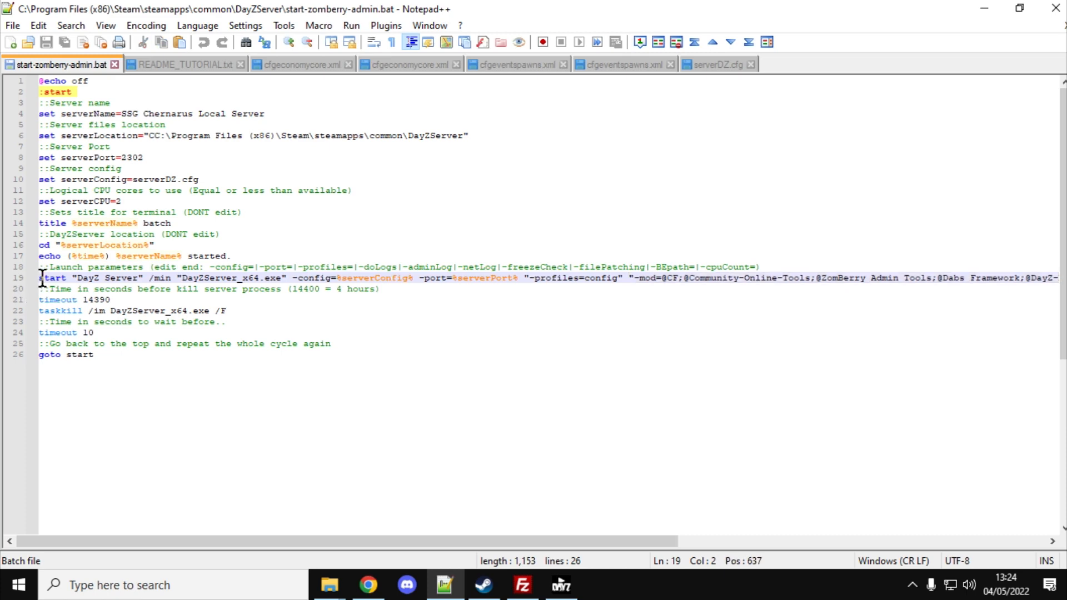
pyautogui.moveTo(40, 278); pyautogui.dragTo(455, 277)
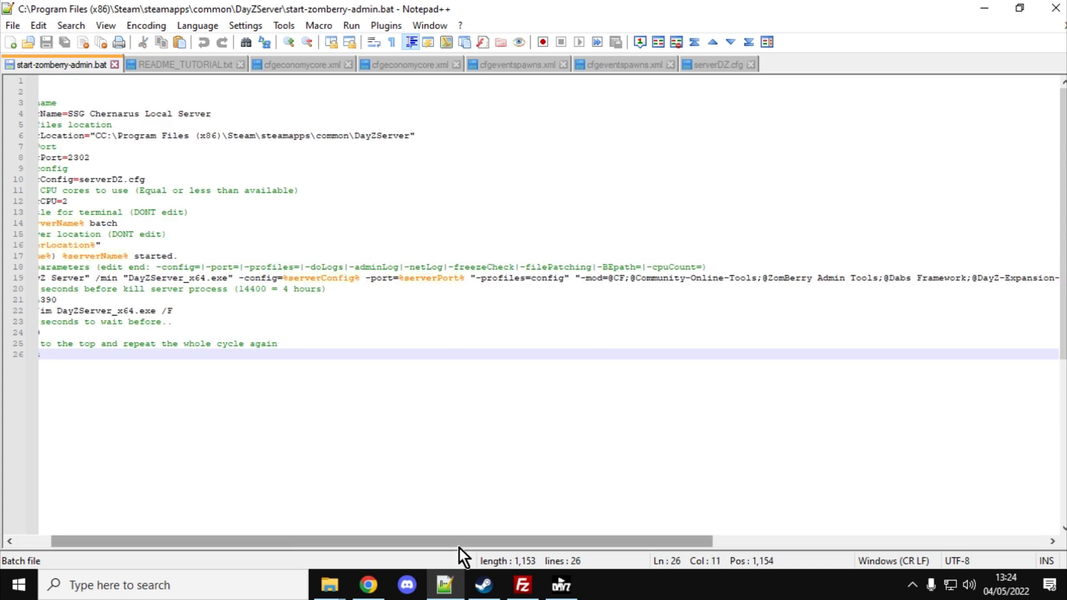
pyautogui.hscroll(3)
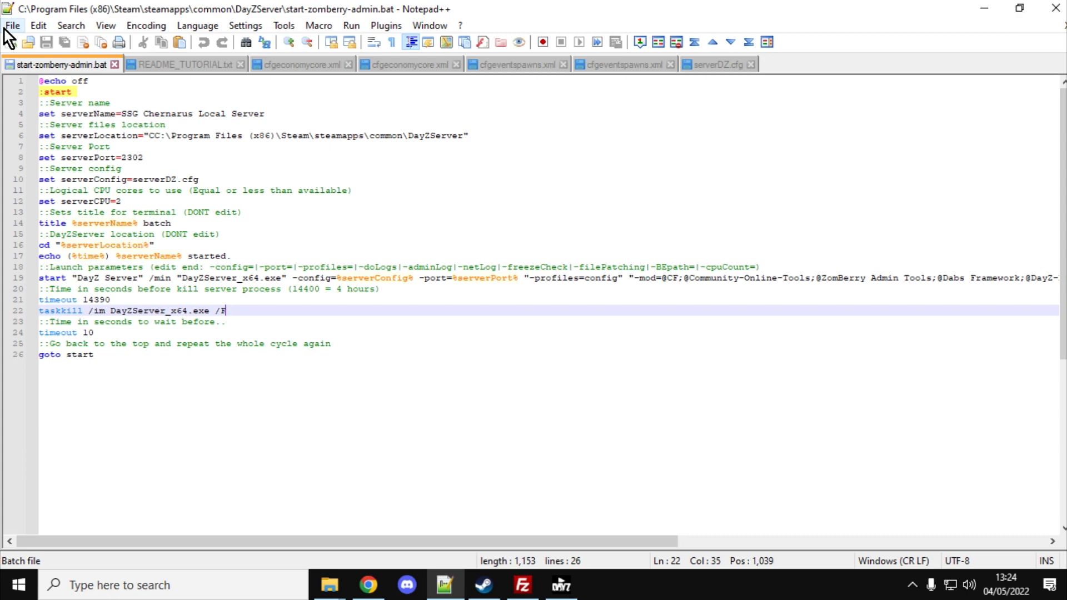
pyautogui.click(367, 590)
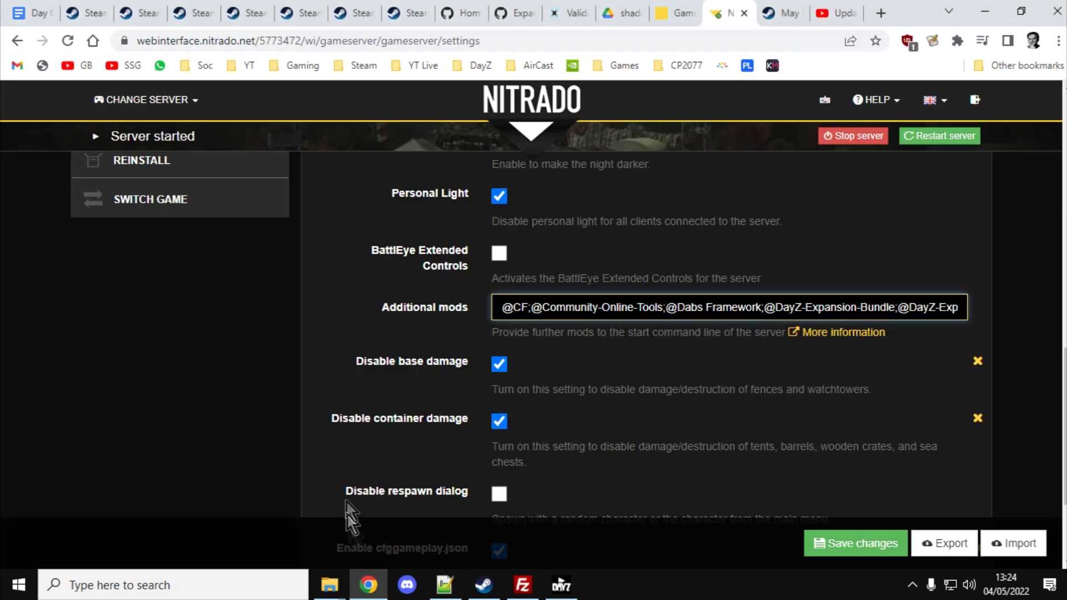
pyautogui.moveTo(353, 449)
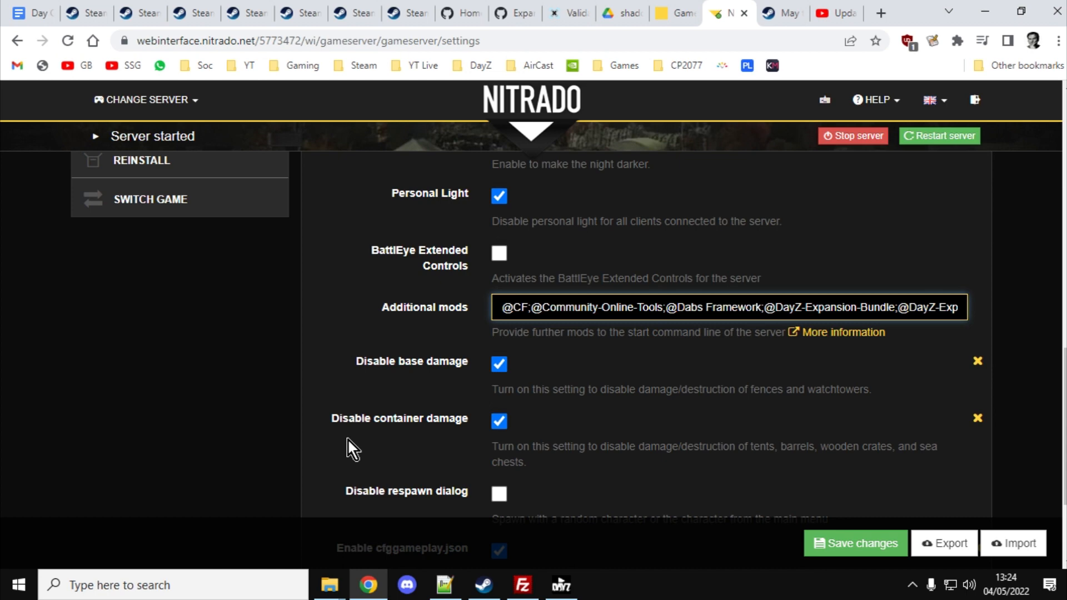
pyautogui.moveTo(413, 364)
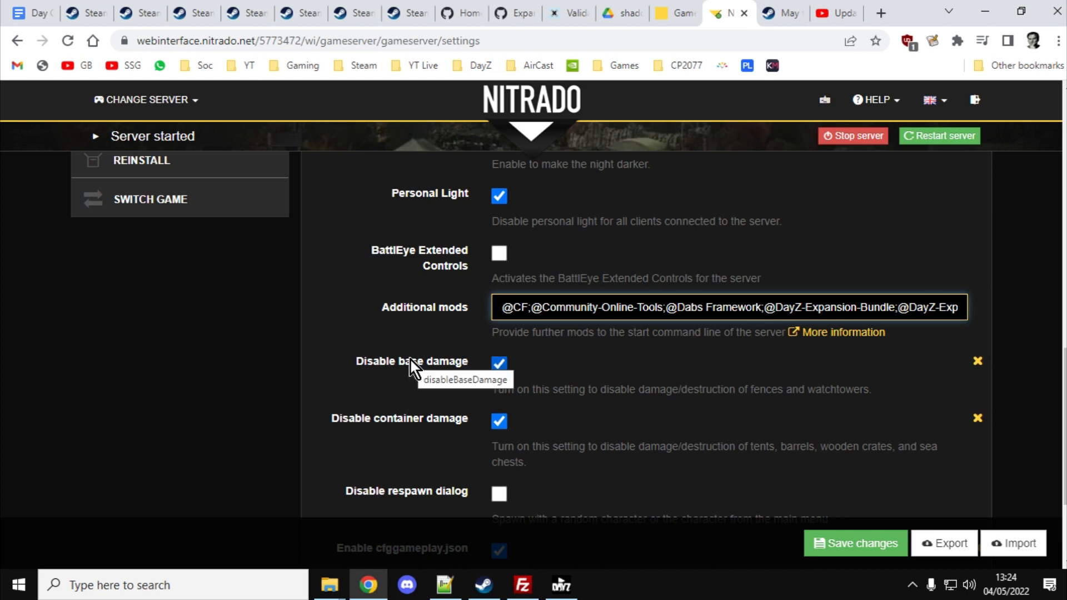
pyautogui.moveTo(694, 204)
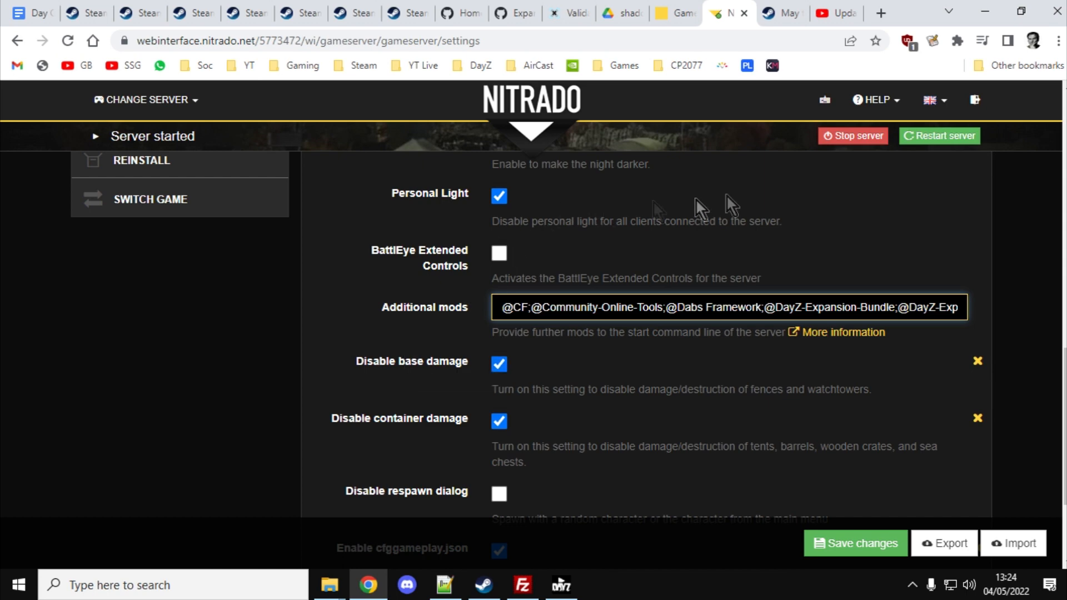
pyautogui.moveTo(502, 246)
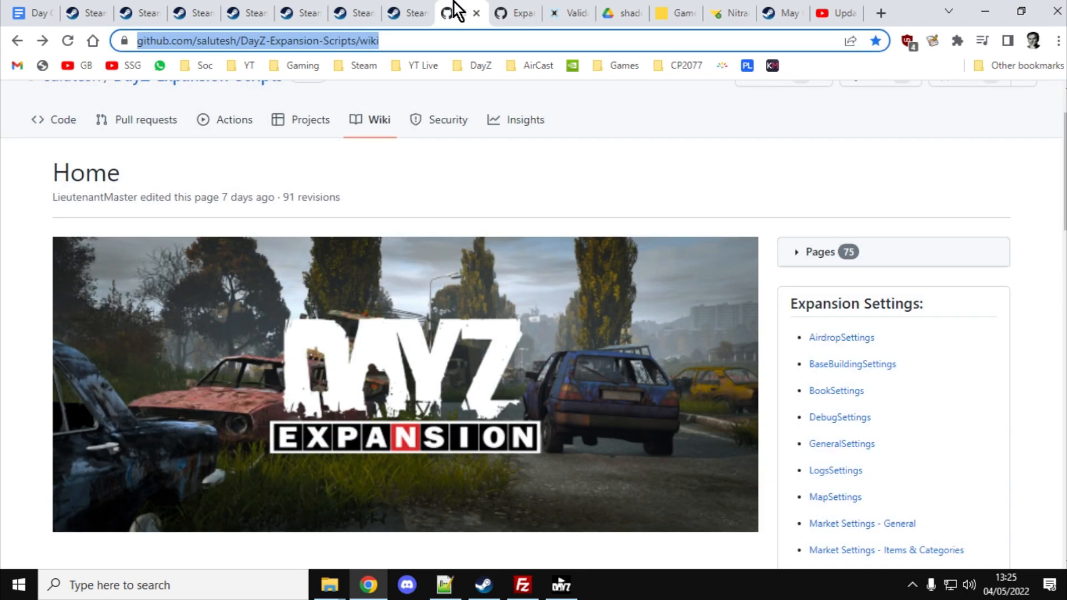
# Step: Open the DayZ-Expansion-Missions repository page and toggle its Code dropdown showing Download ZIP
pyautogui.click(725, 246)
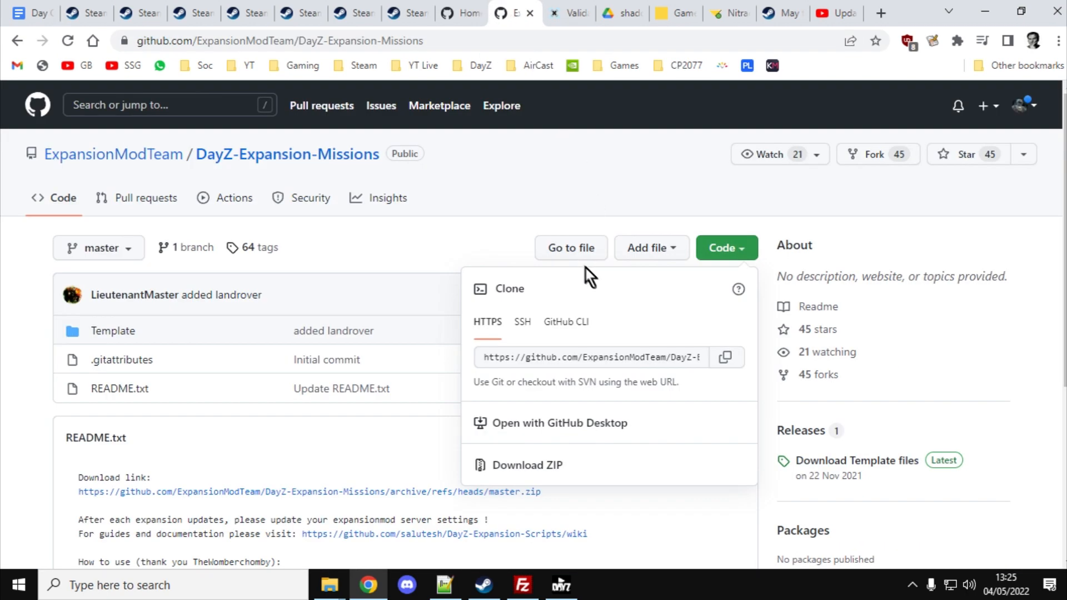
pyautogui.click(463, 338)
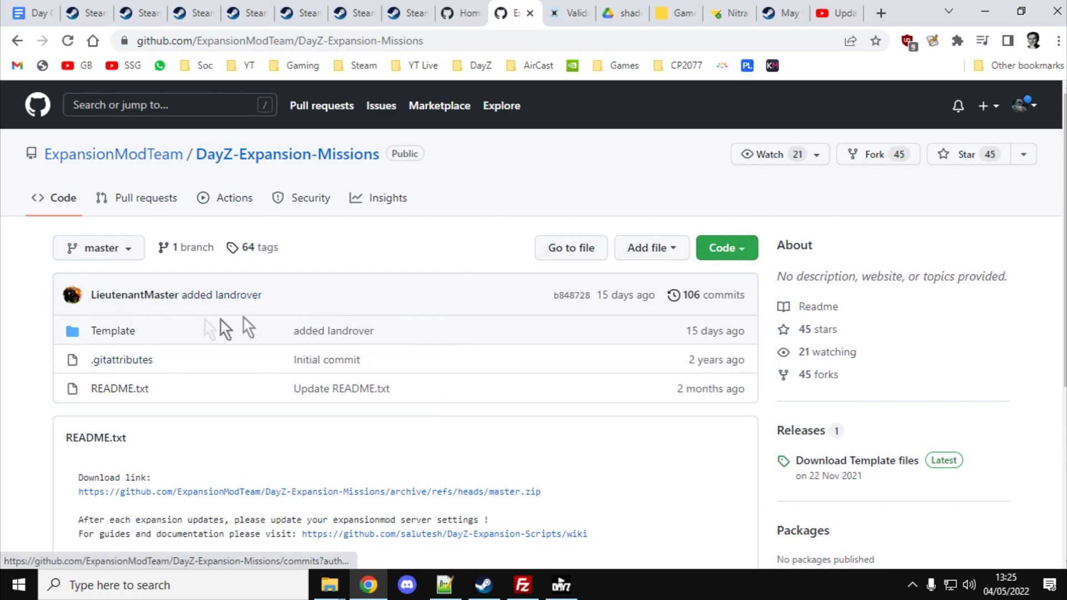
pyautogui.click(721, 248)
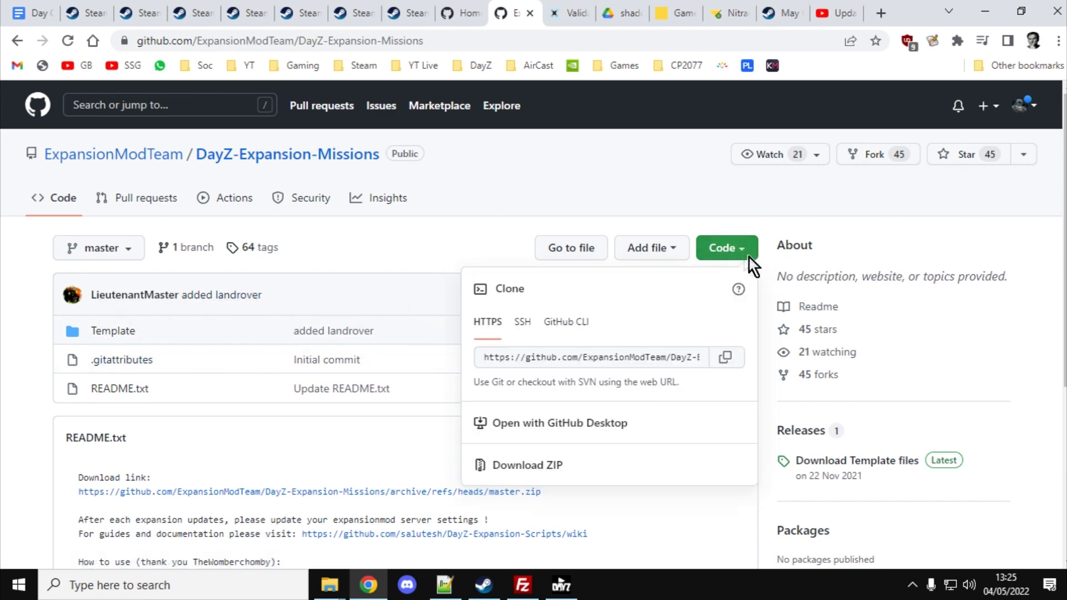
pyautogui.click(722, 248)
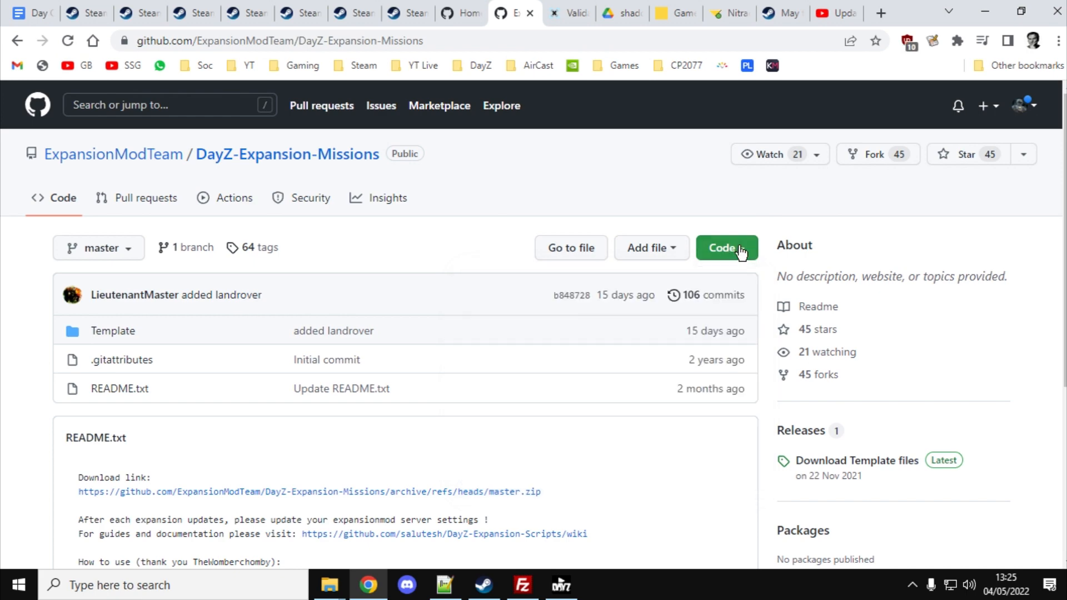
pyautogui.click(727, 246)
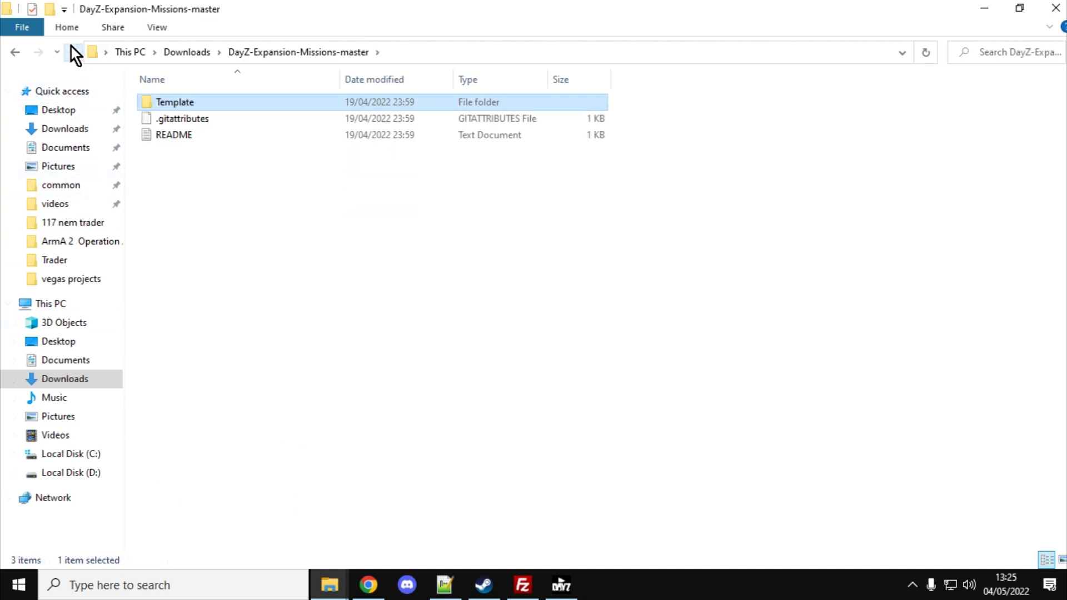
# Step: Go into DayZ-Expansion-Missions-master > Template in Downloads and open README_TUTORIAL in Notepad++
pyautogui.click(15, 51)
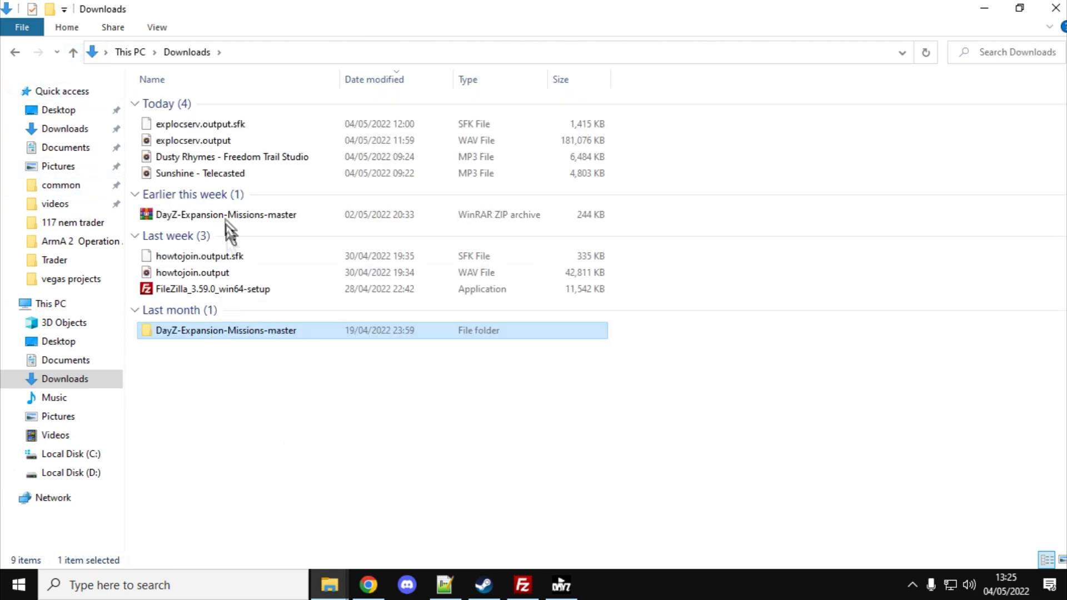
pyautogui.click(227, 215)
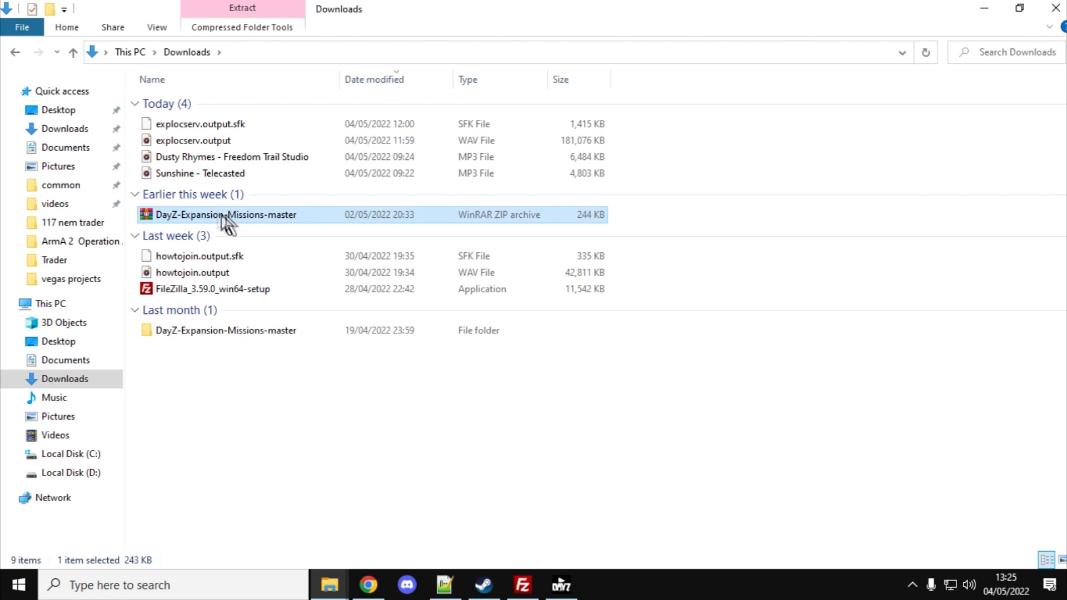
pyautogui.rightClick(227, 214)
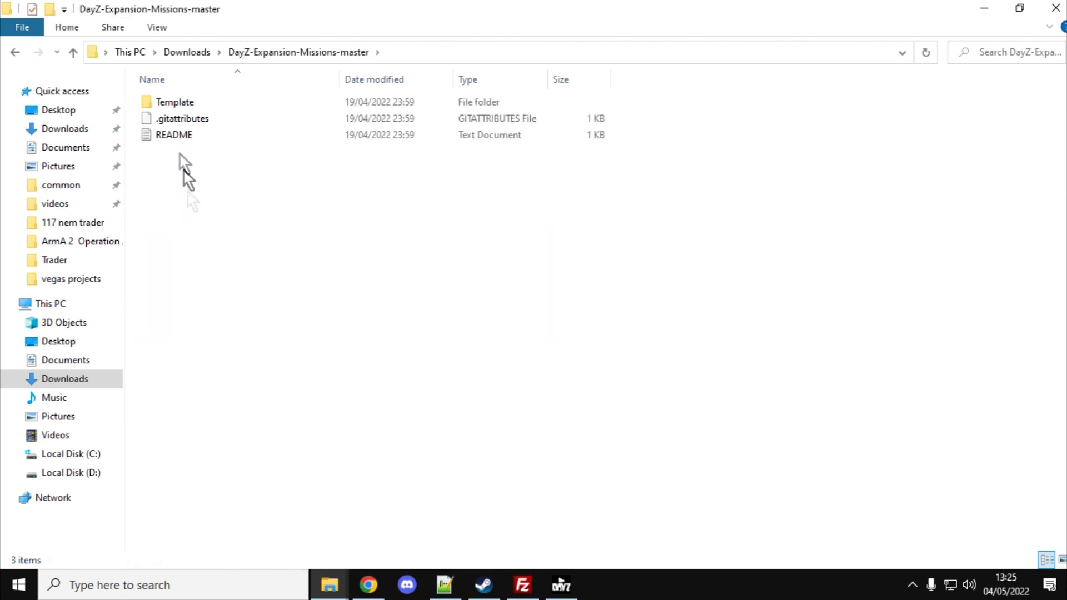
pyautogui.doubleClick(175, 101)
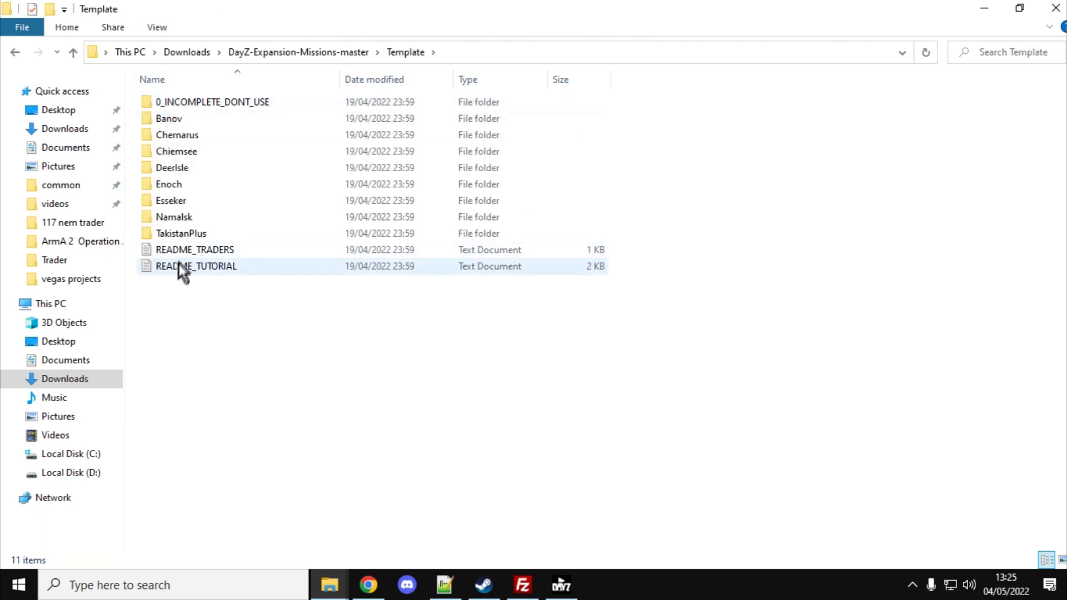
pyautogui.rightClick(196, 266)
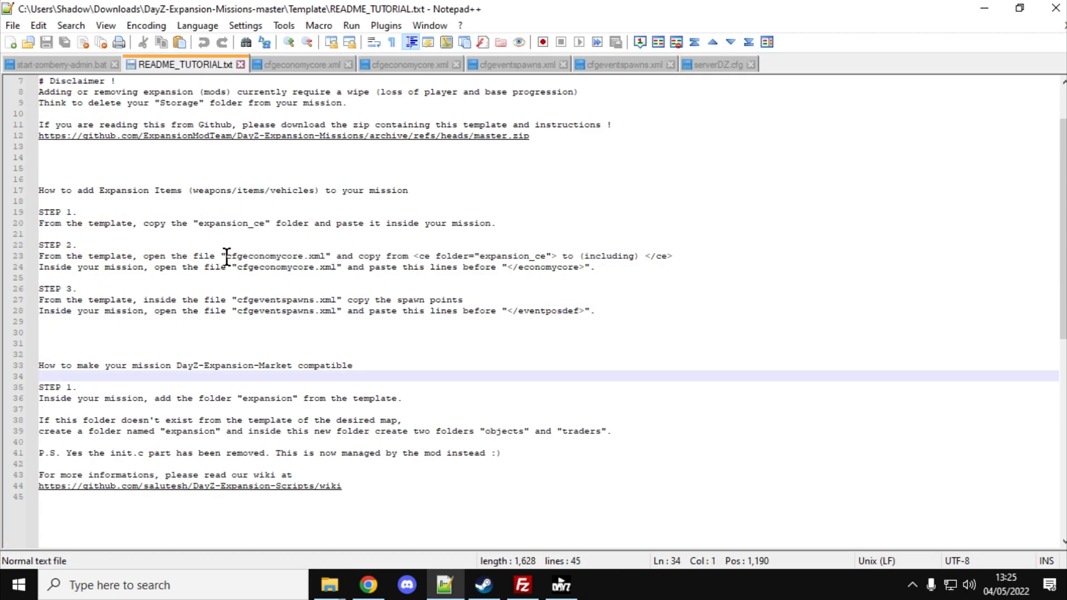
pyautogui.click(39, 376)
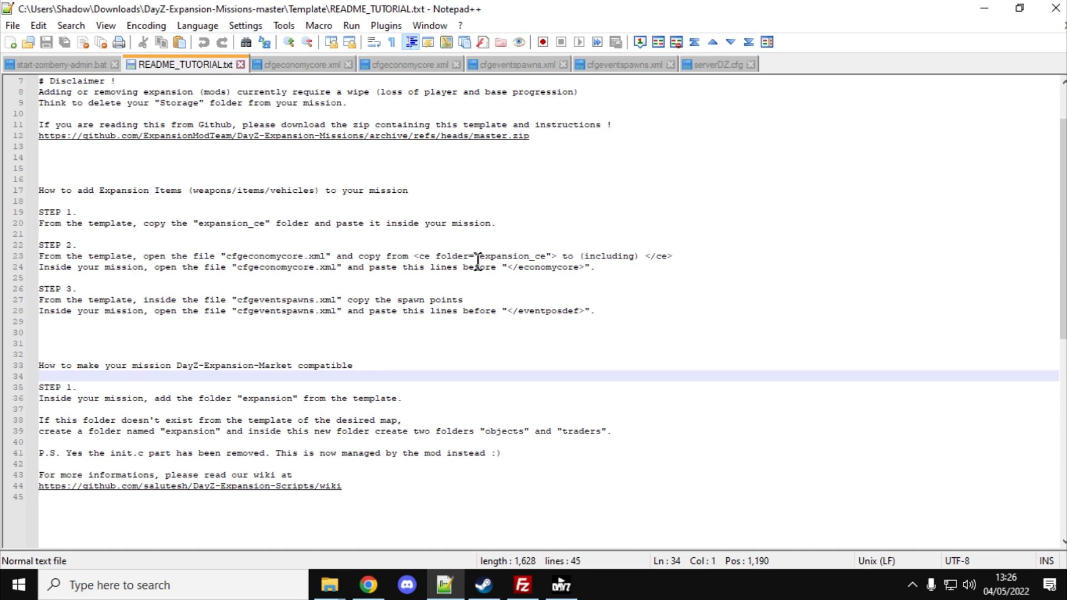
pyautogui.click(40, 377)
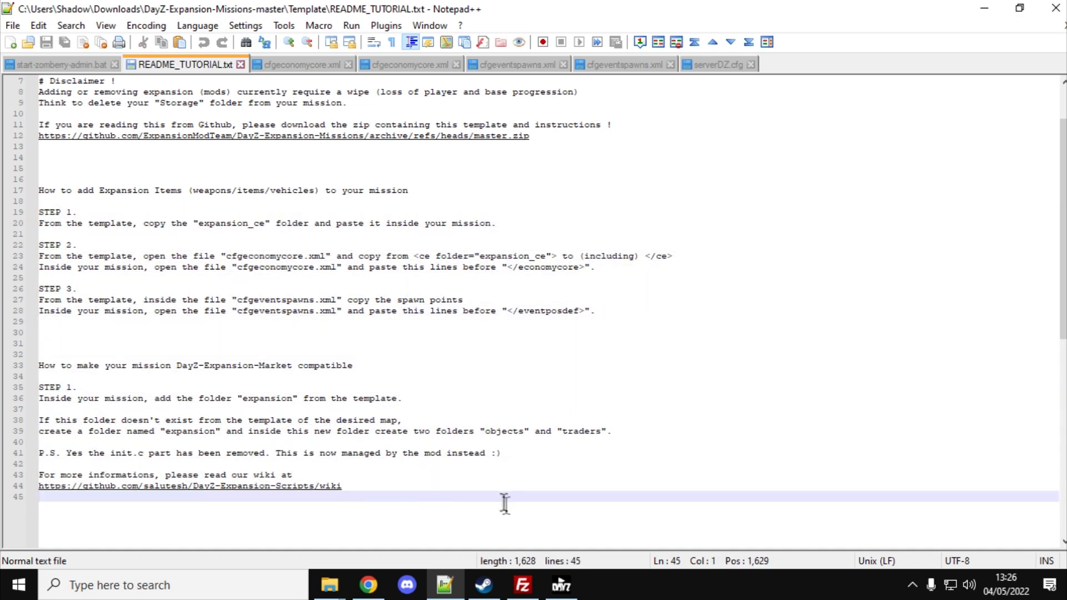
pyautogui.click(521, 585)
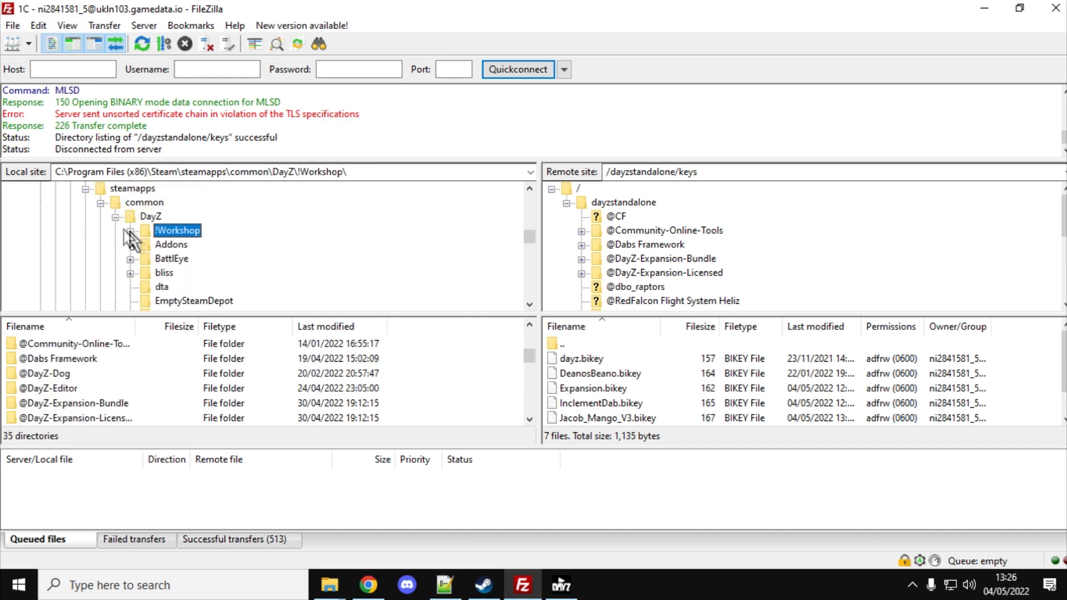
# Step: Expand the remote dayzOffline.chernarusplus folder, list the local expansion_ce XML files, and return to the tutorial
pyautogui.click(149, 215)
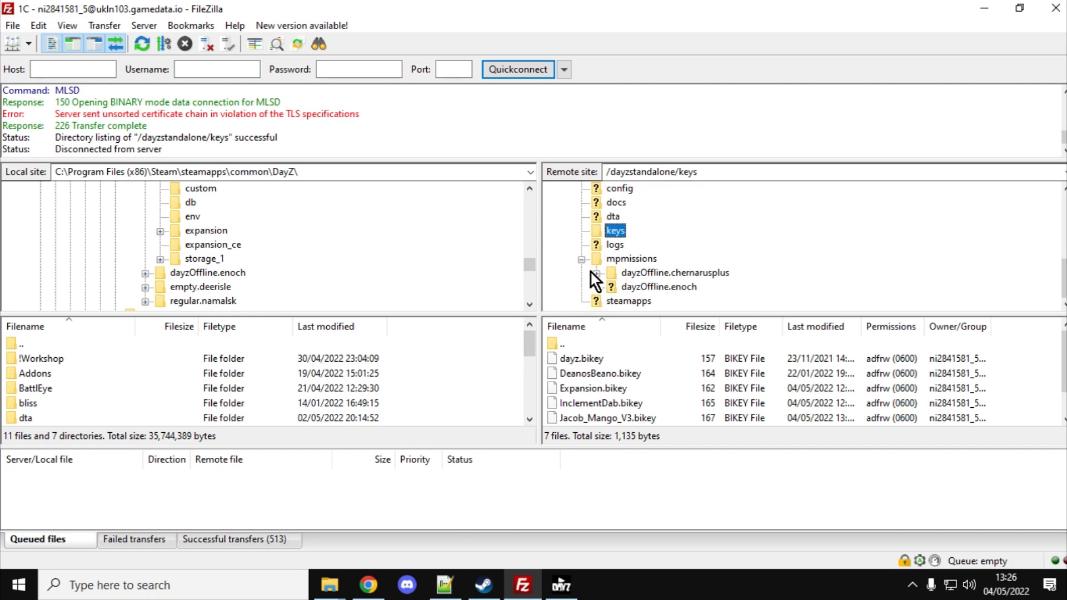
pyautogui.click(595, 272)
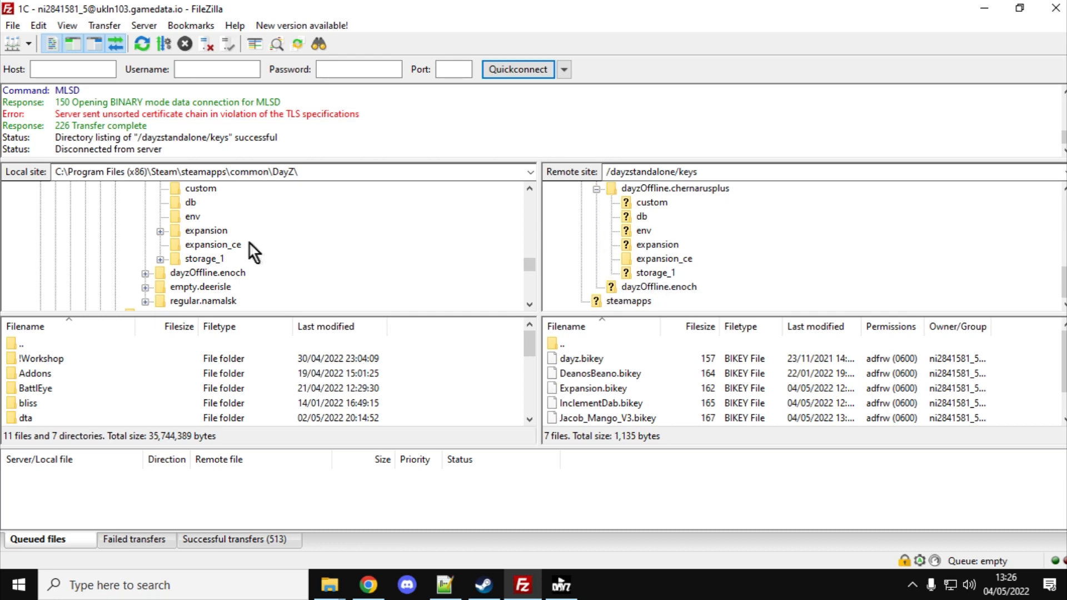
pyautogui.moveTo(208, 238)
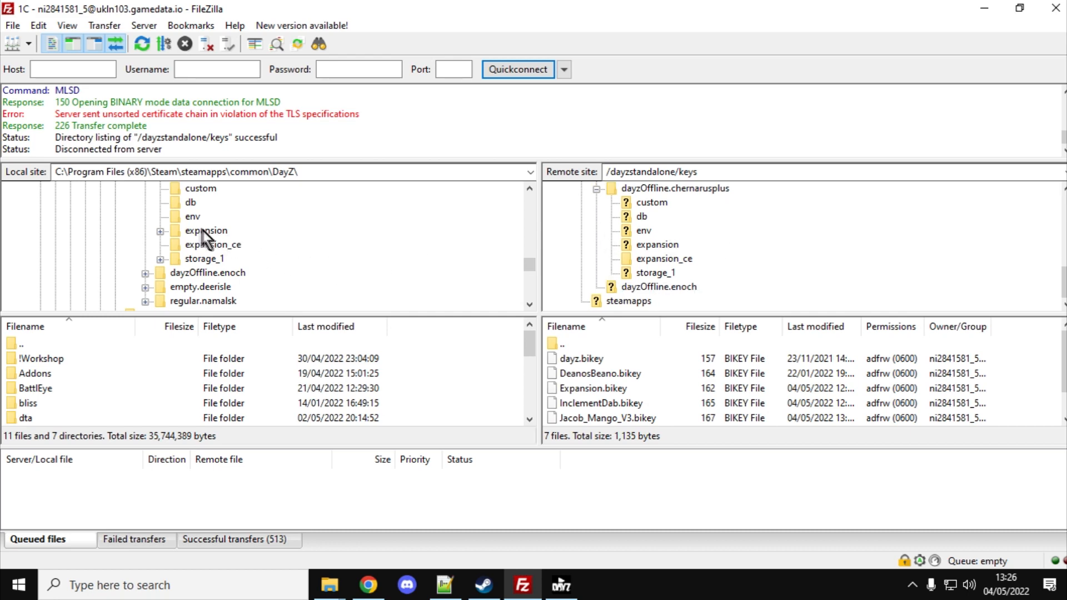
pyautogui.rightClick(206, 231)
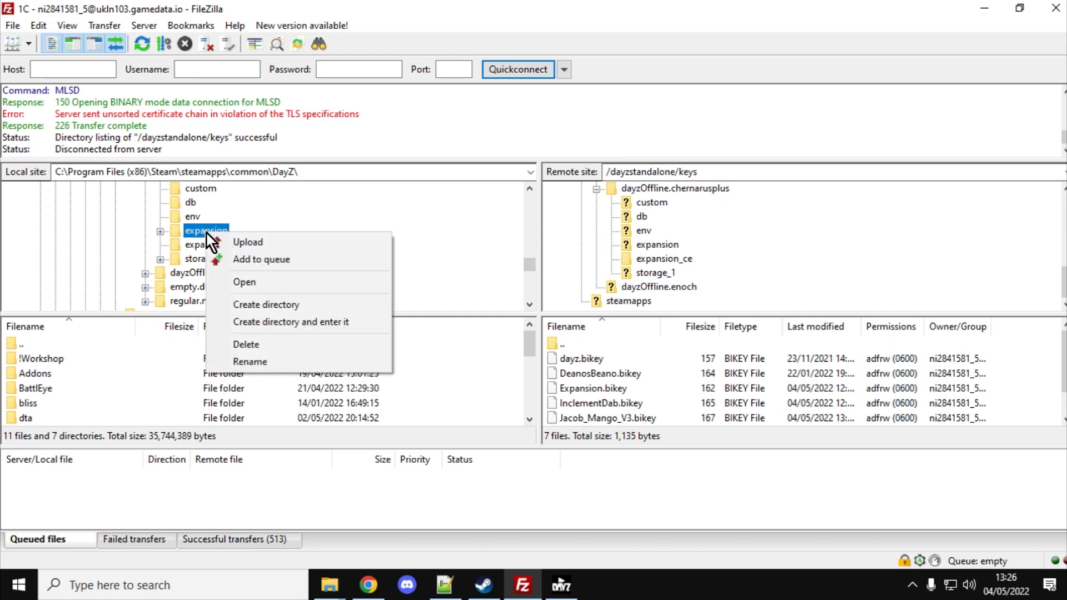
pyautogui.moveTo(439, 236)
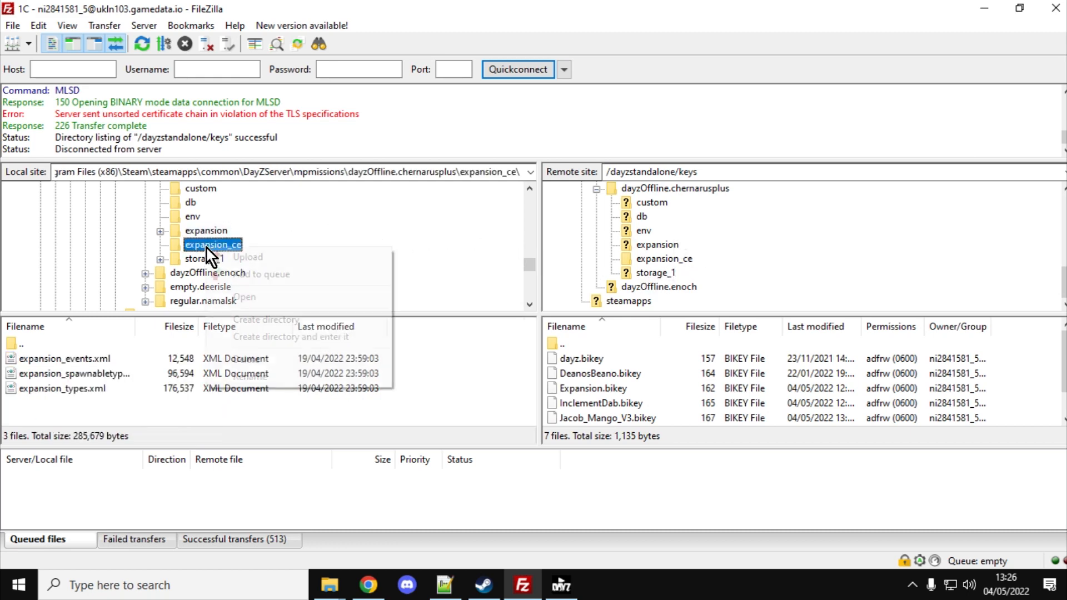
pyautogui.rightClick(213, 244)
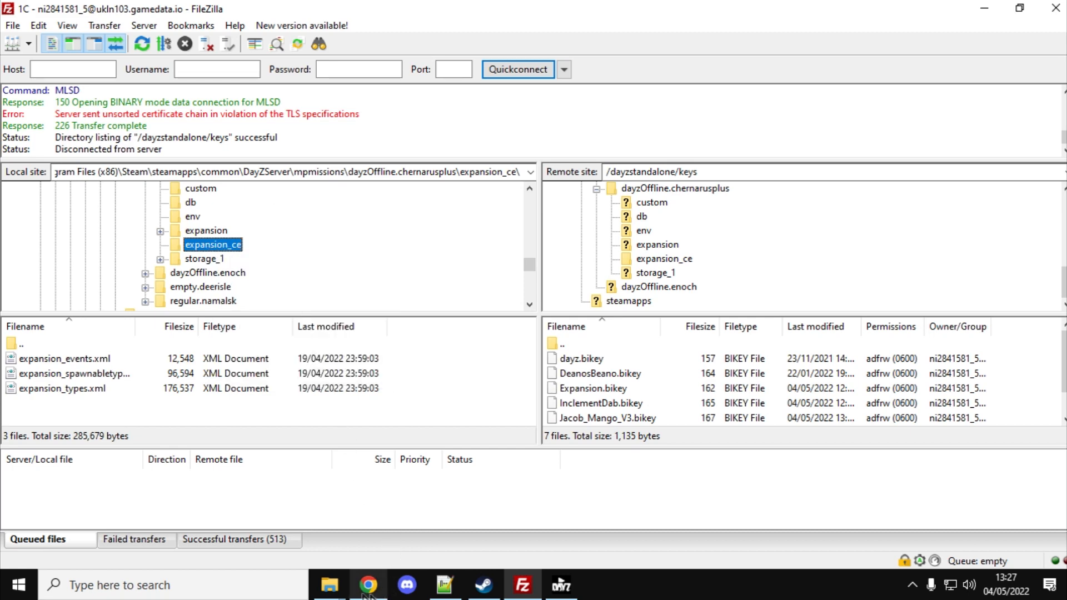
pyautogui.click(443, 584)
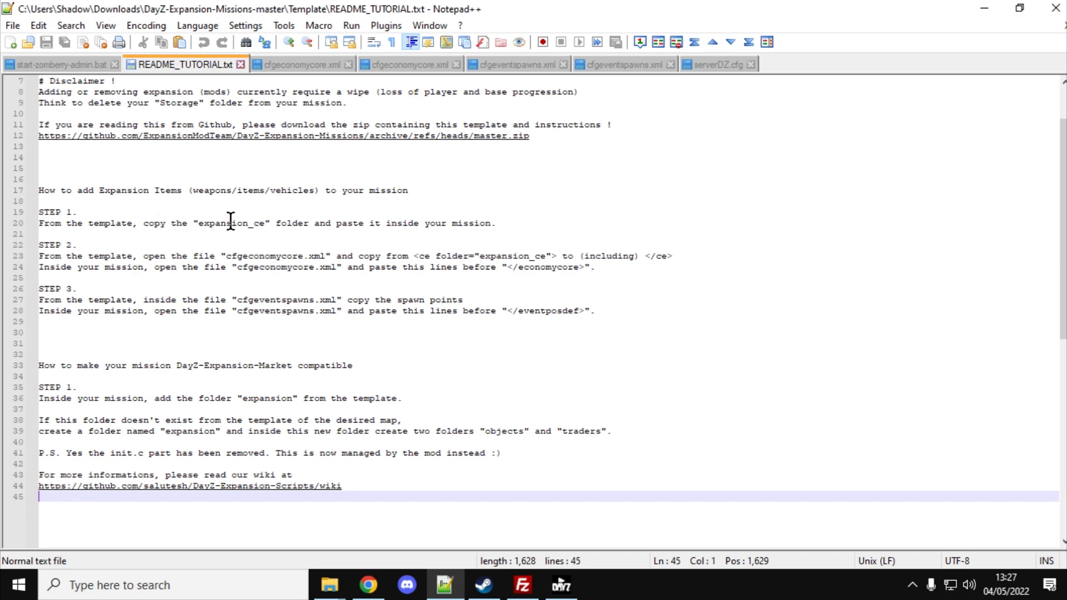
pyautogui.moveTo(299, 258)
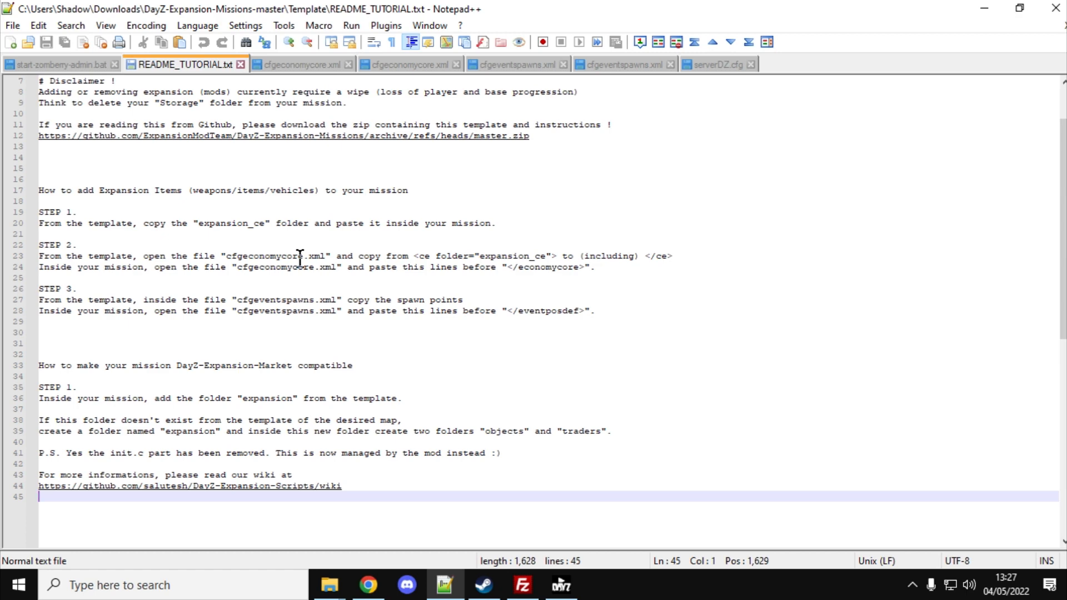
pyautogui.moveTo(79, 234)
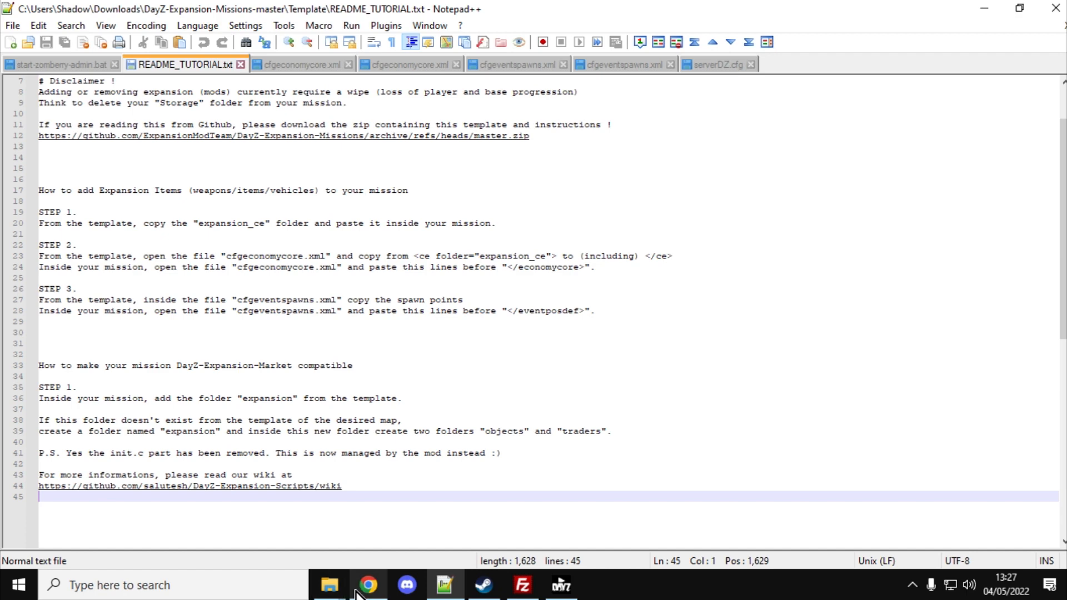
# Step: Switch from README_TUTORIAL back to FileZilla
pyautogui.click(521, 585)
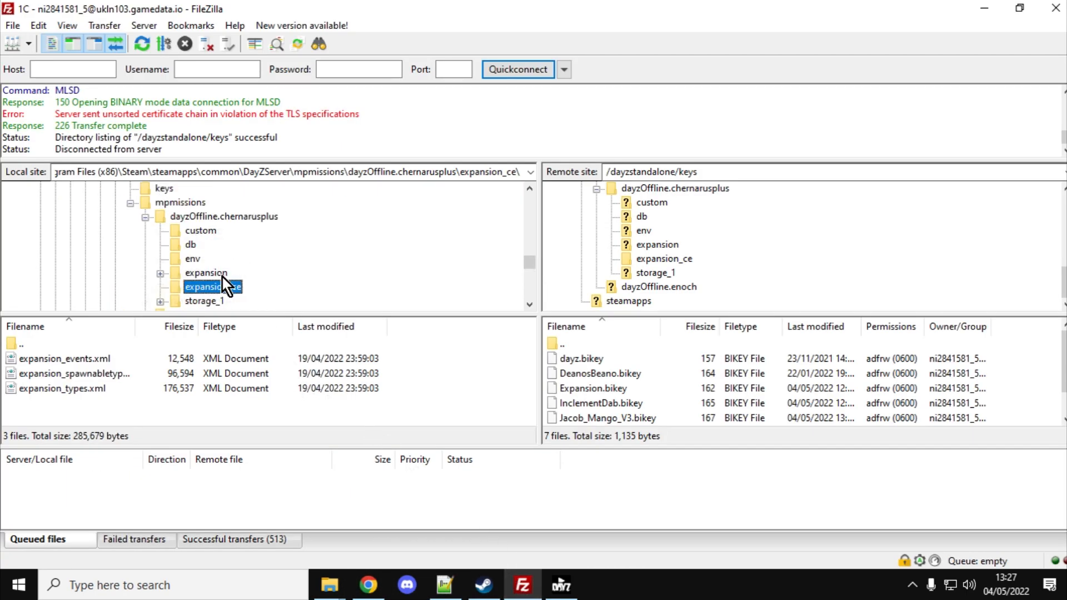
# Step: Show local chernarusplus mission files like cfgeconomycore.xml and cfgeventspawns.xml beside the server's mission folder
pyautogui.click(223, 216)
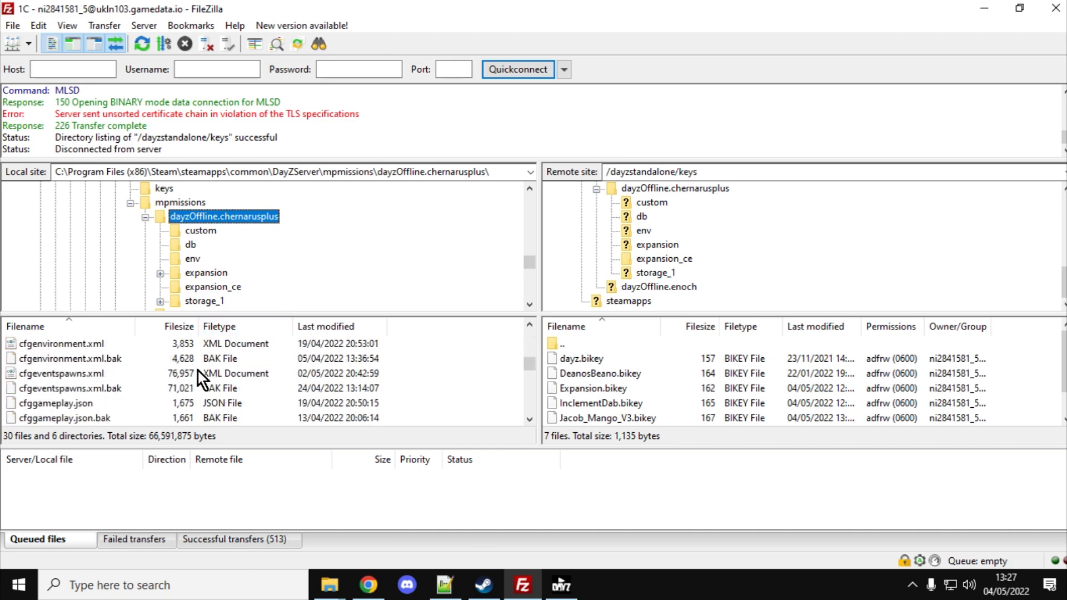
pyautogui.scroll(-3)
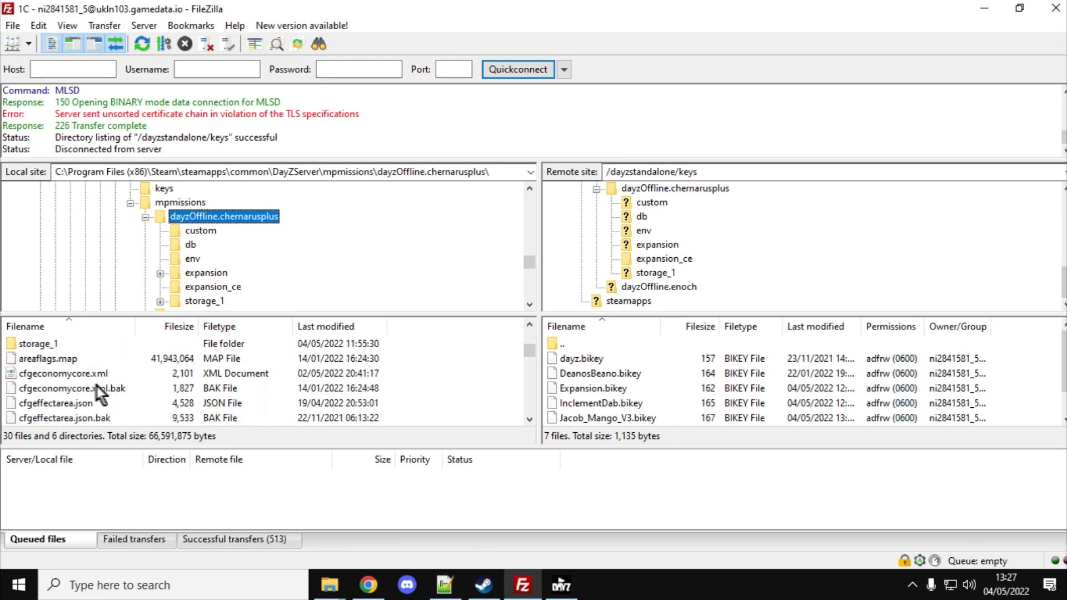
pyautogui.rightClick(63, 373)
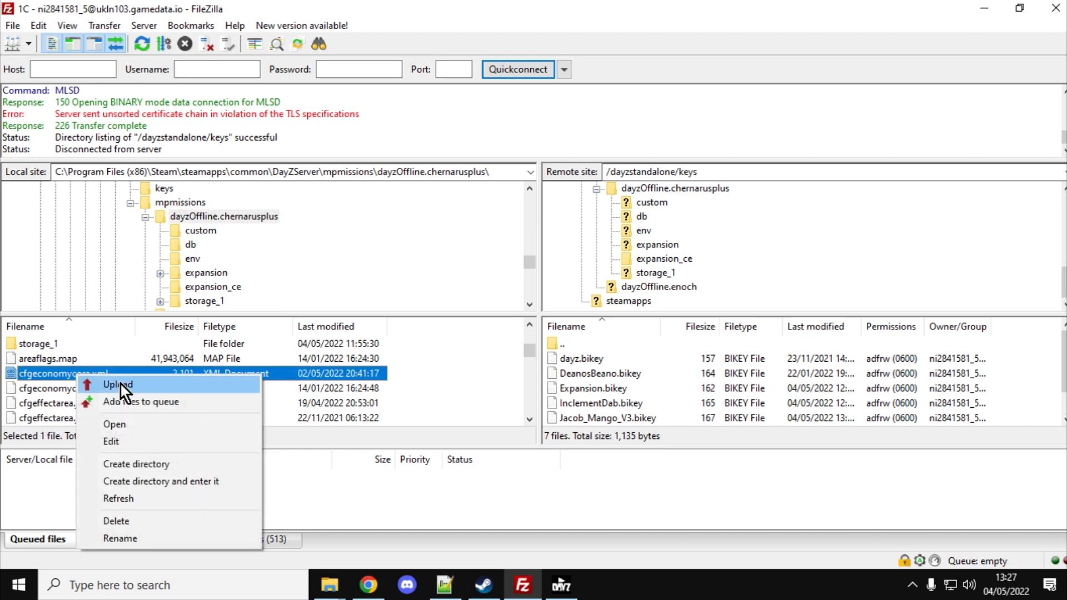
pyautogui.click(443, 584)
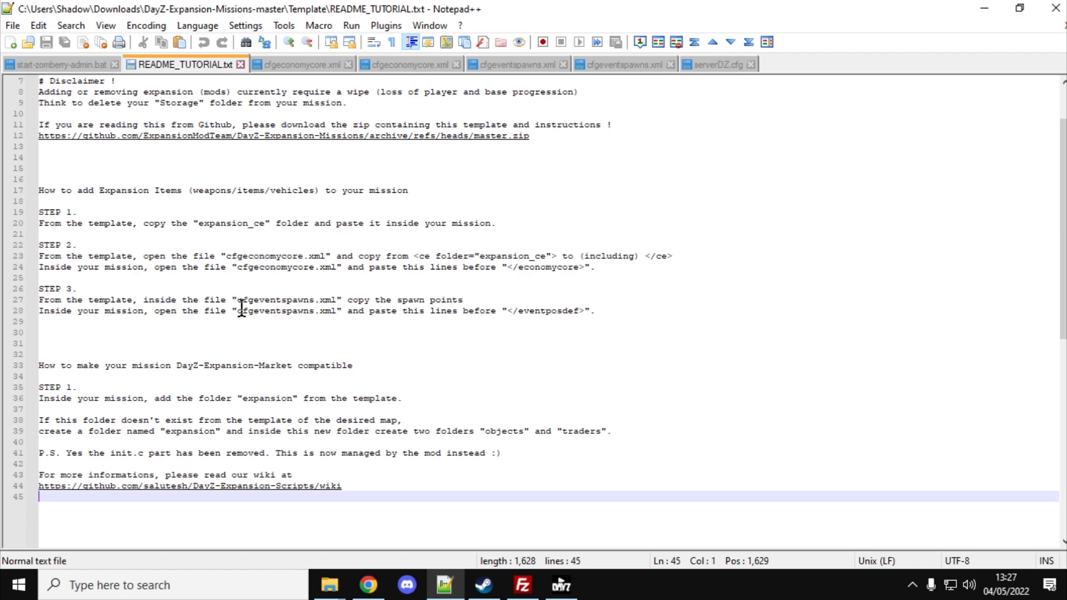
pyautogui.click(367, 585)
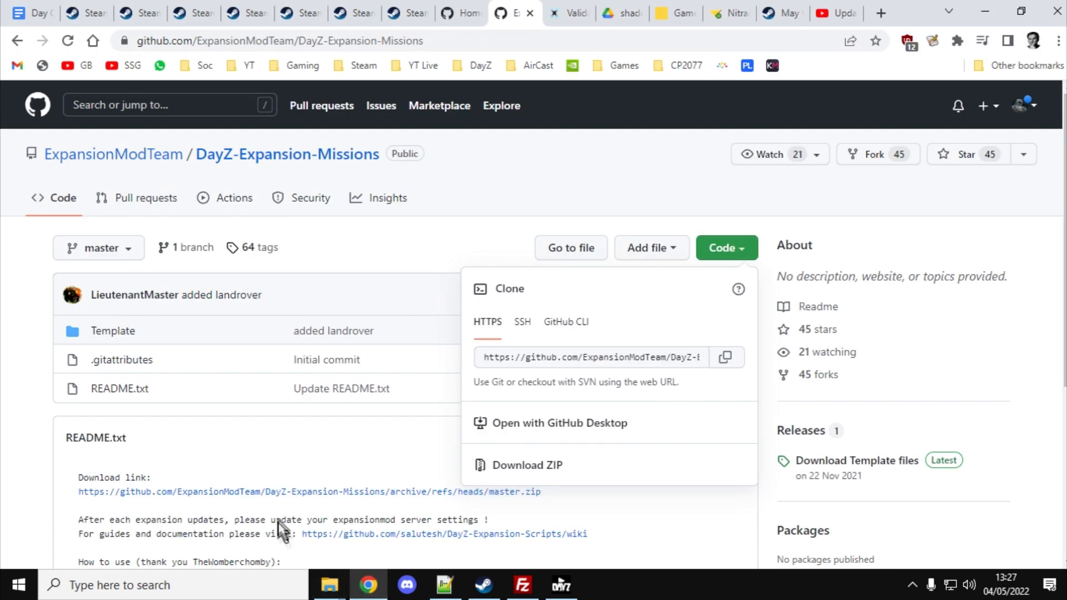
pyautogui.click(522, 585)
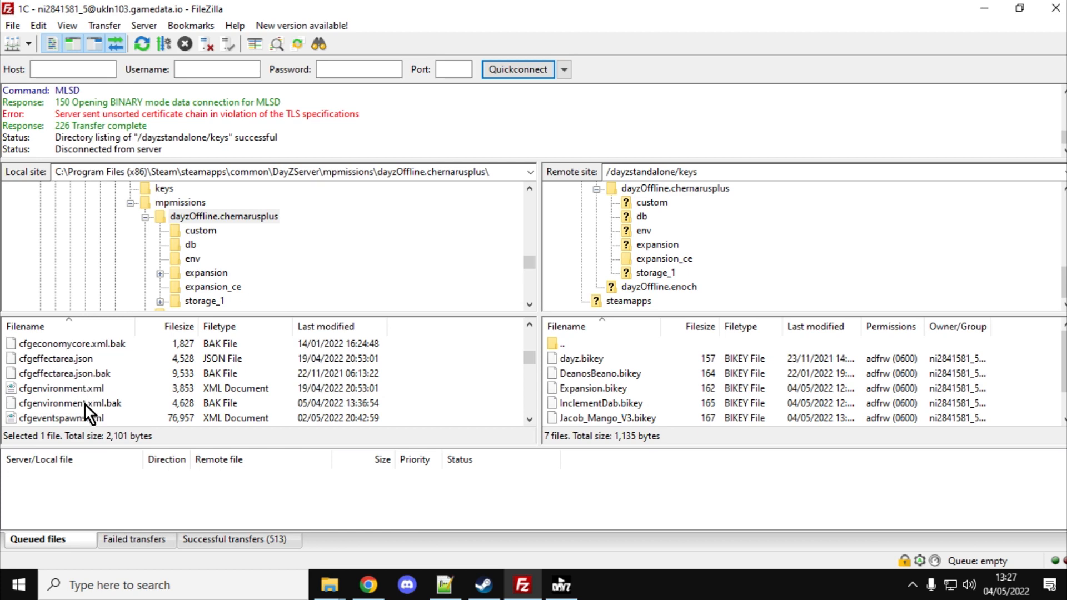
pyautogui.rightClick(61, 373)
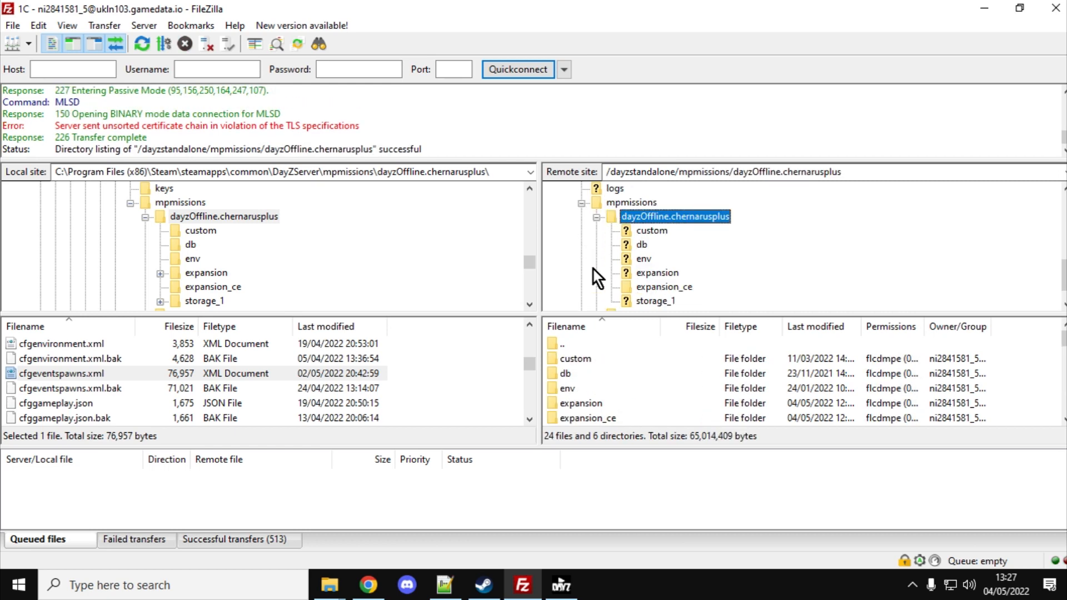
# Step: Open the local expansion folder under dayzOffline.chernarusplus and bring up its context menu
pyautogui.scroll(-3)
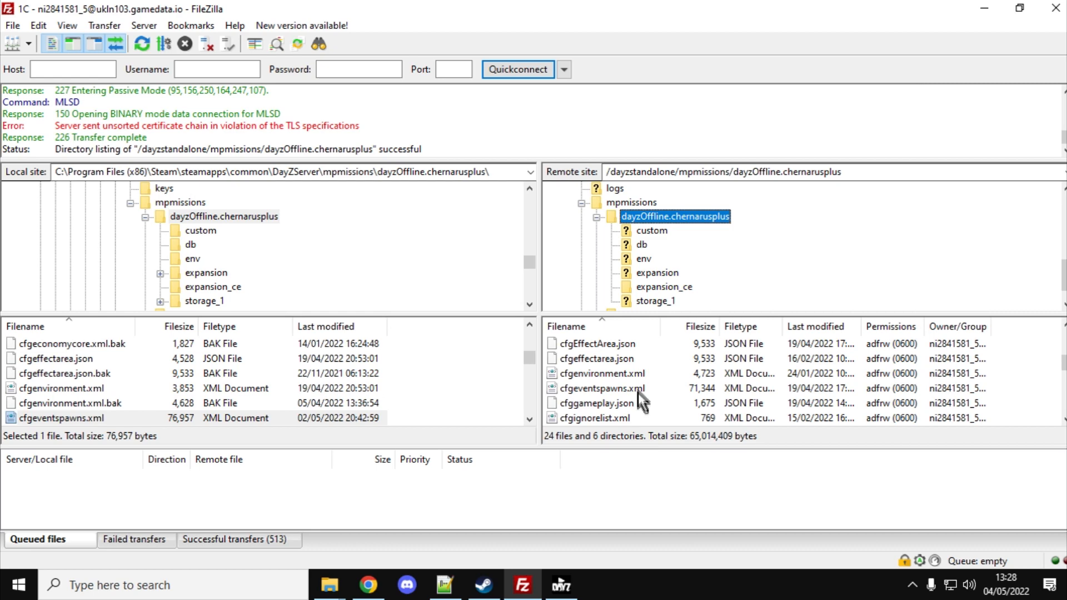
pyautogui.moveTo(334, 275)
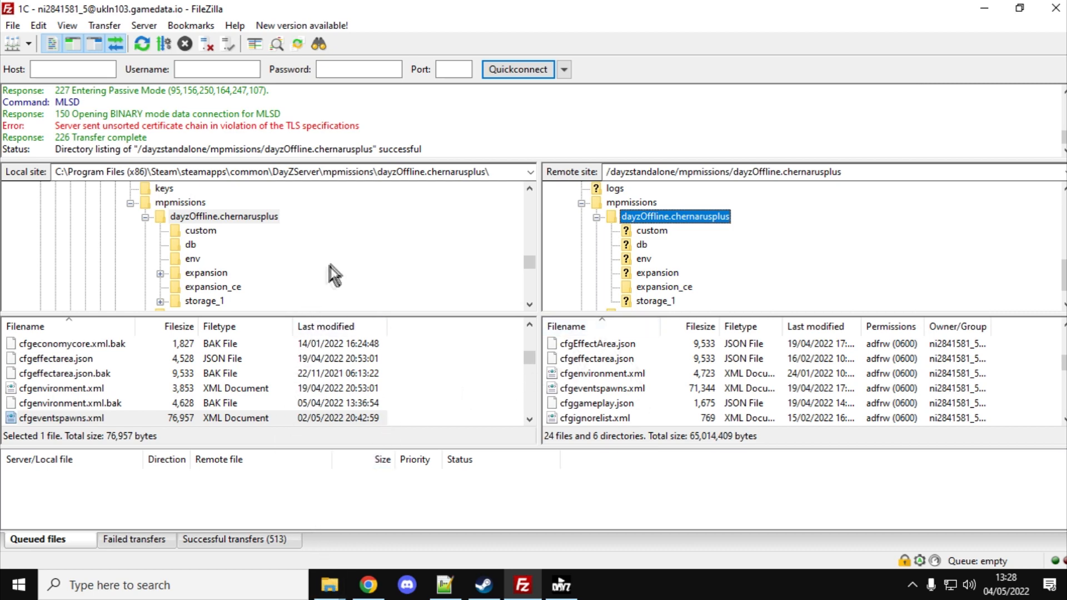
pyautogui.moveTo(660, 291)
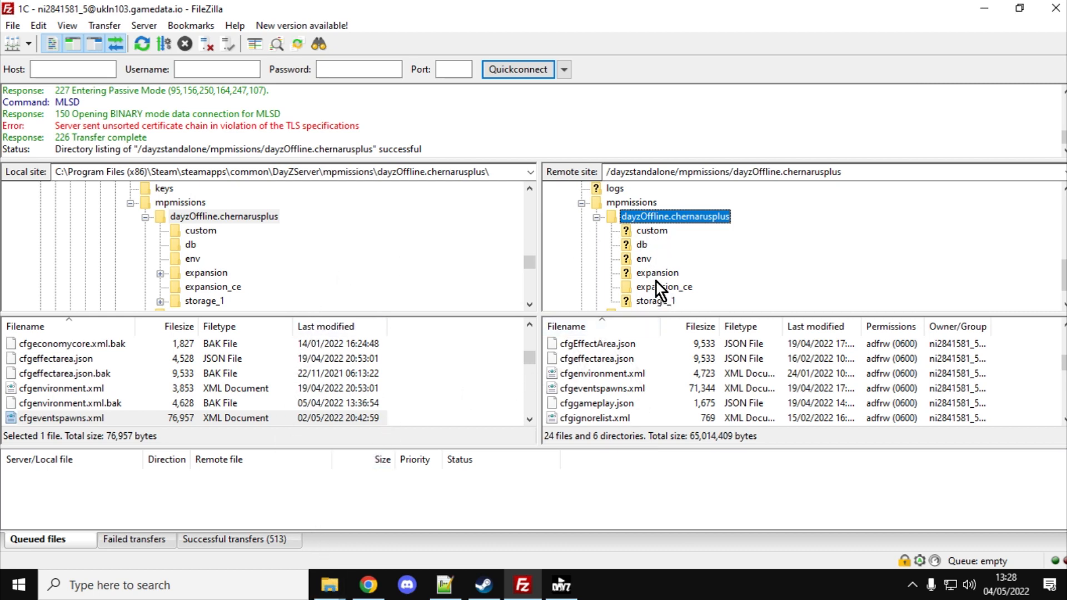
pyautogui.click(206, 273)
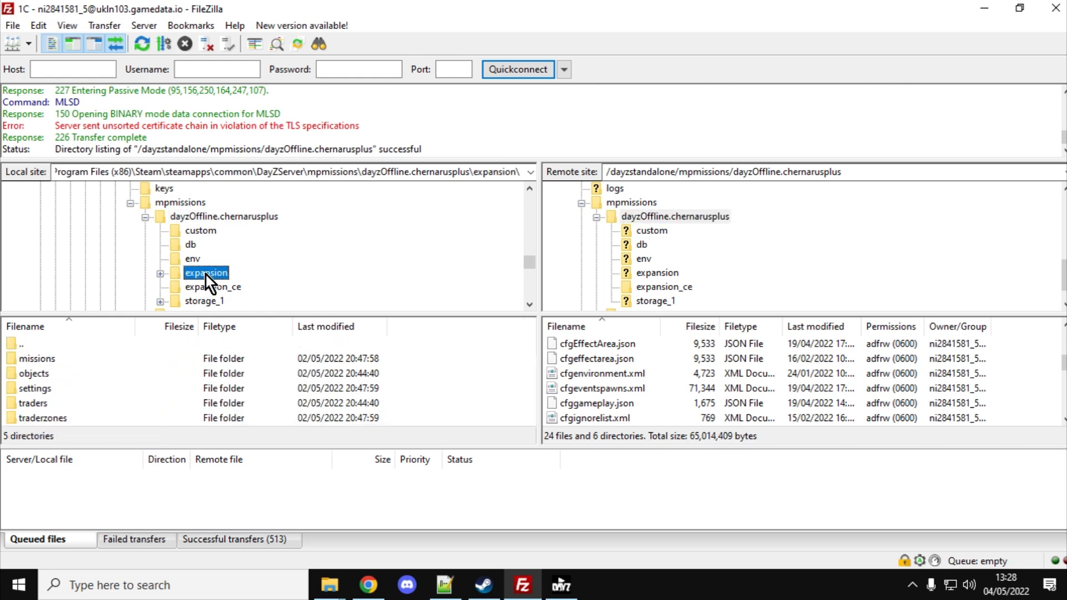
pyautogui.rightClick(213, 287)
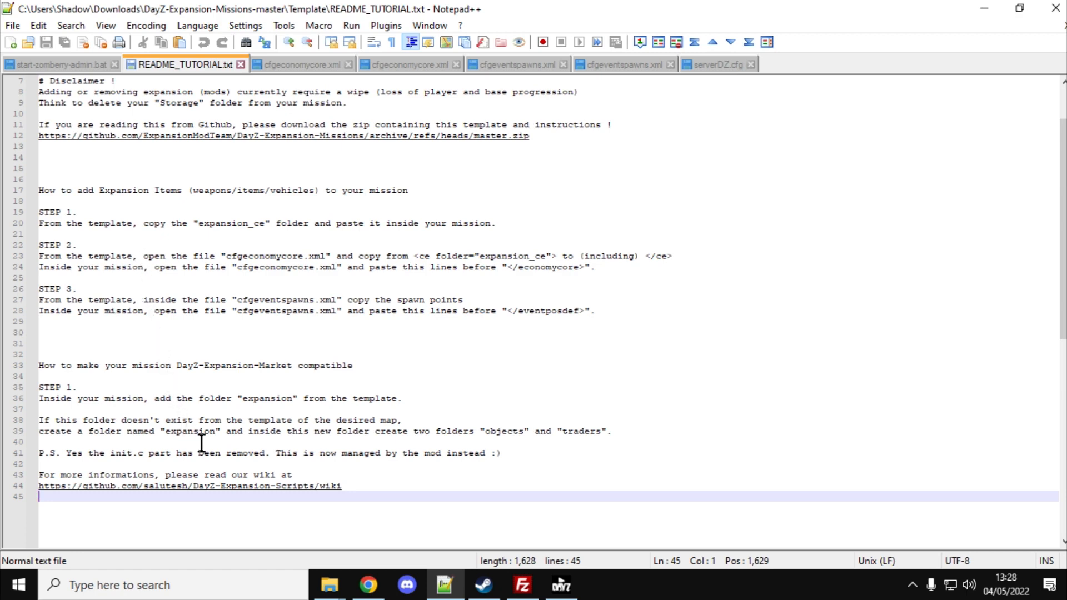
pyautogui.moveTo(221, 375)
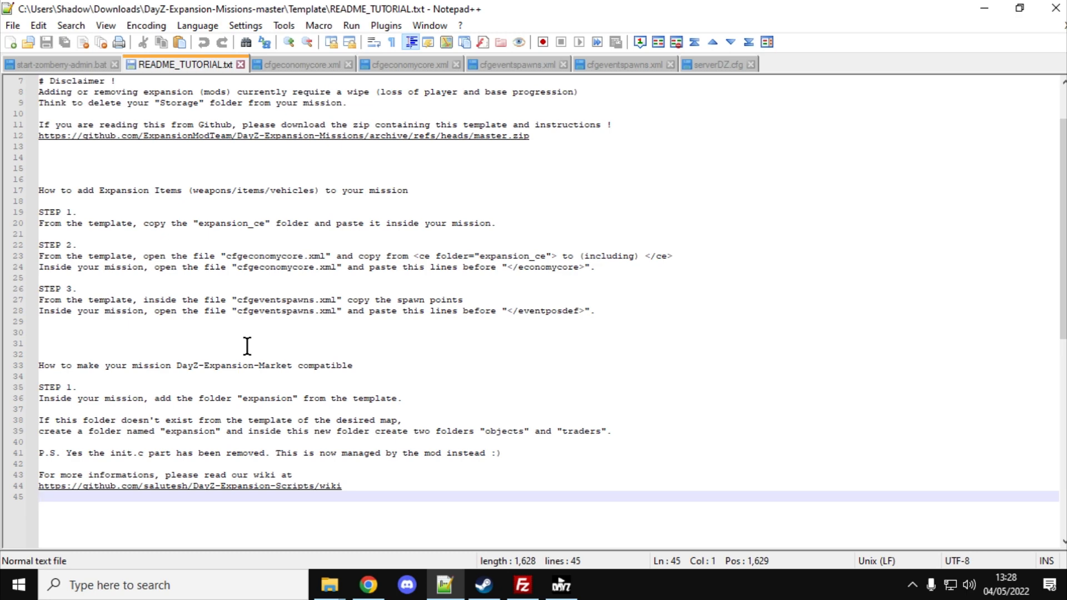
pyautogui.moveTo(358, 570)
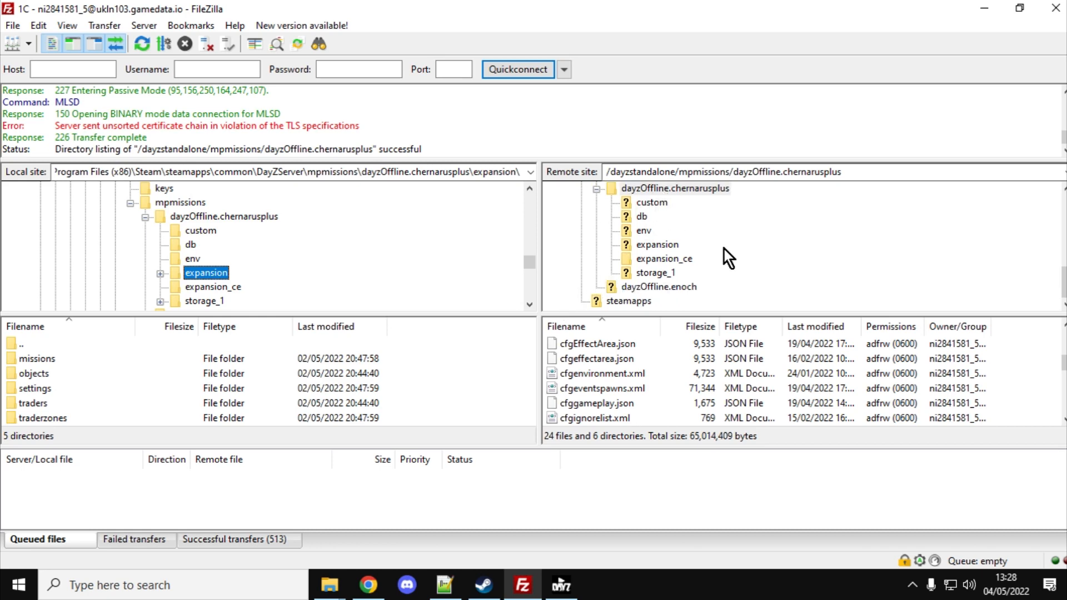
# Step: Open the remote storage_1 folder, dismiss its context menu, and return to Chrome
pyautogui.doubleClick(655, 272)
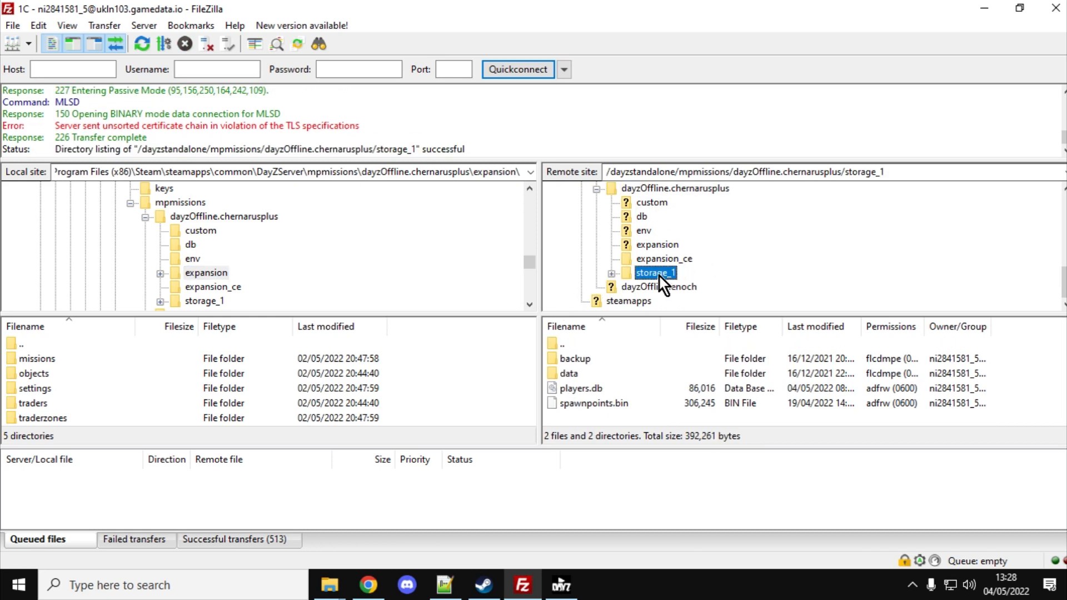
pyautogui.rightClick(655, 273)
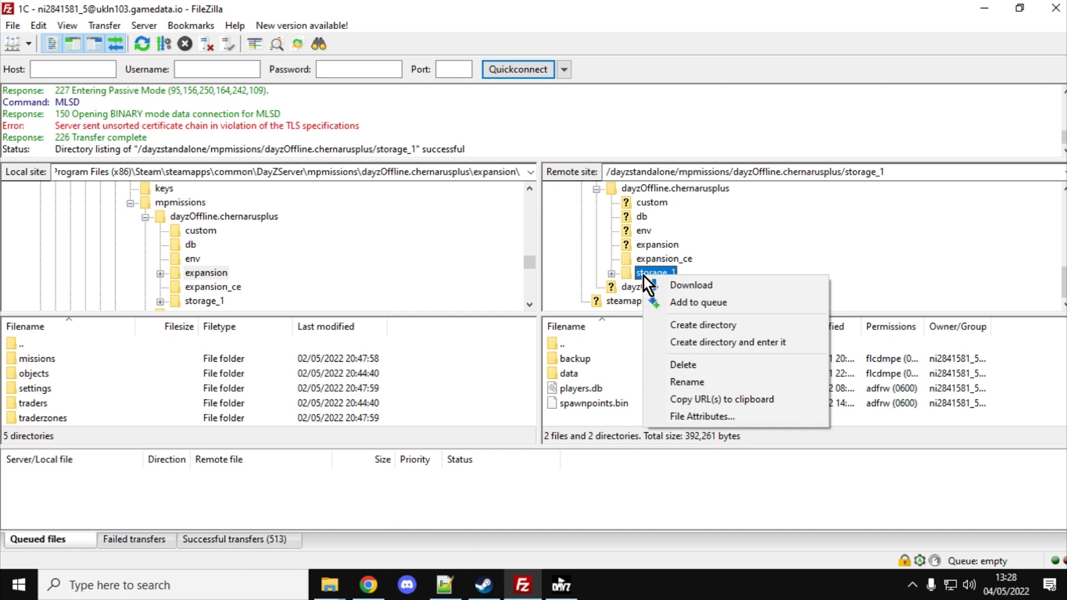
pyautogui.click(834, 195)
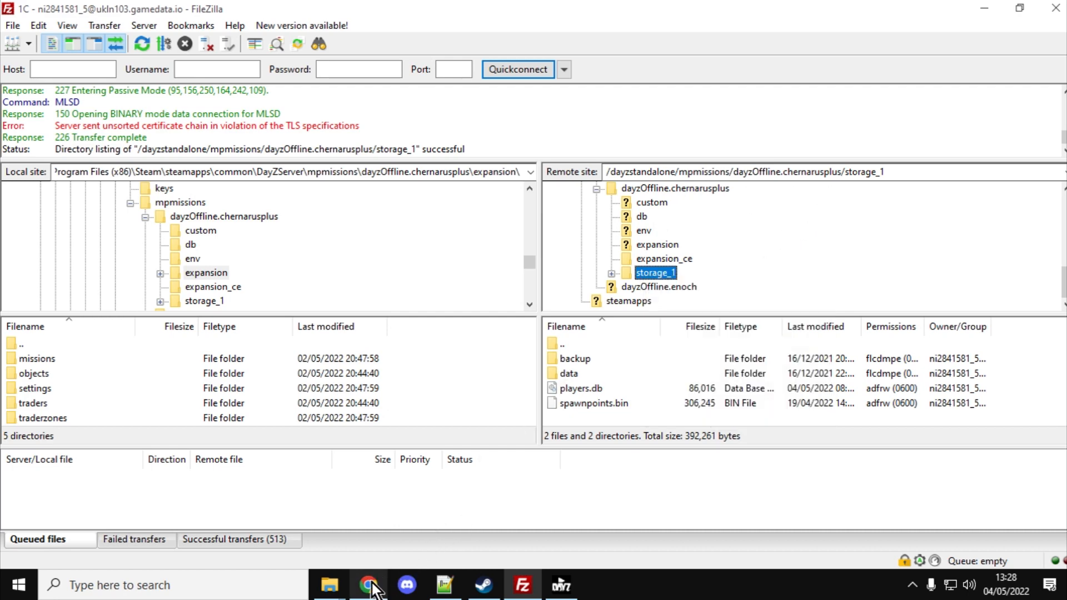
pyautogui.click(368, 585)
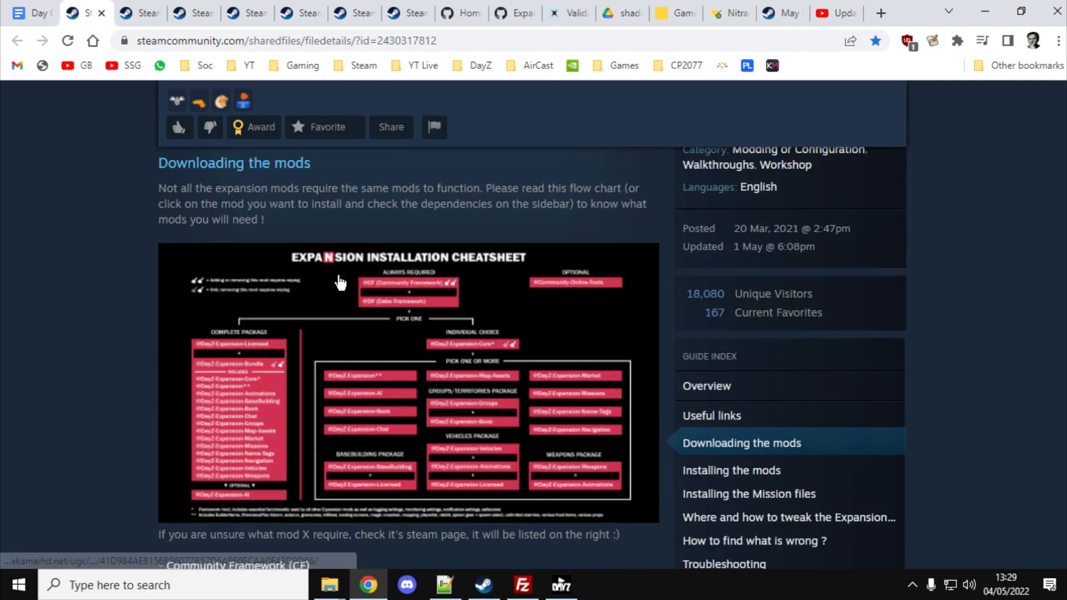
# Step: Browse several DayZ-Expansion workshop preview screenshots
pyautogui.scroll(3)
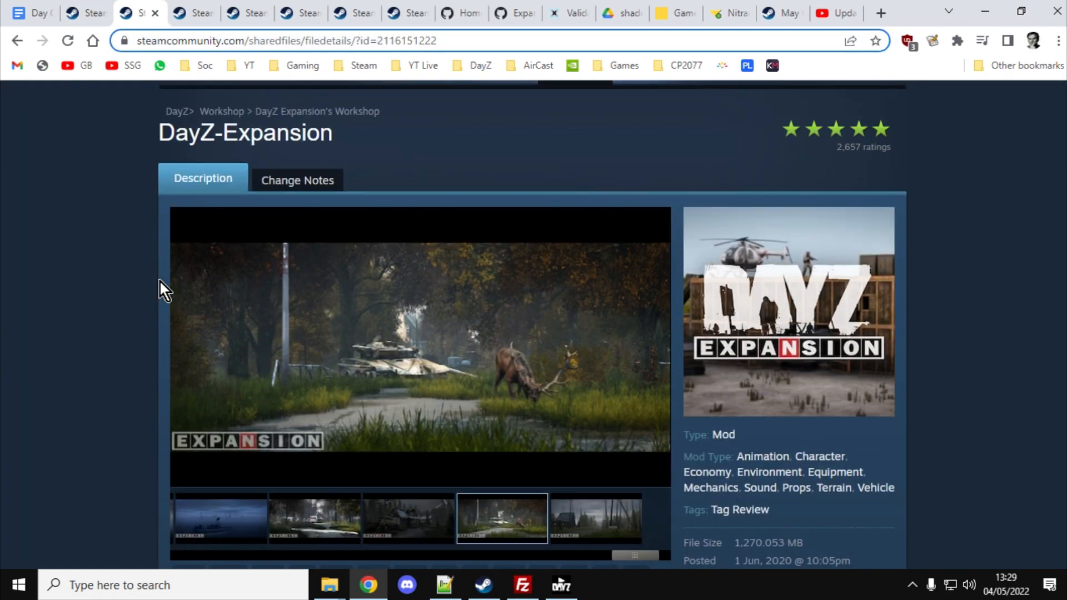
pyautogui.click(594, 518)
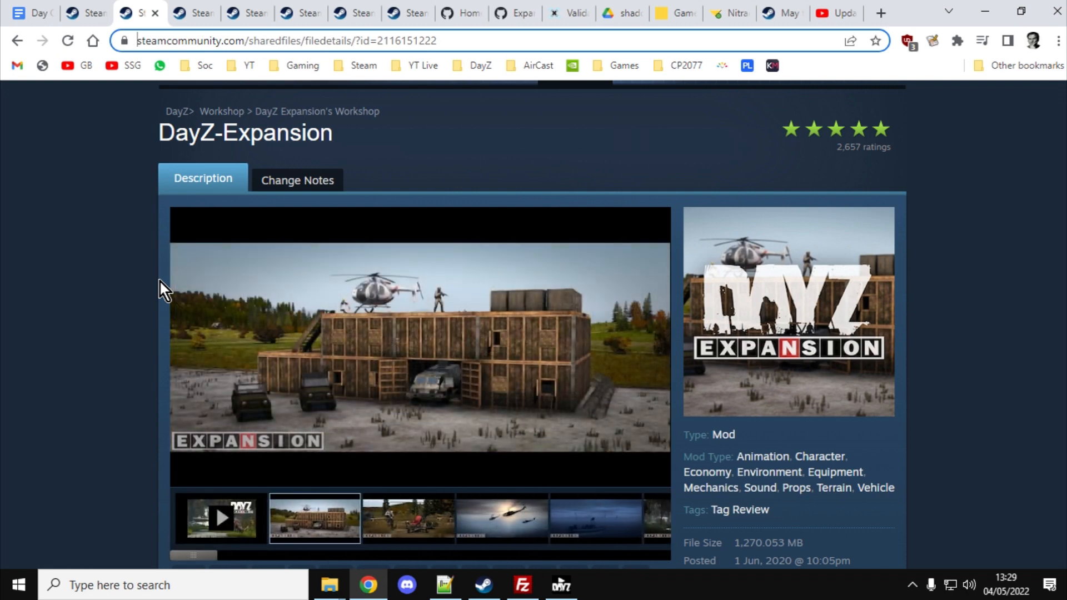
pyautogui.click(409, 518)
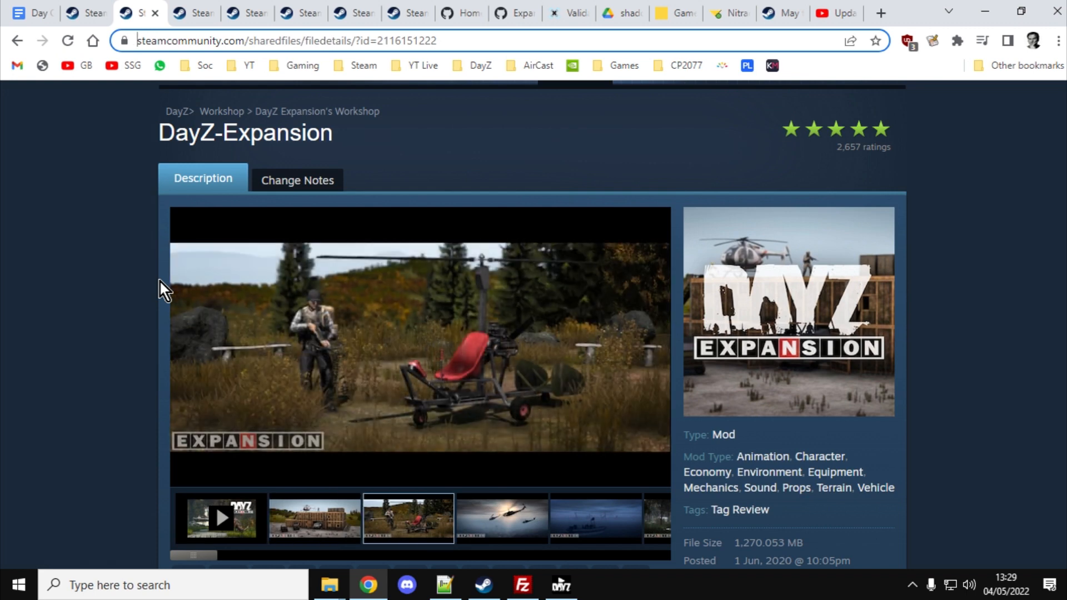
pyautogui.click(502, 517)
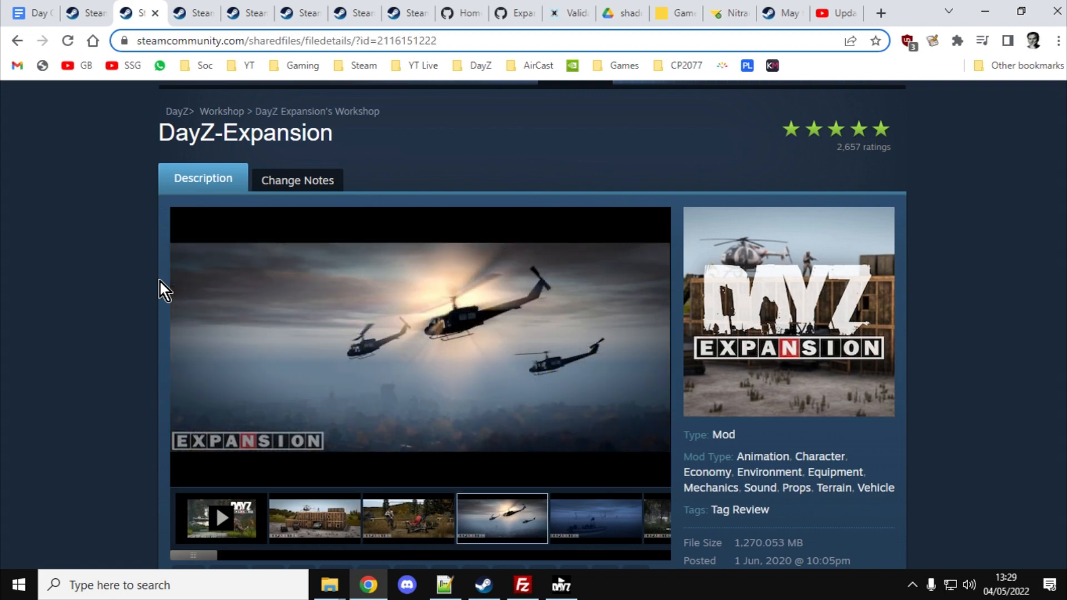
pyautogui.moveTo(85, 12)
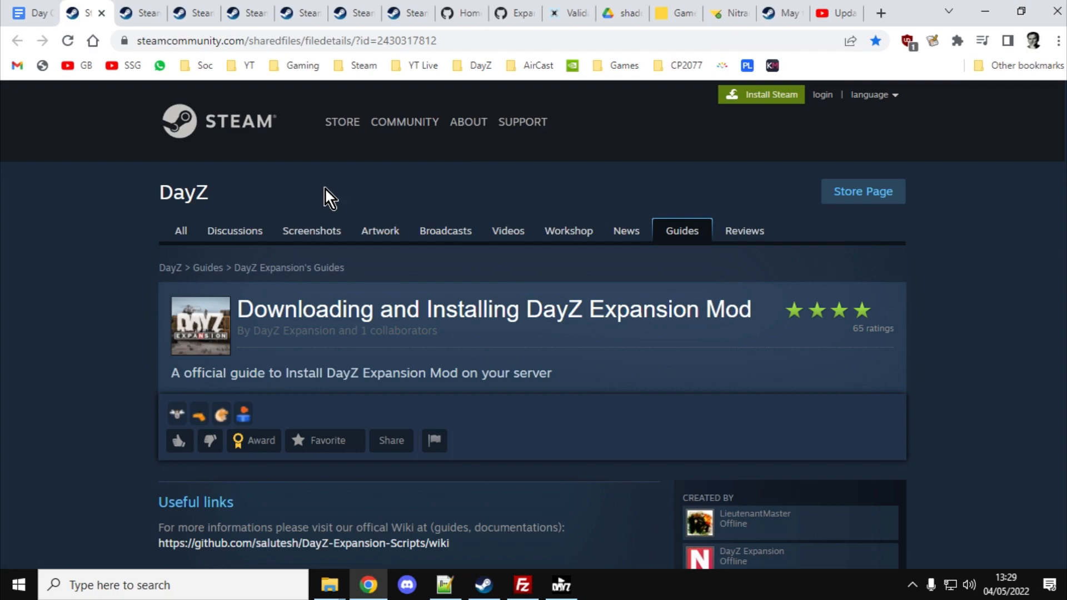
# Step: Scroll the installation guide down to its Troubleshooting section
pyautogui.scroll(-3)
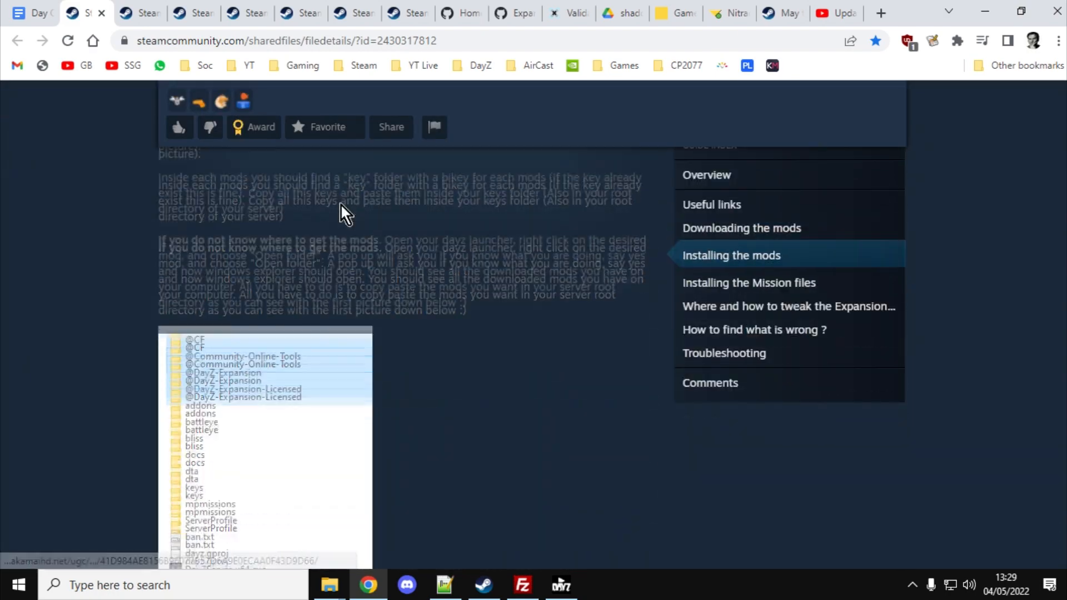
pyautogui.scroll(-3)
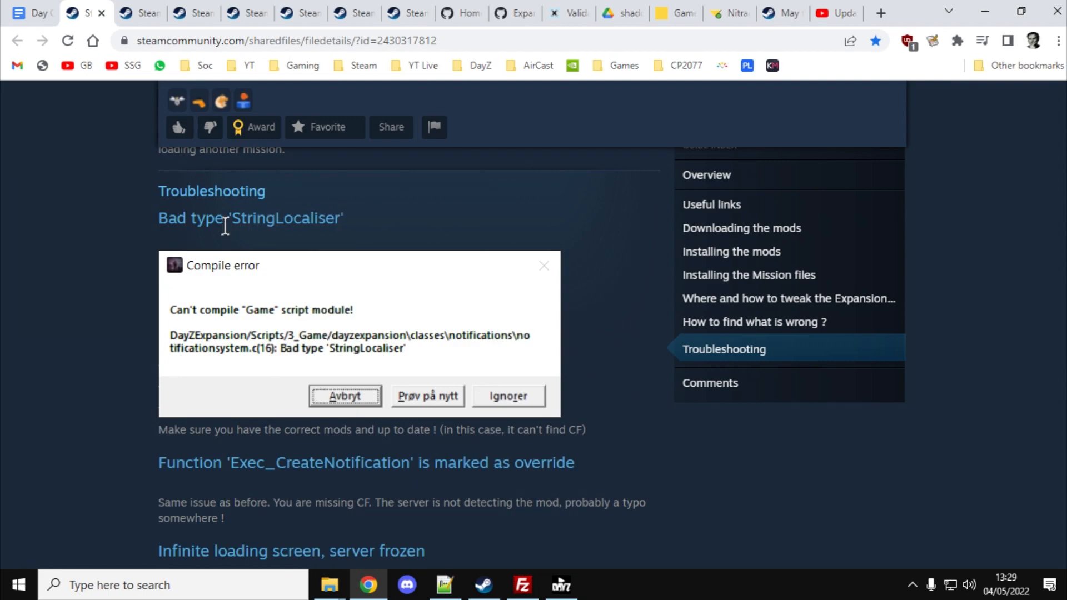
pyautogui.scroll(-3)
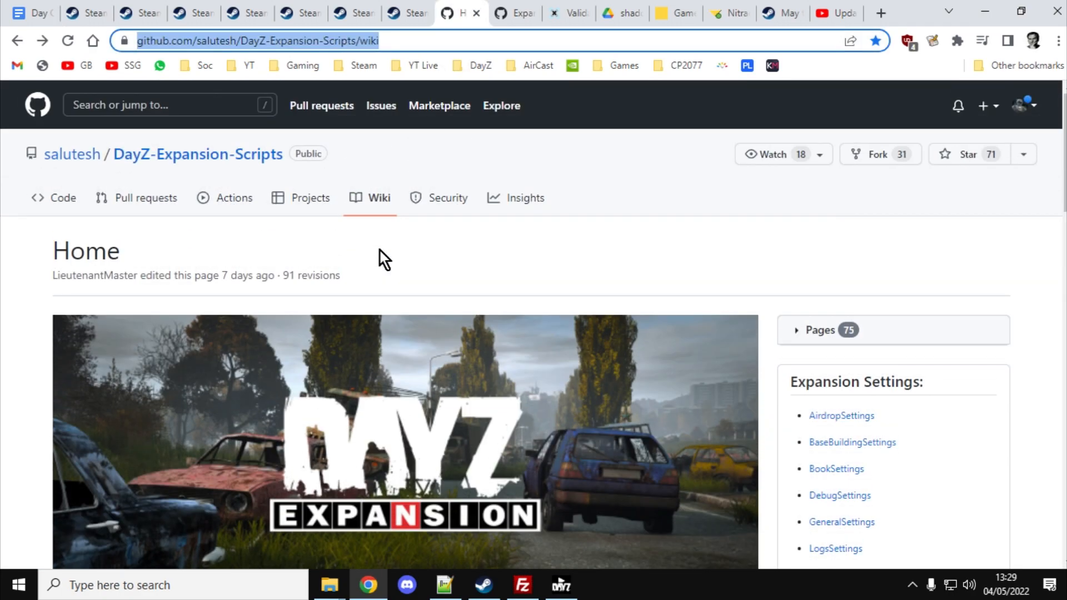
# Step: Read the wiki Home introduction, then view the workshop page's helicopter screenshot
pyautogui.scroll(-3)
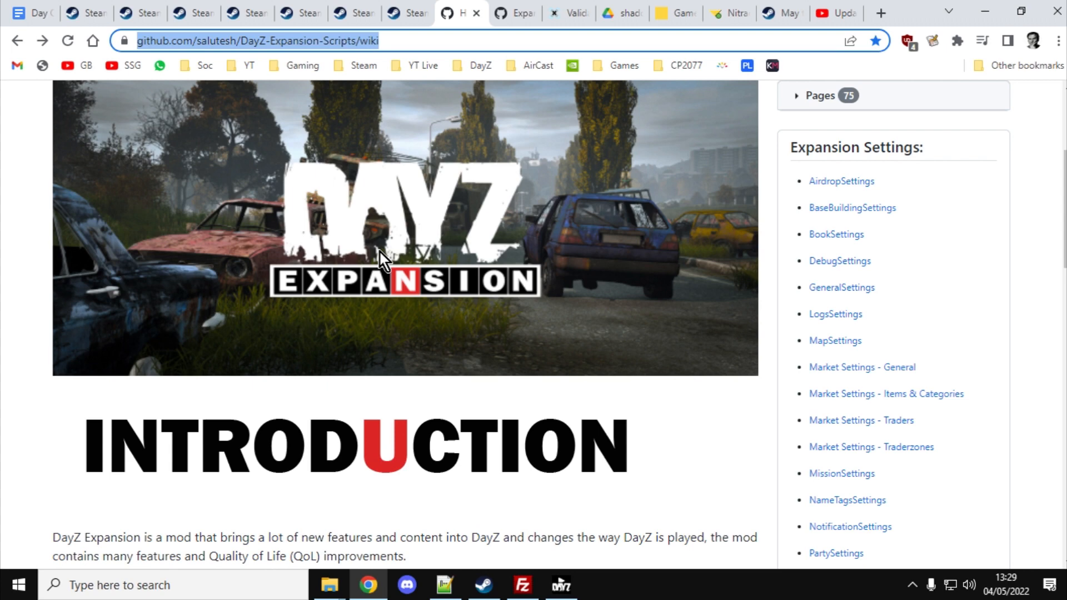
pyautogui.moveTo(519, 378)
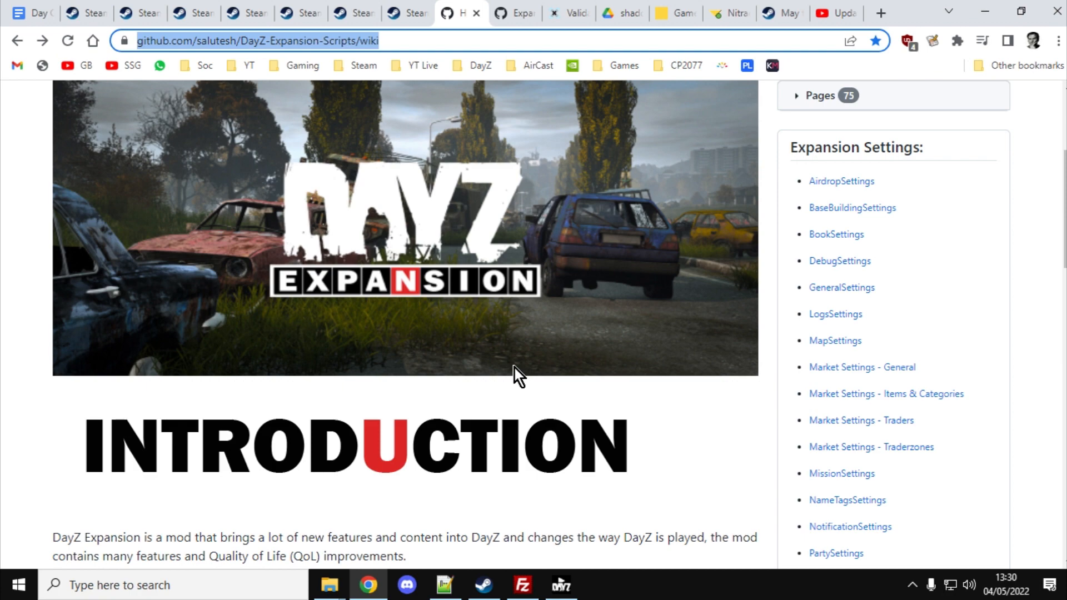
pyautogui.scroll(-3)
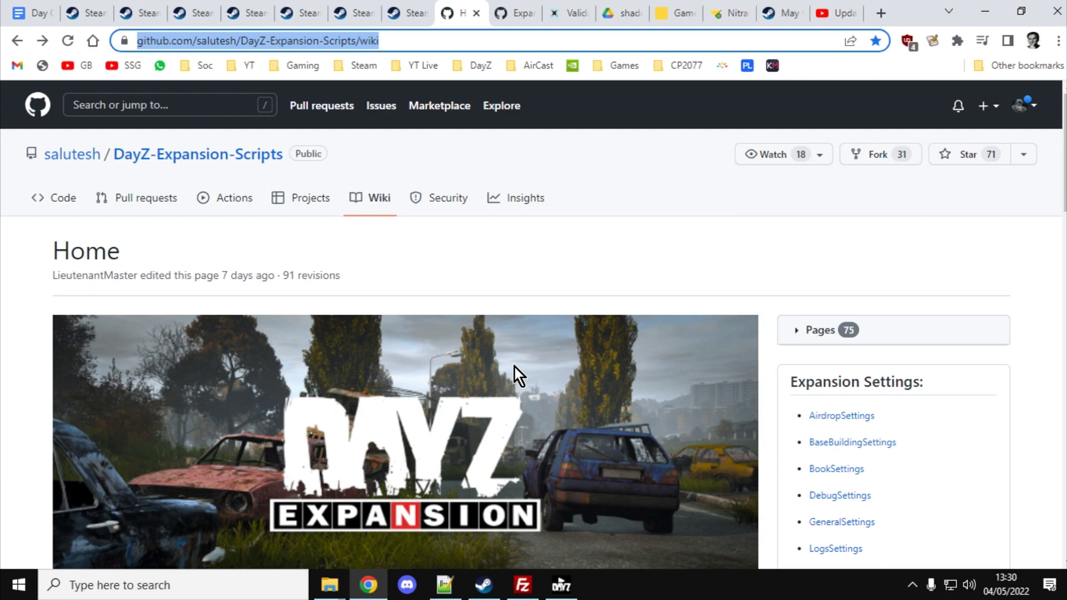
pyautogui.scroll(-3)
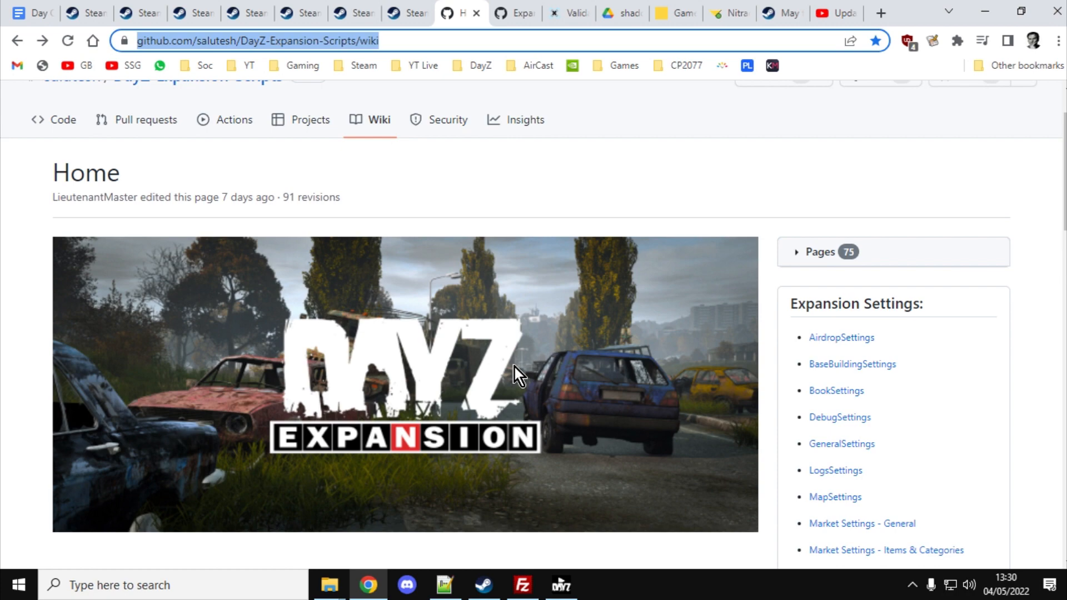
pyautogui.scroll(-3)
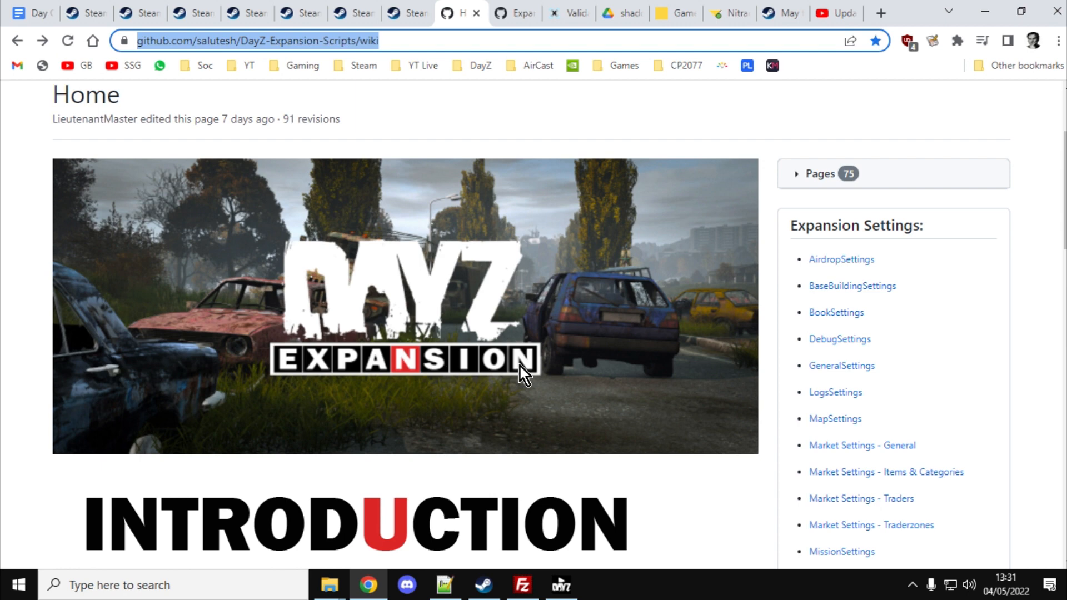
pyautogui.click(139, 13)
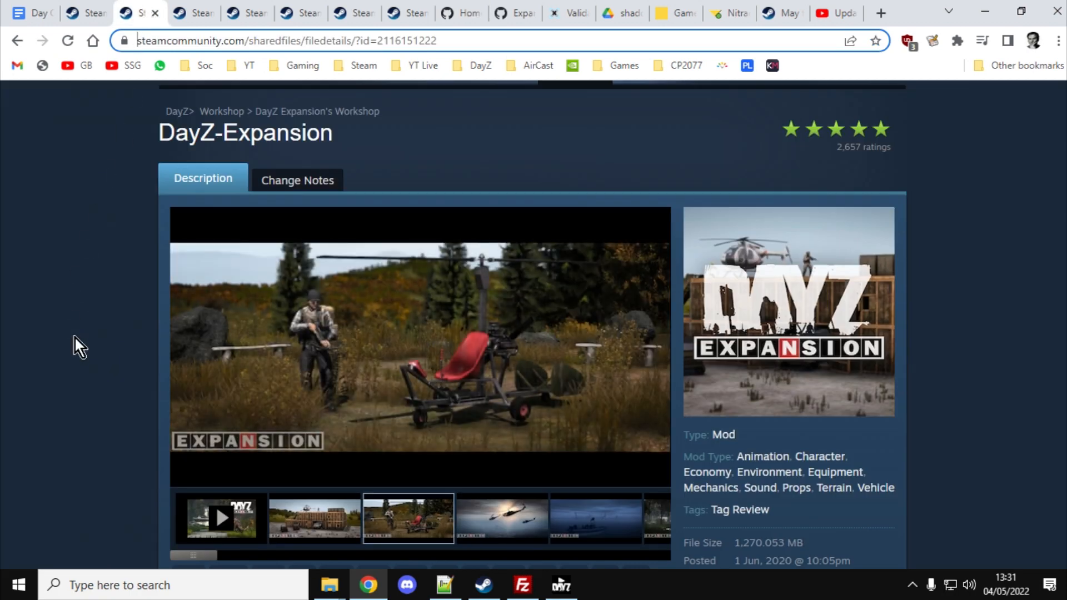
pyautogui.click(501, 519)
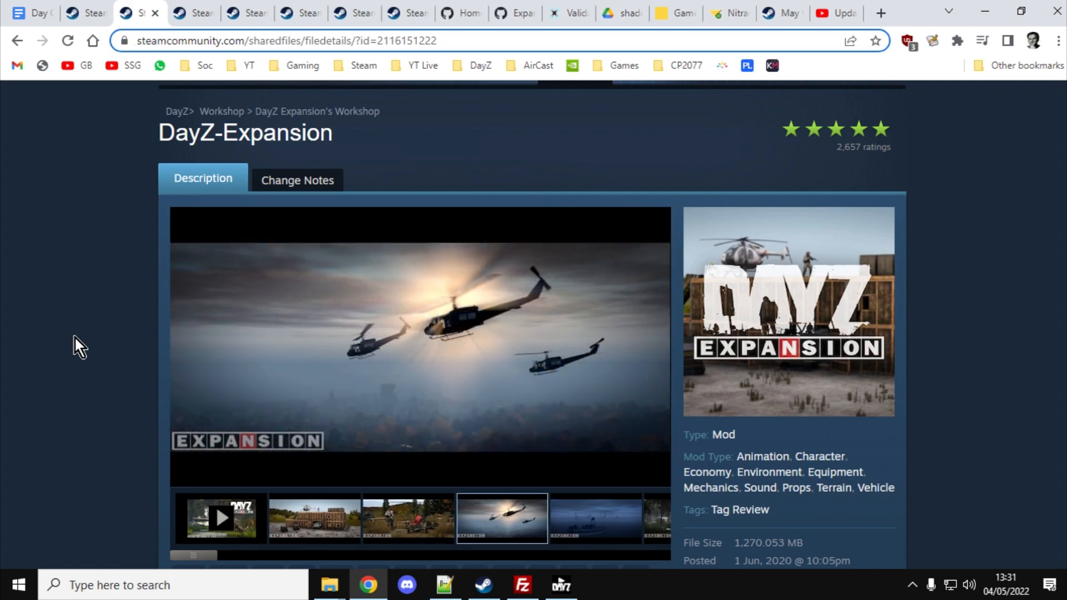